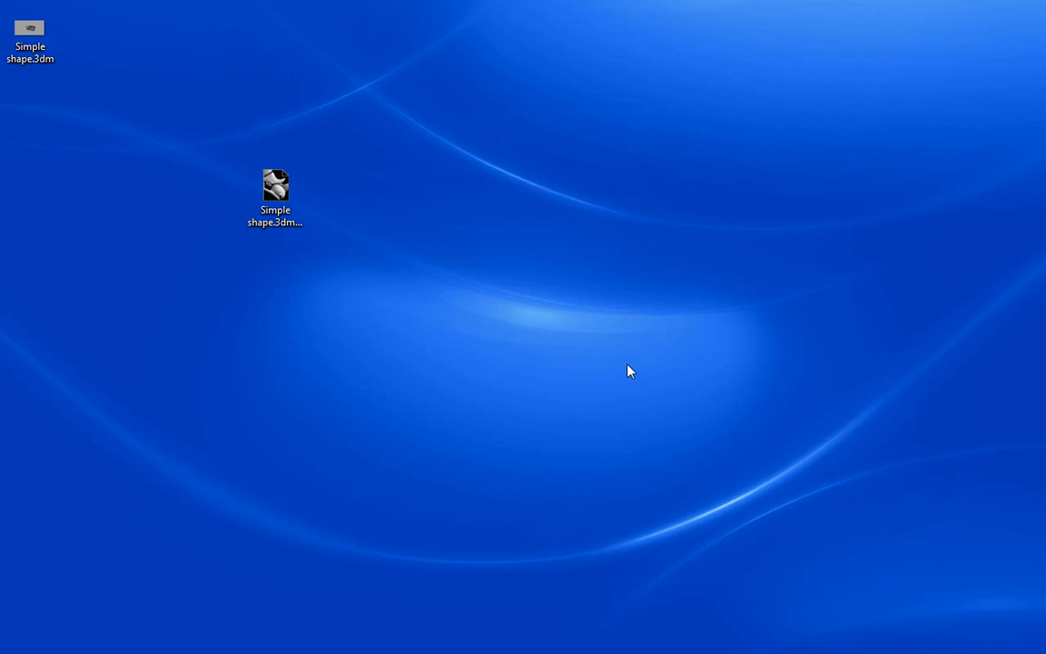
mouse_move(625, 372)
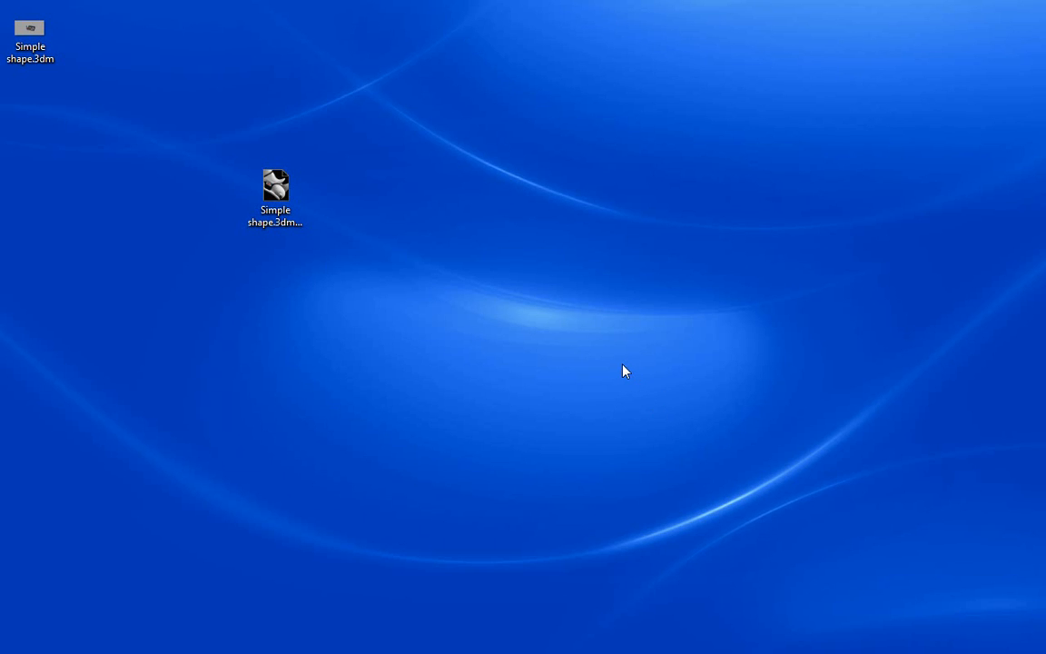
mouse_move(488, 343)
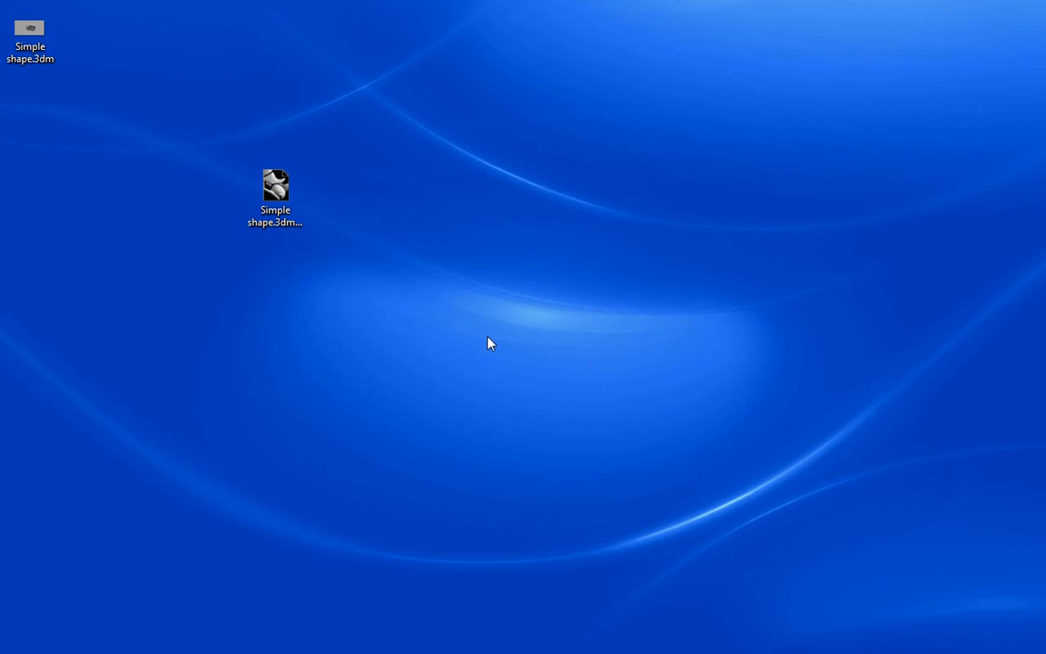
mouse_move(468, 280)
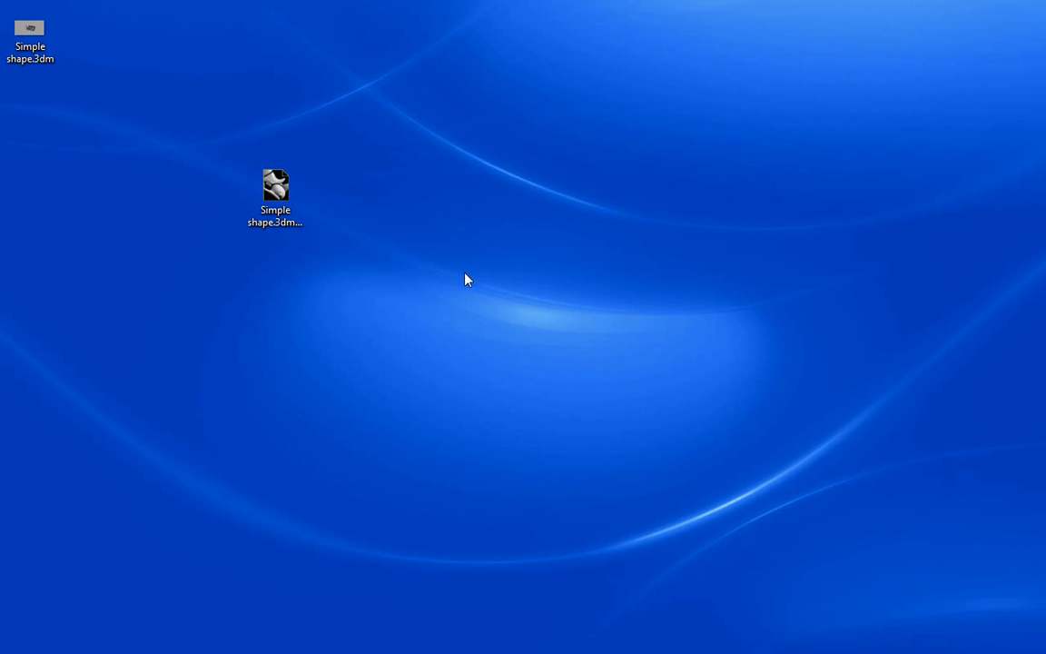
mouse_move(479, 283)
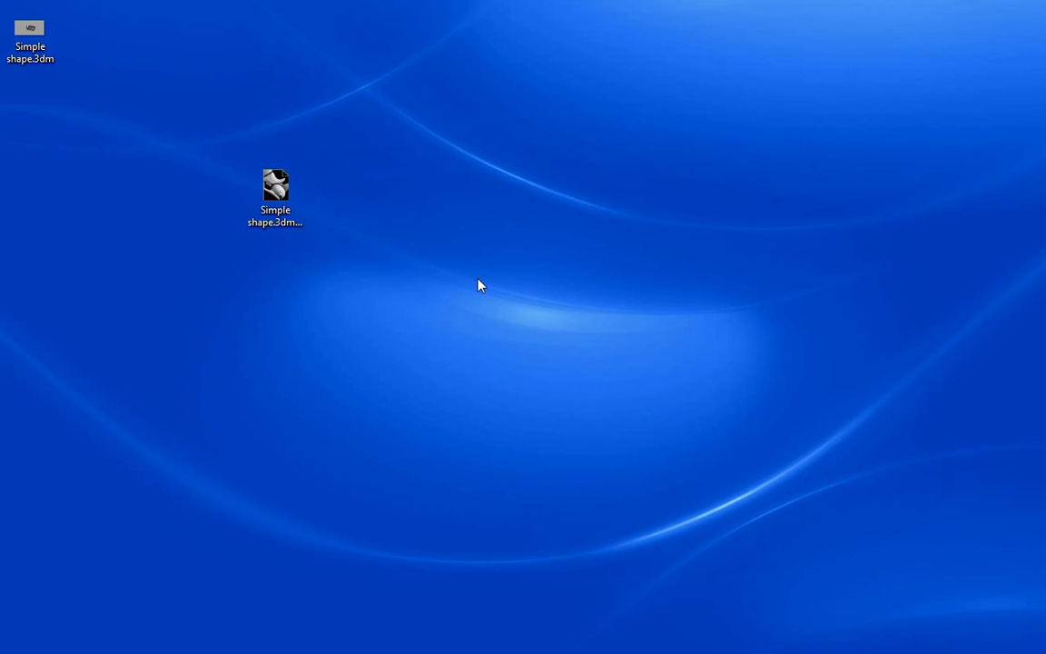
mouse_move(496, 292)
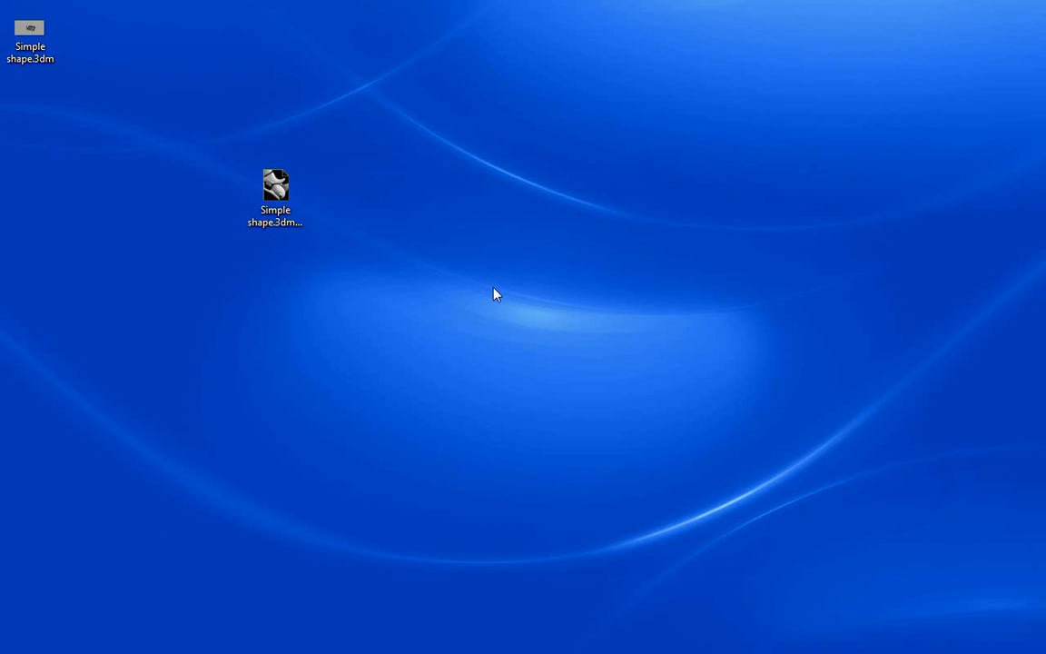
mouse_move(138, 62)
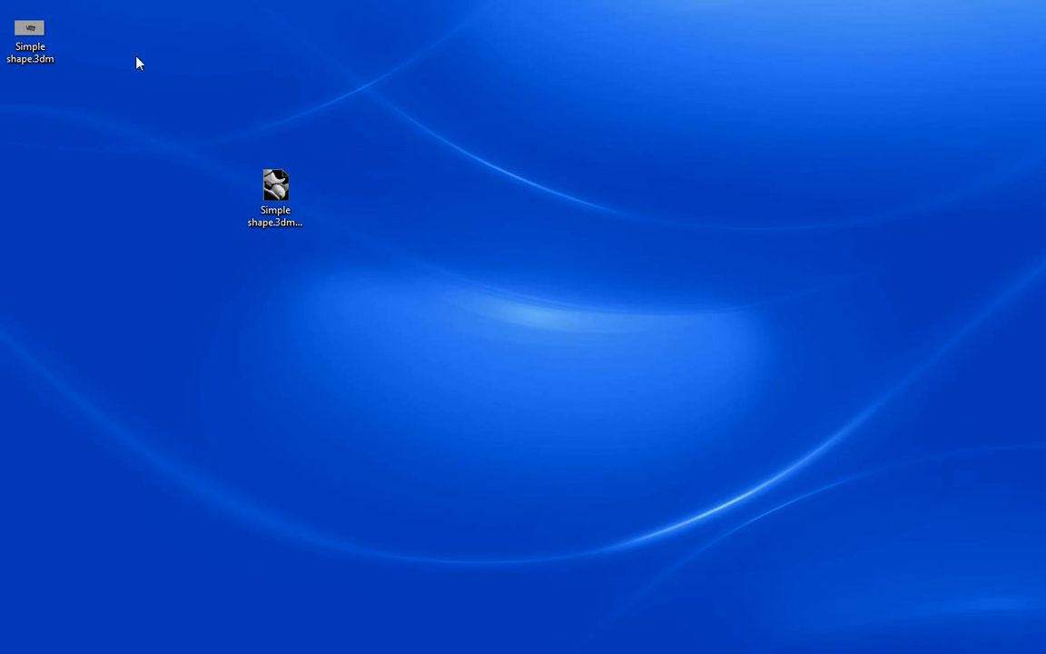
Load Simple shape.3dm and accept the RhinoCAM 2.0 plug-in prompt
double_click(276, 186)
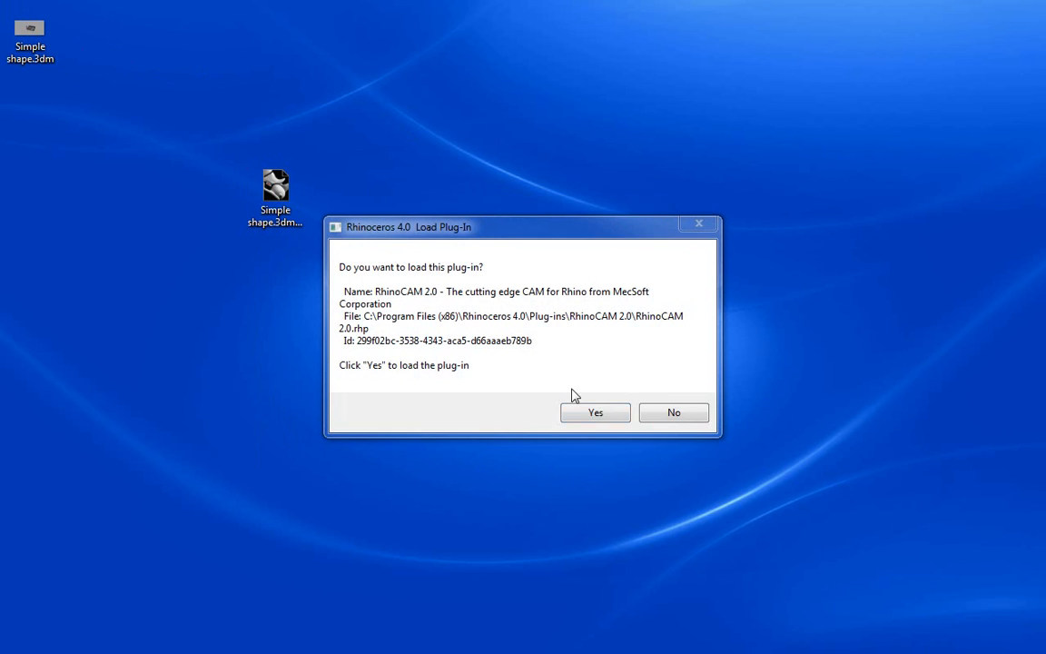
mouse_move(569, 409)
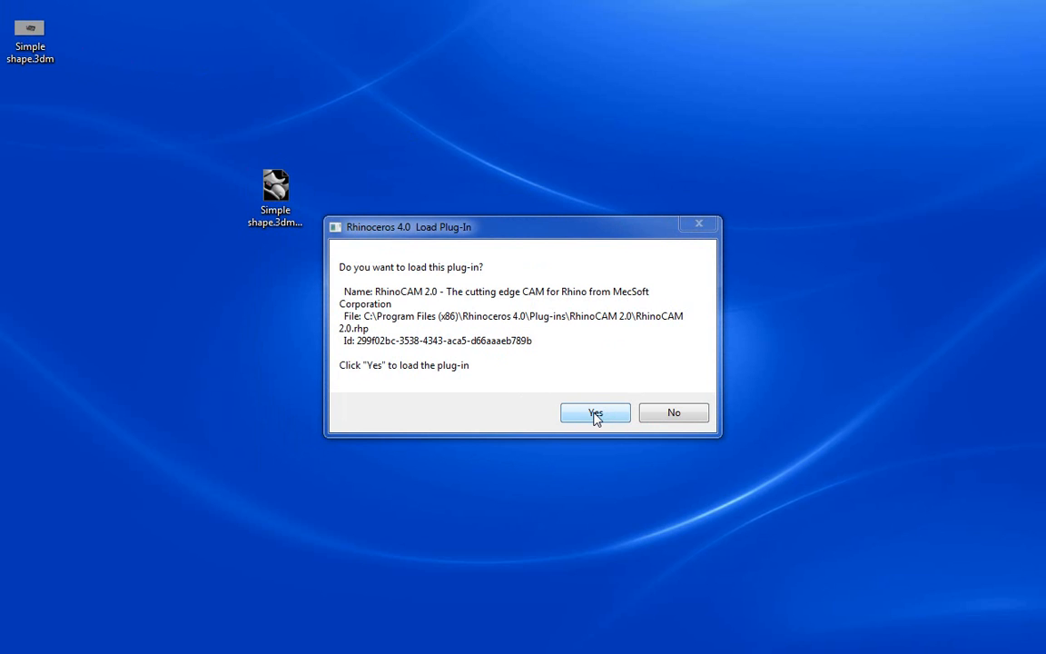
click(595, 412)
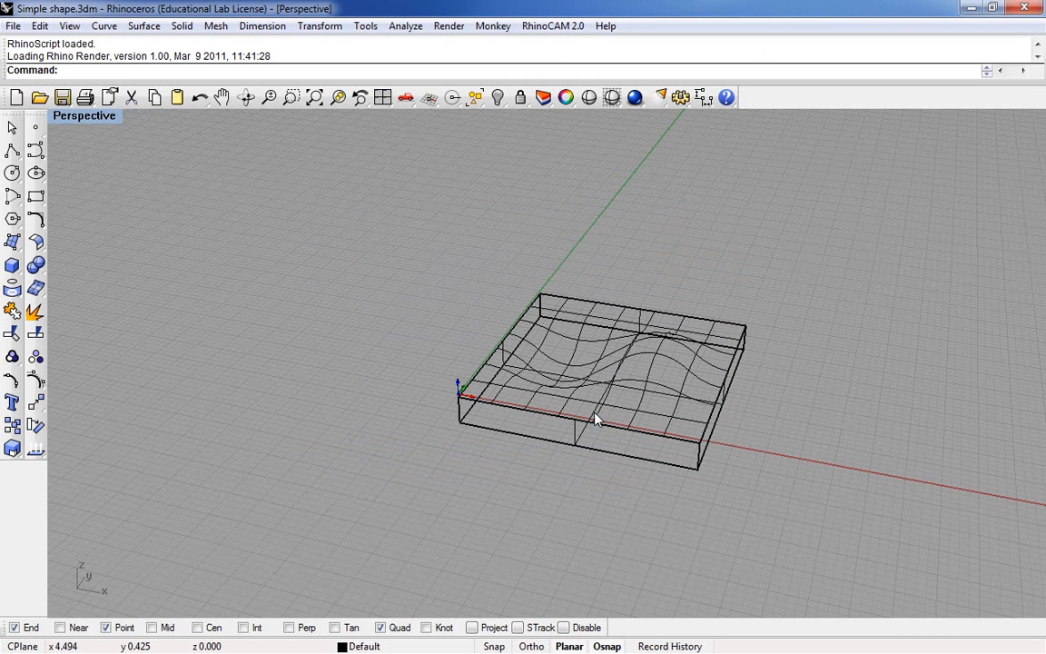
mouse_move(589, 179)
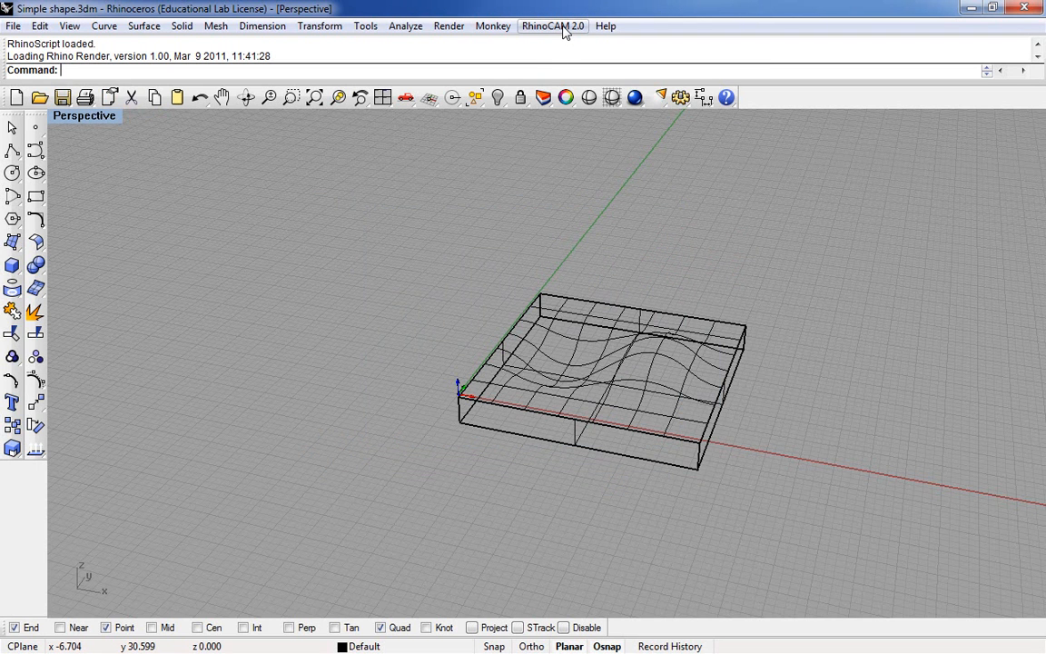
Show the RhinoCAM Machining Operations Browser beside the wavy part
click(556, 26)
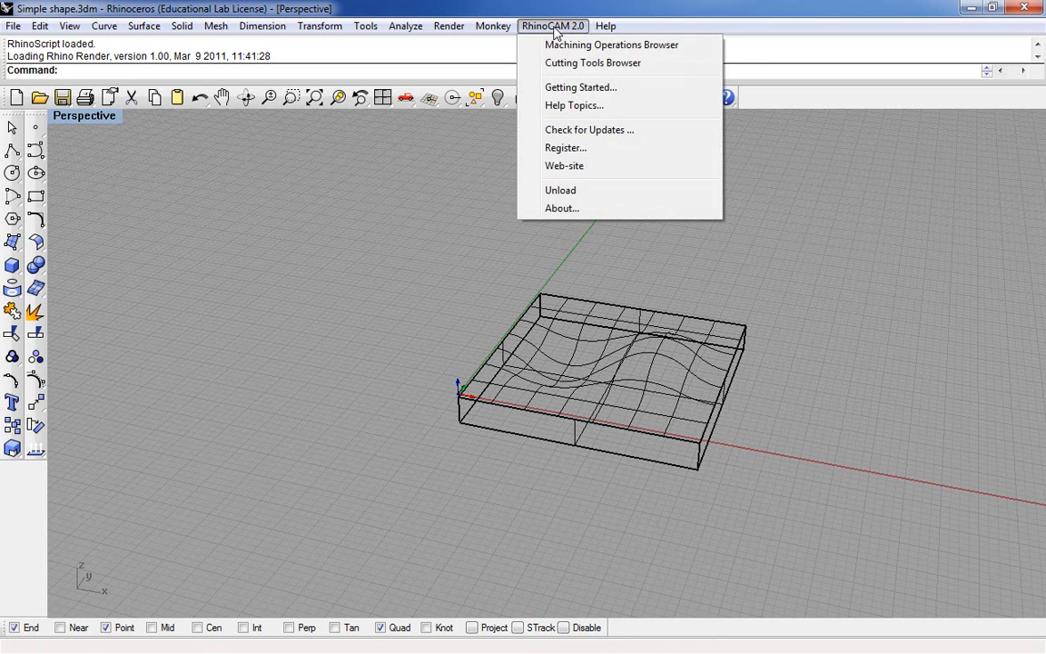
mouse_move(595, 46)
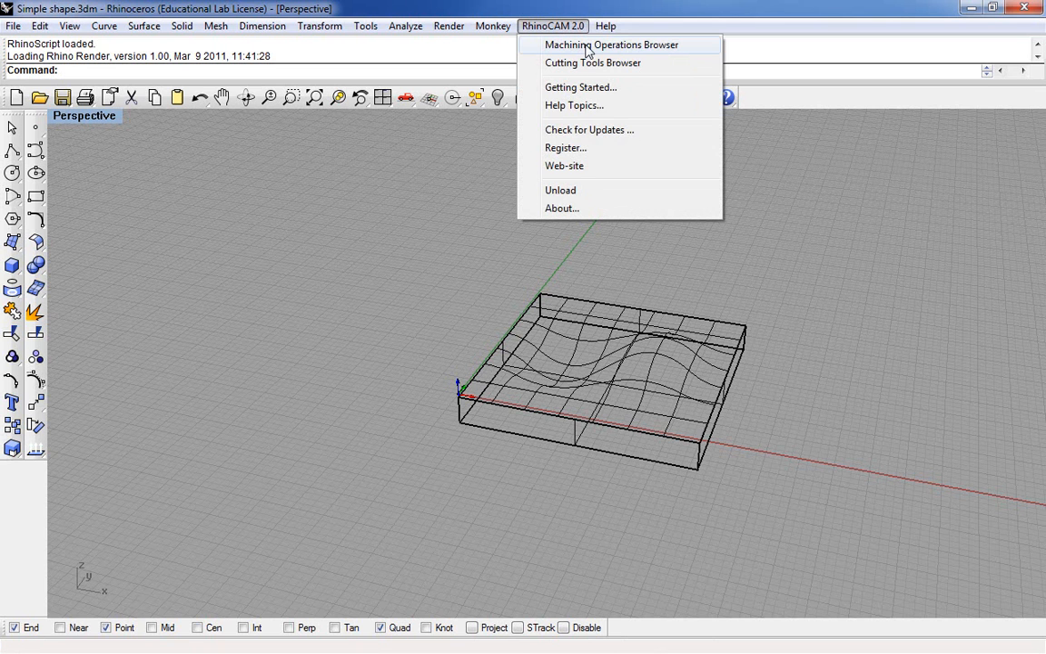
mouse_move(645, 52)
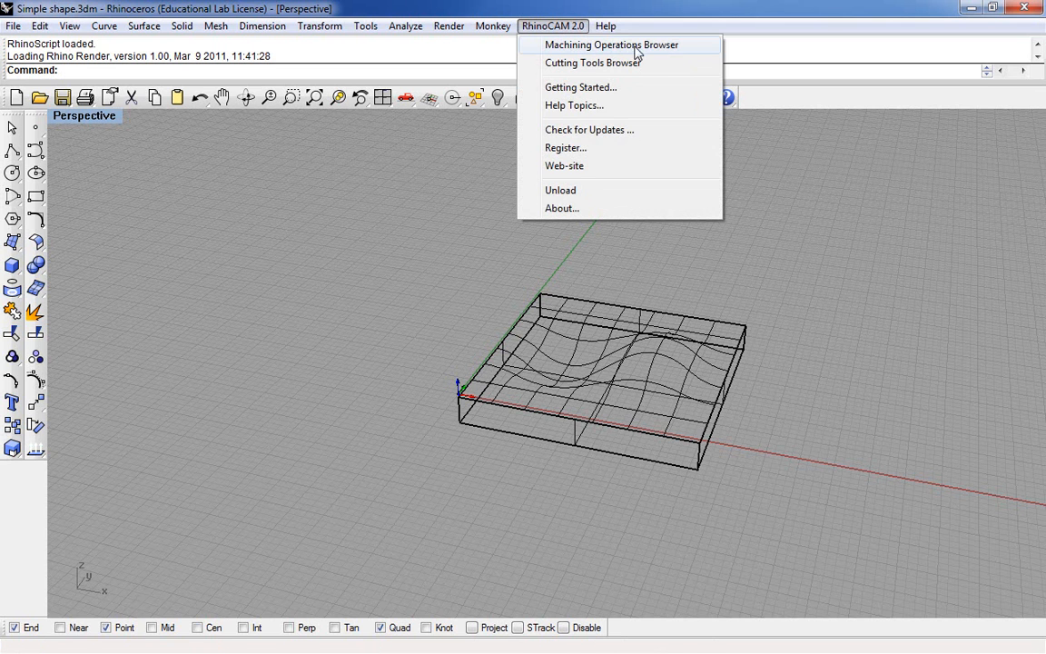
click(616, 44)
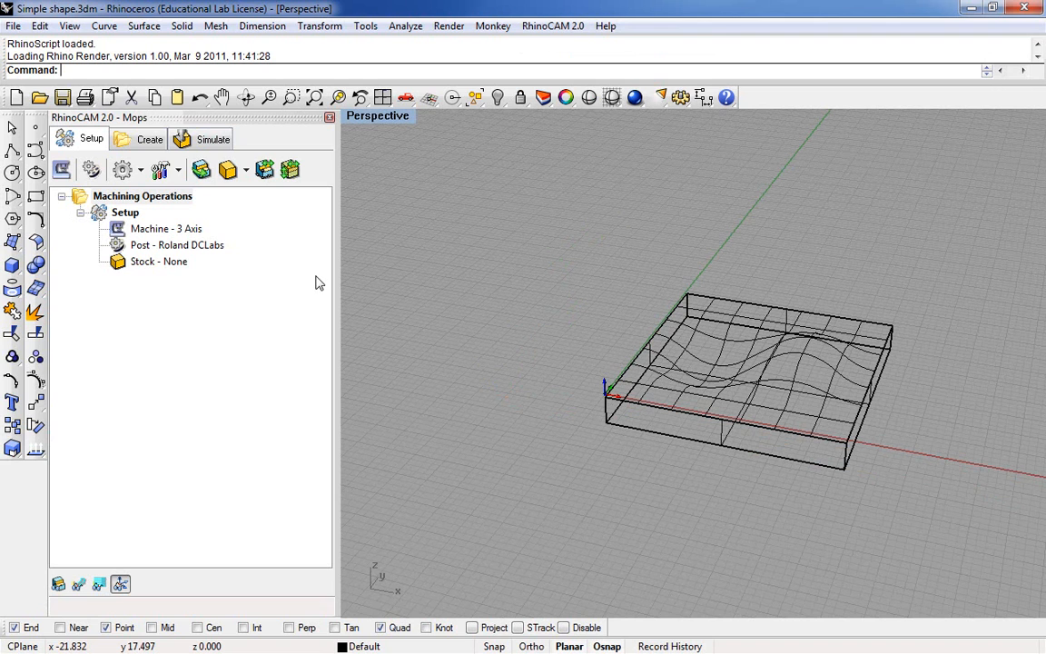
mouse_move(94, 262)
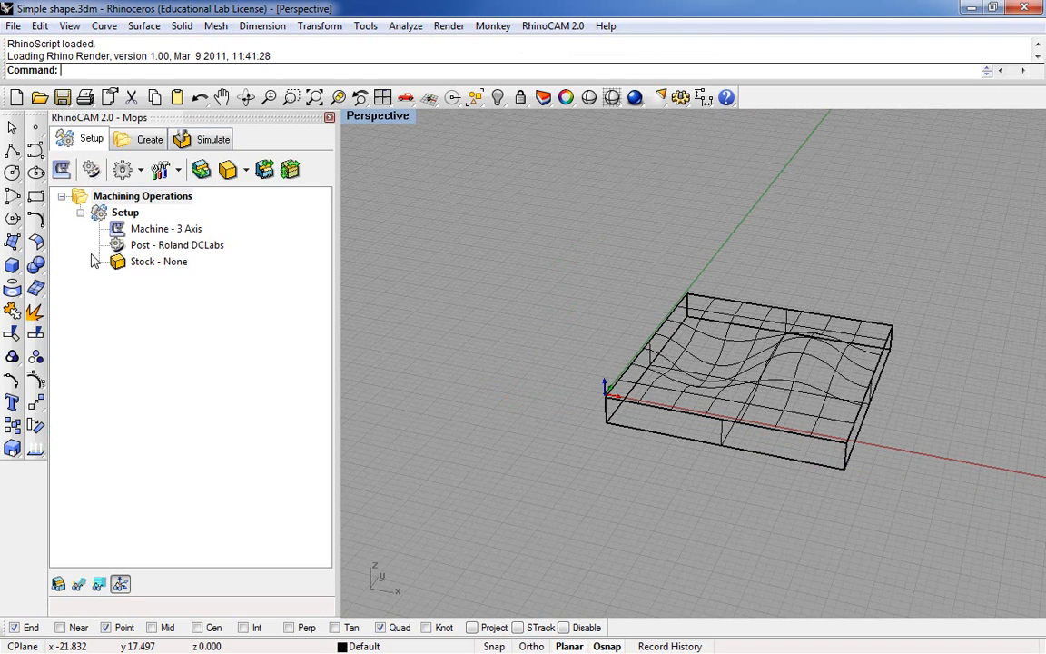
mouse_move(192, 196)
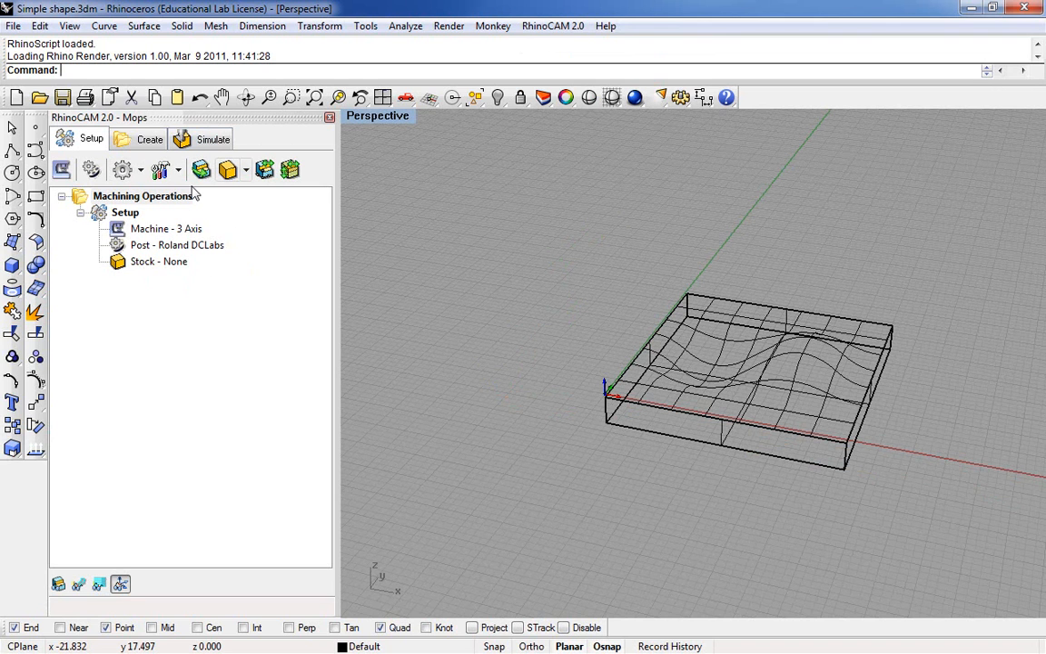
mouse_move(585, 193)
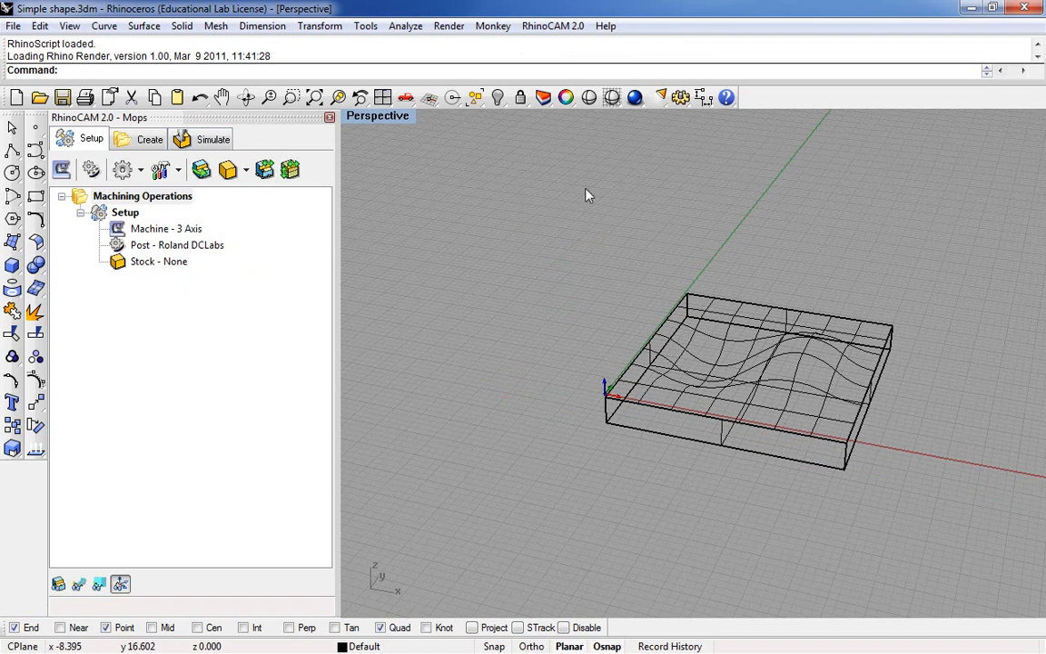
mouse_move(679, 98)
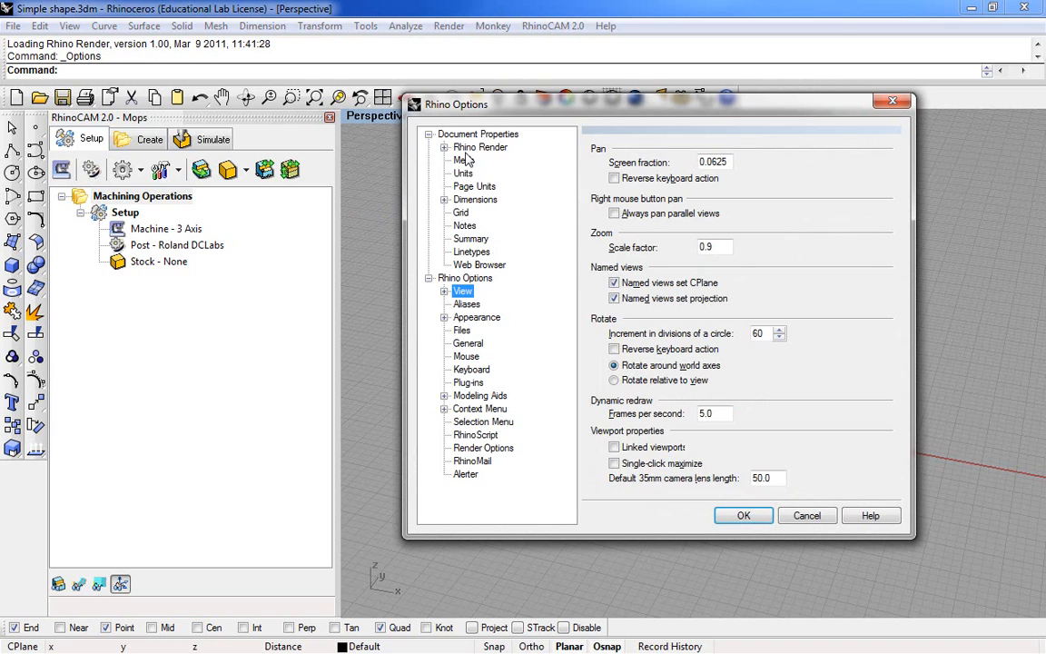
click(461, 173)
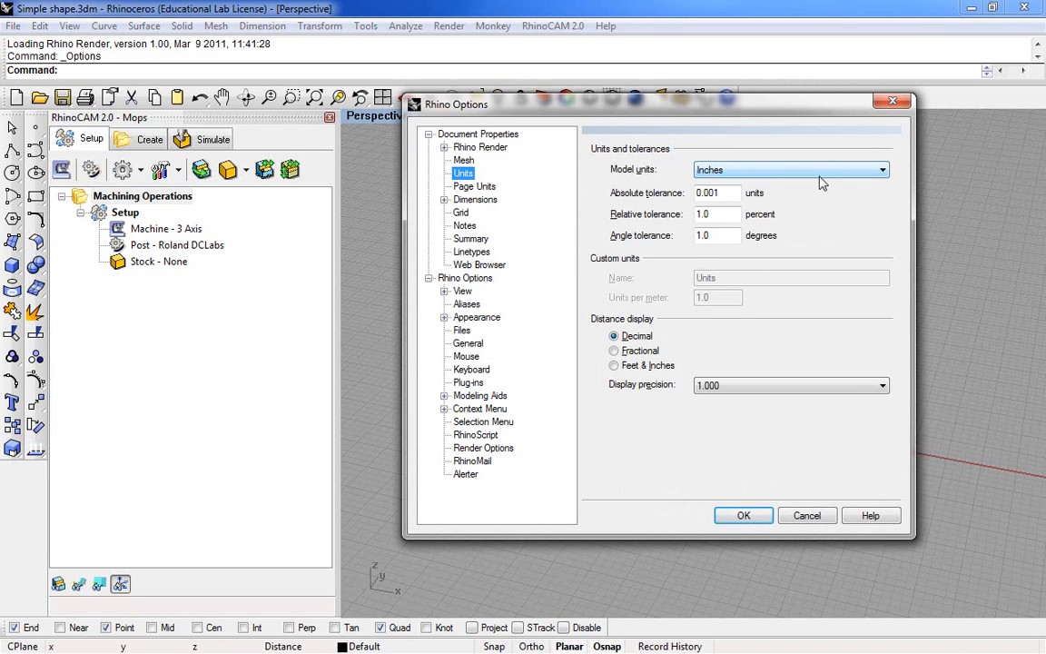
mouse_move(831, 180)
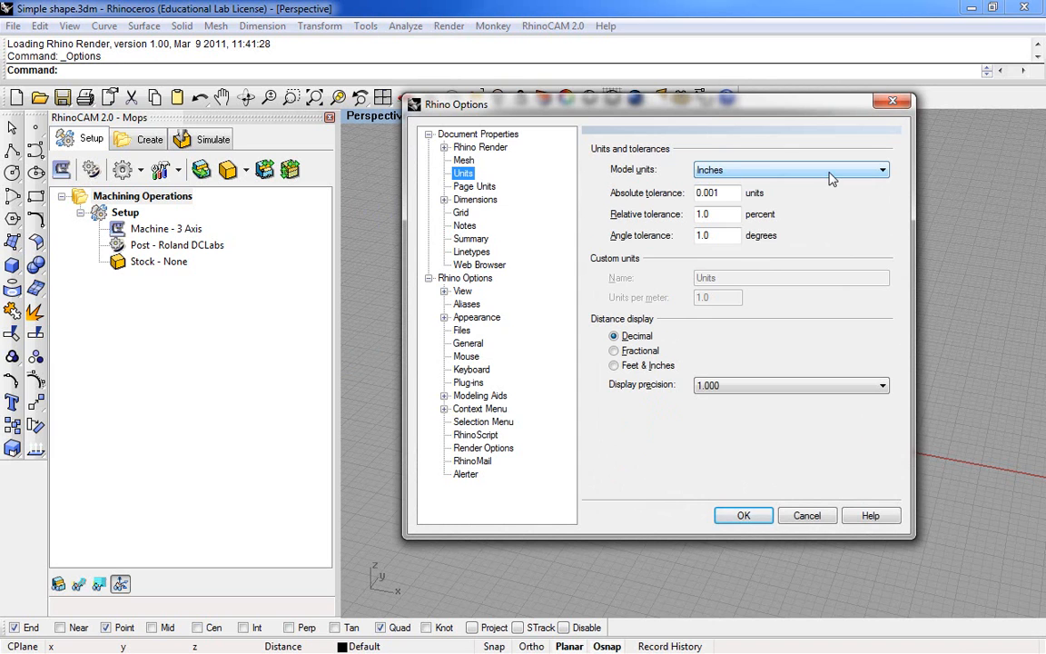
mouse_move(770, 171)
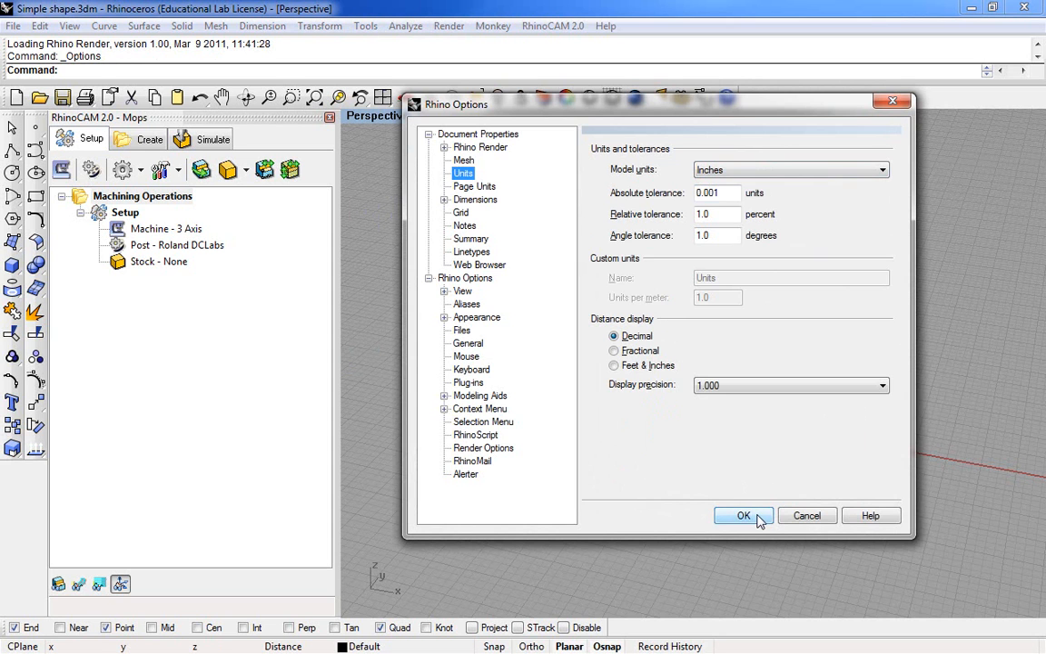
click(743, 516)
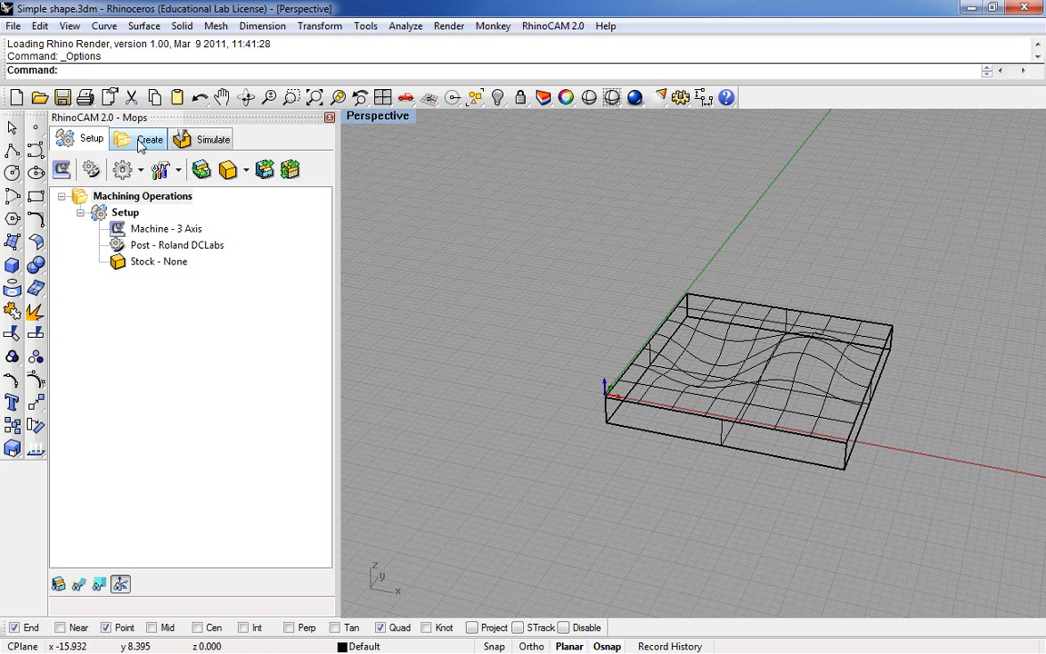
click(149, 138)
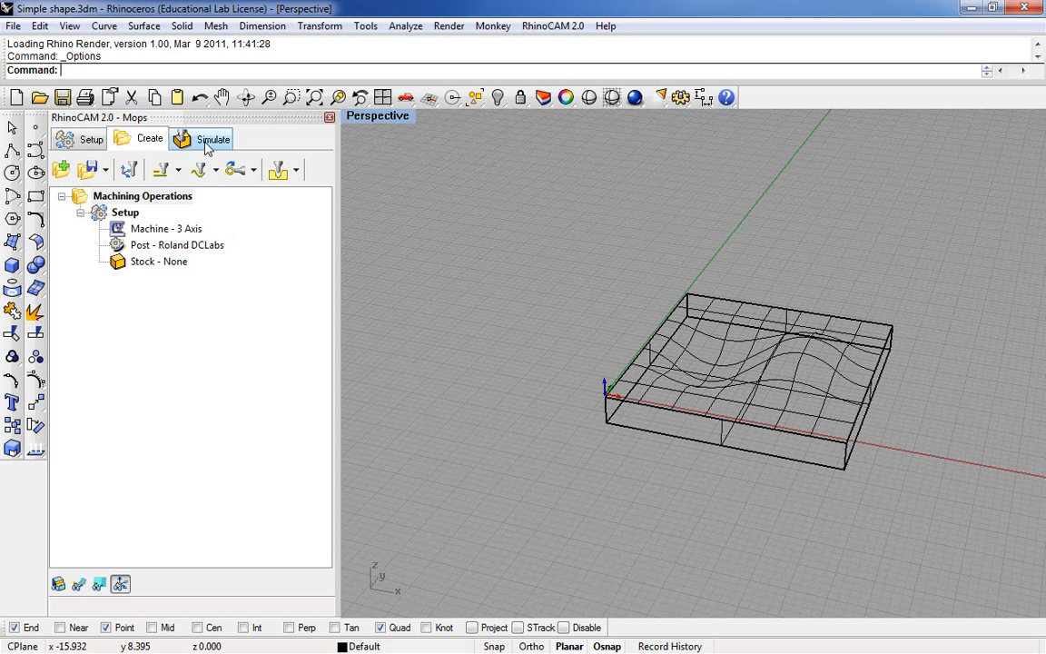
click(213, 138)
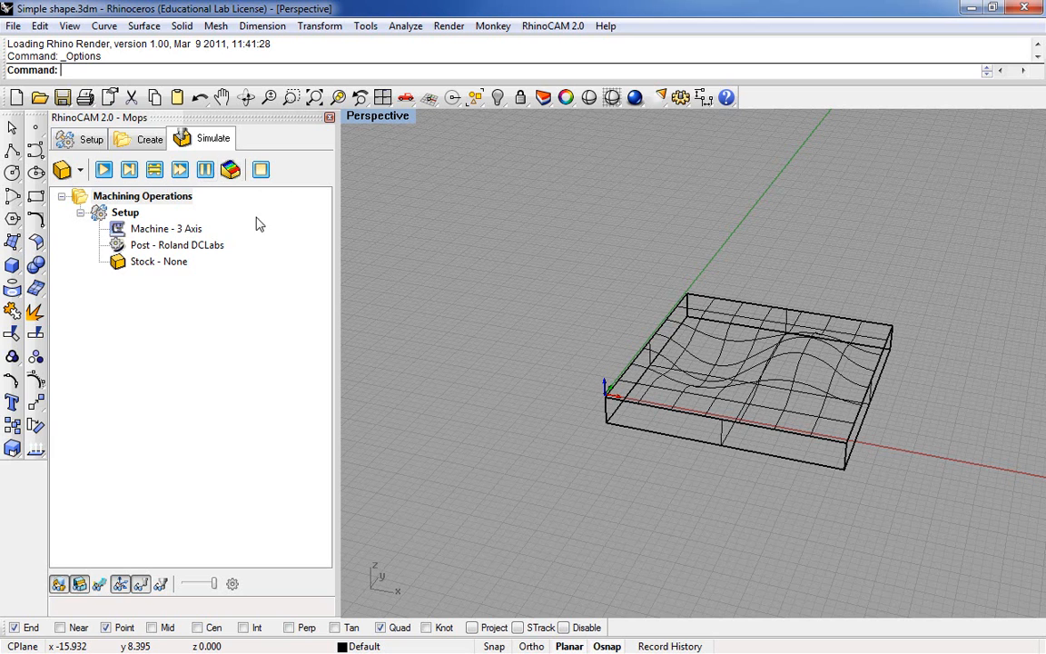
mouse_move(432, 215)
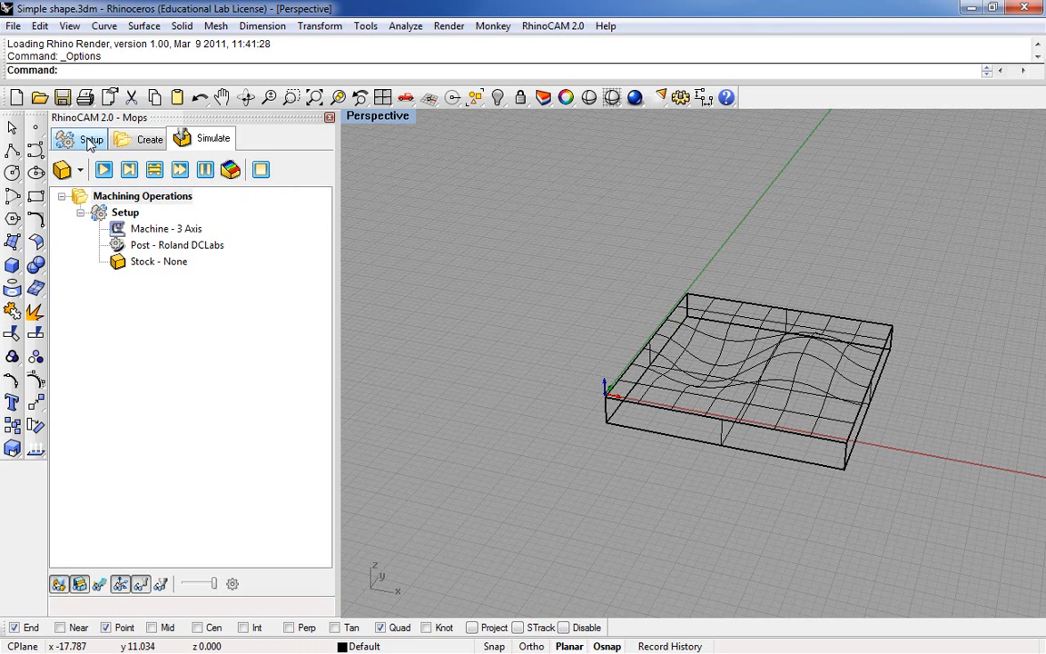
click(89, 138)
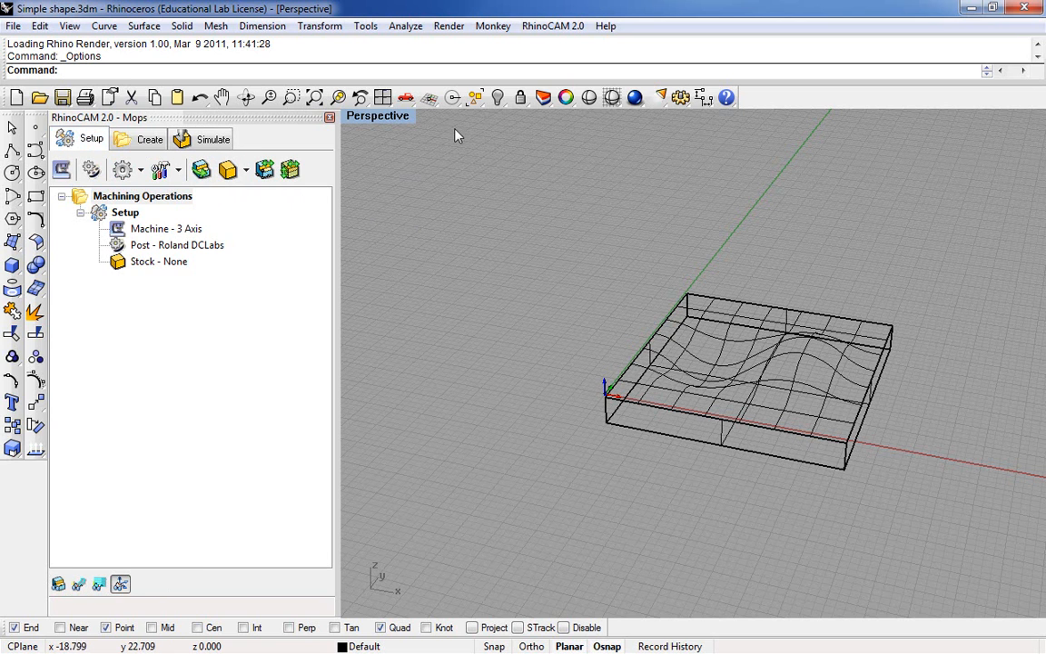
Bring up the Cutting Tools Browser and dock it beneath the Mops panel
click(559, 26)
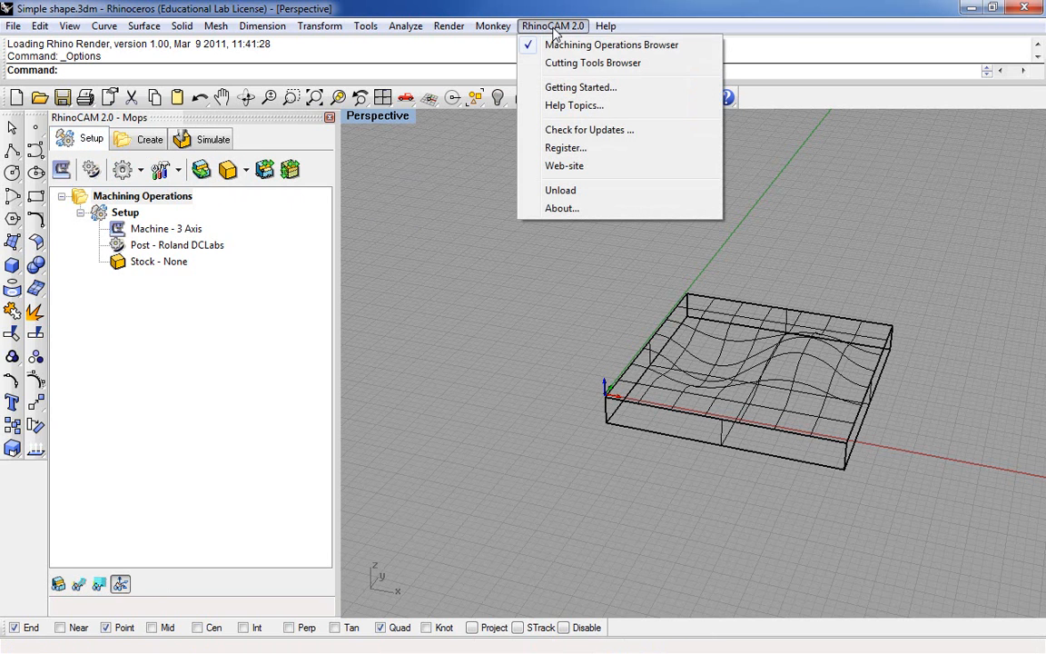
mouse_move(574, 69)
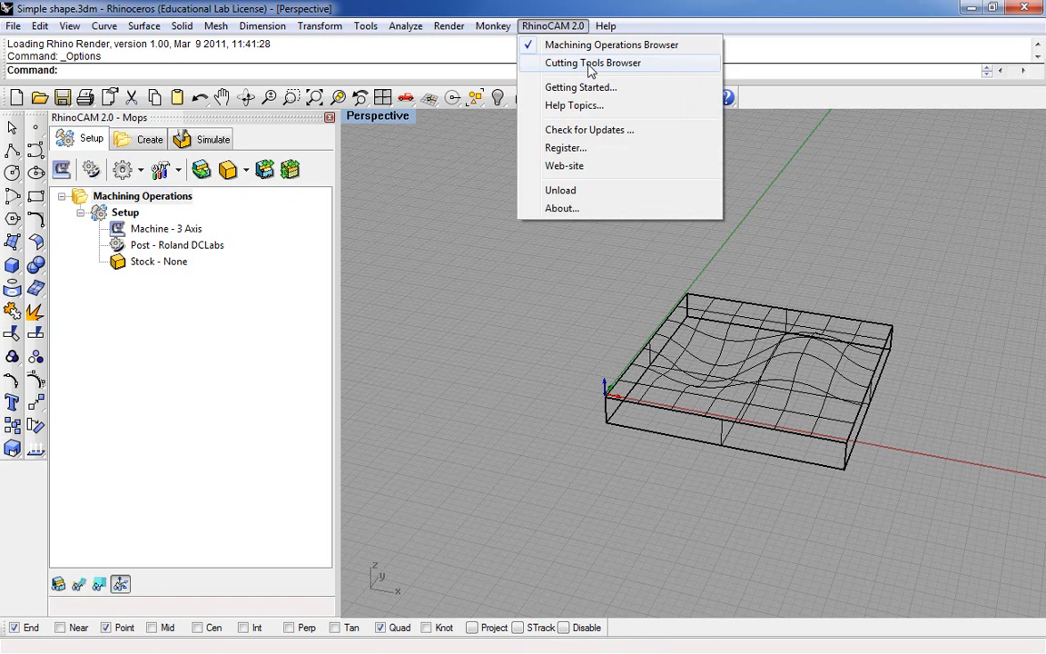
click(599, 62)
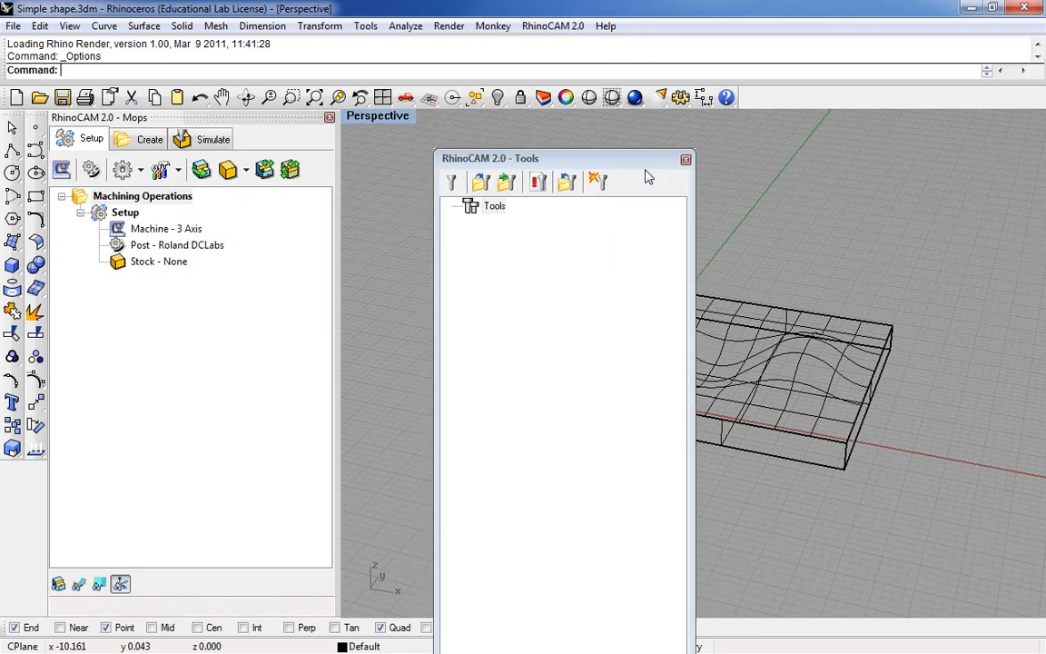
drag(567, 156, 416, 483)
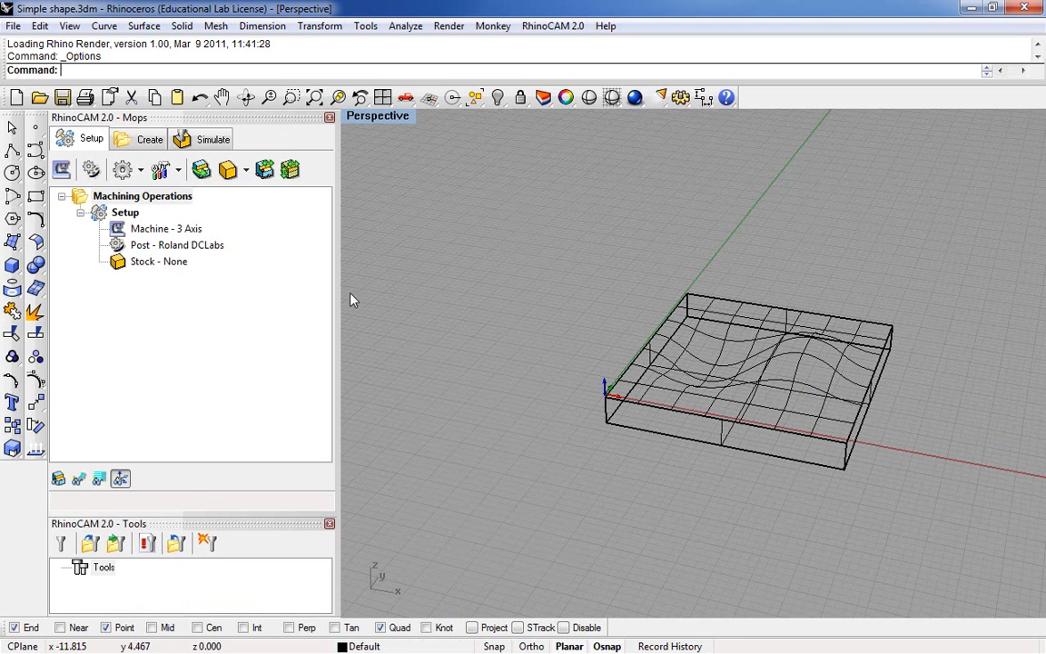
mouse_move(544, 294)
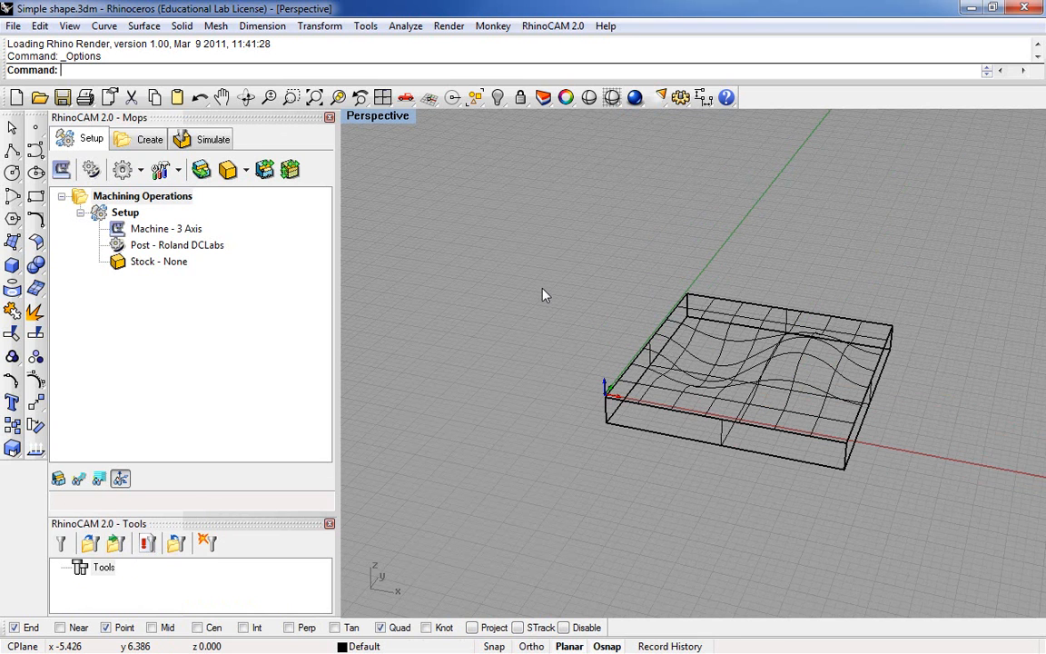
mouse_move(628, 407)
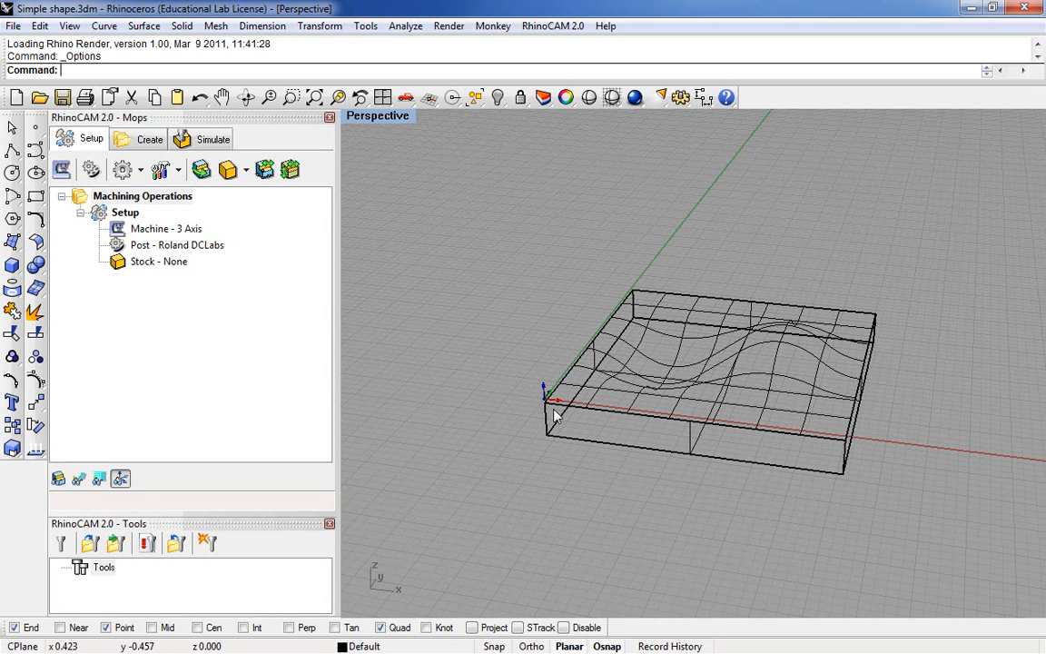
mouse_move(543, 454)
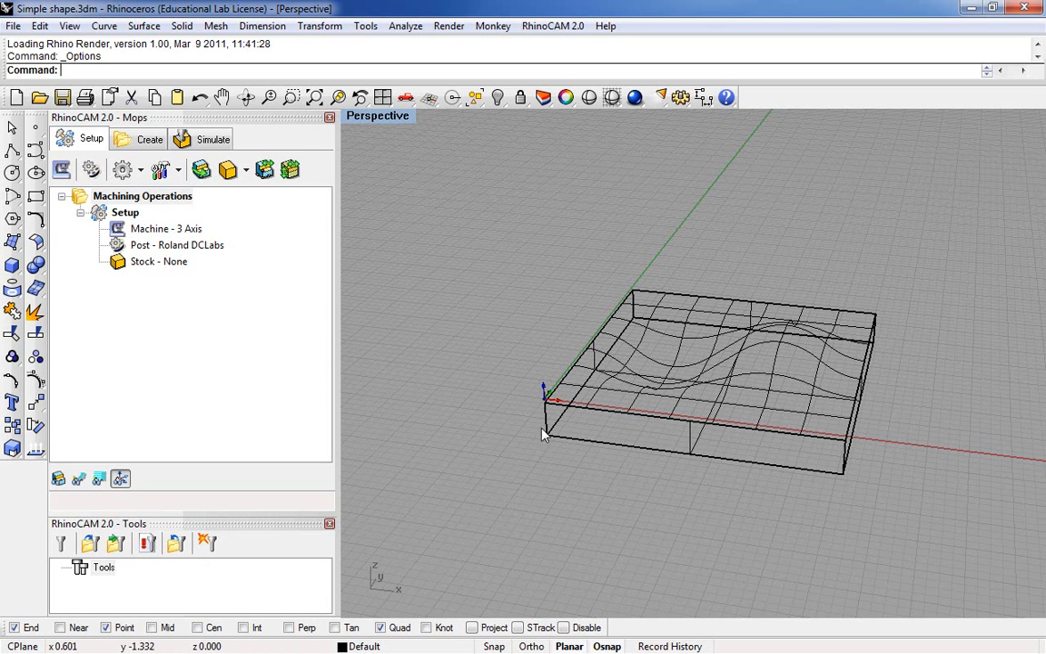
mouse_move(555, 416)
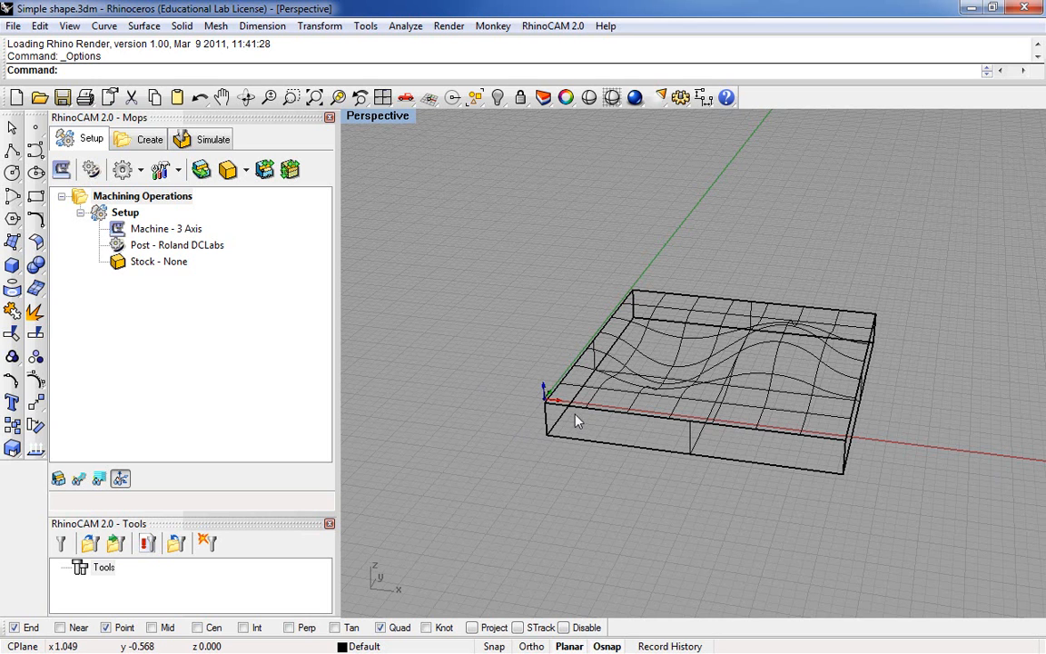
mouse_move(572, 407)
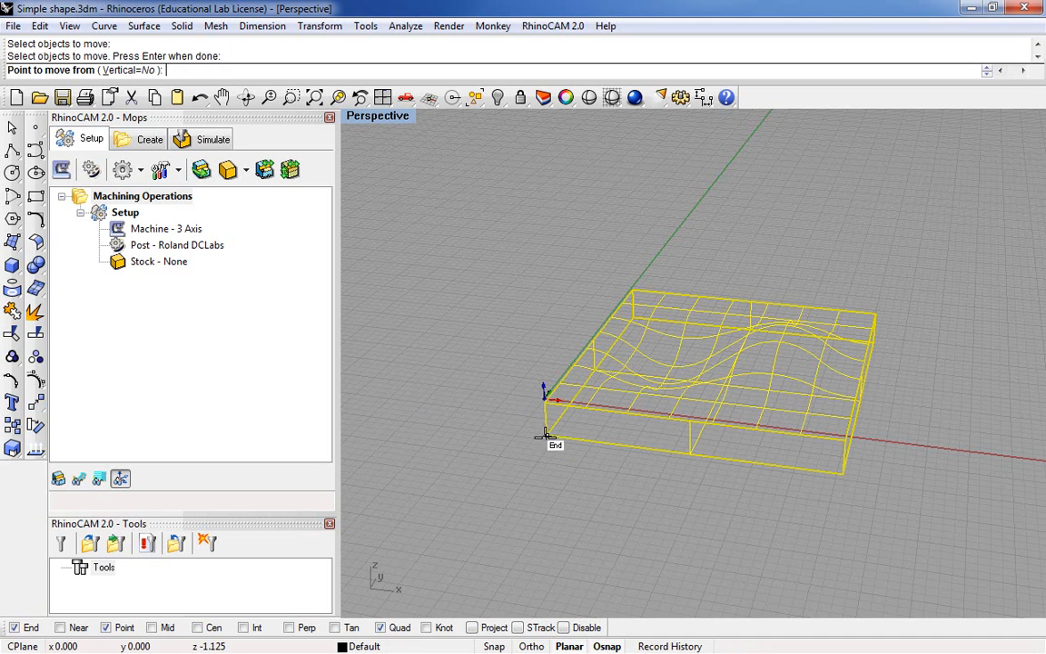
mouse_move(586, 423)
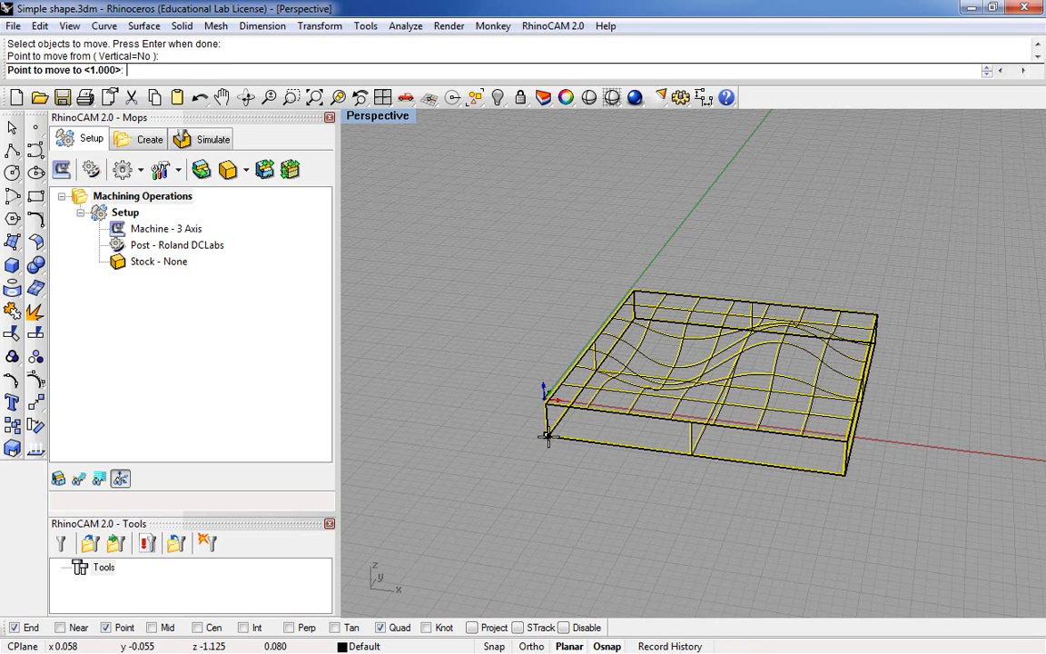
Enter 0 as the Move destination so the part's corner lands at the origin
text(0)
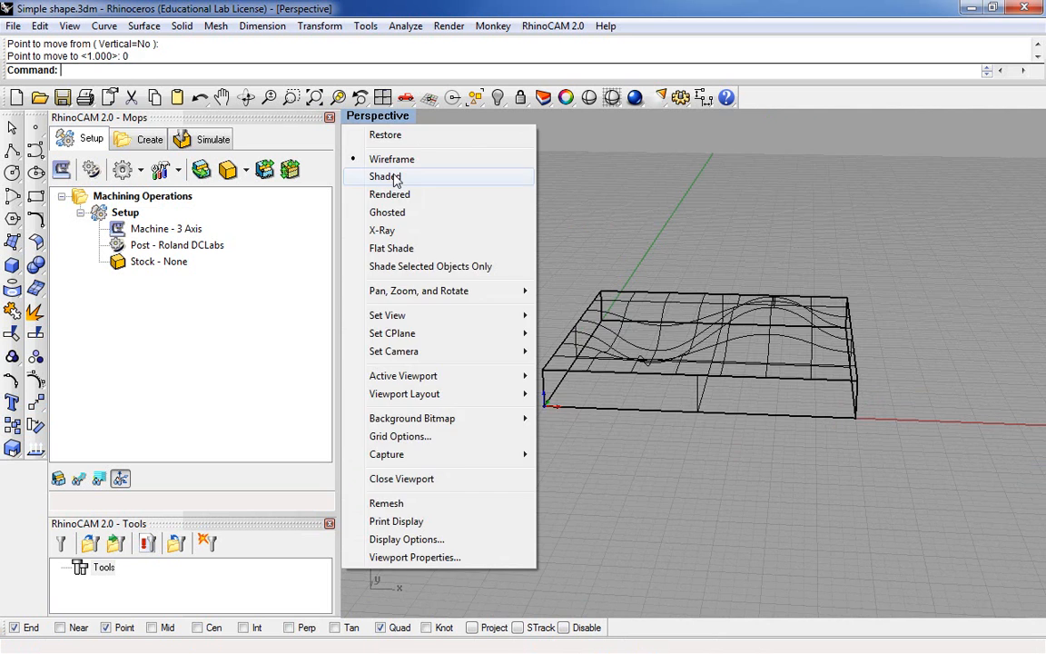
Switch the Perspective viewport to Shaded display
click(387, 176)
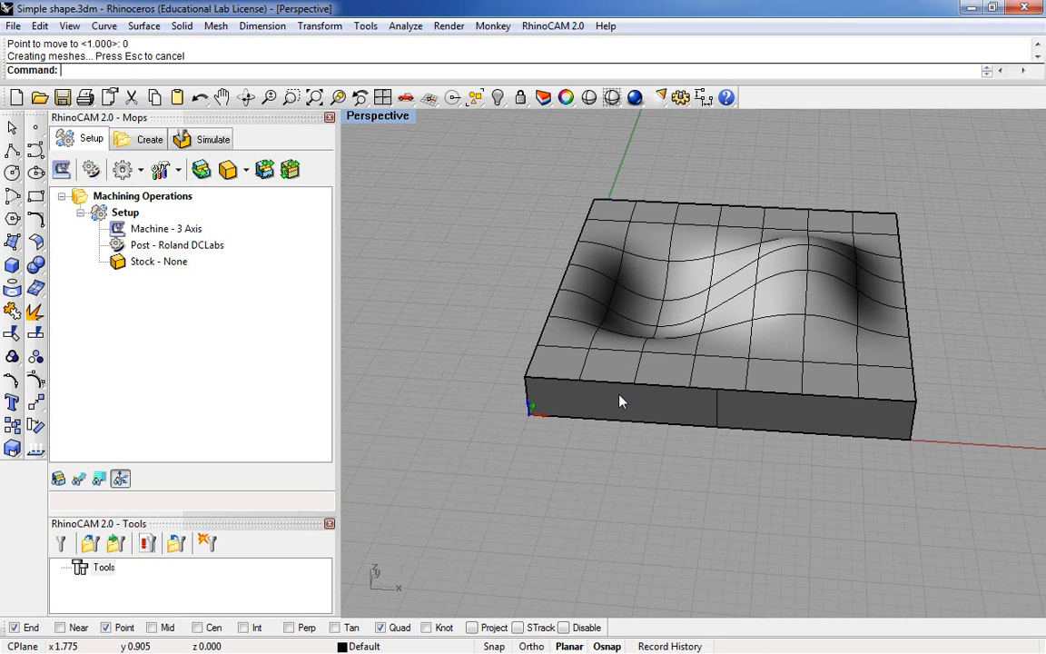
mouse_move(556, 313)
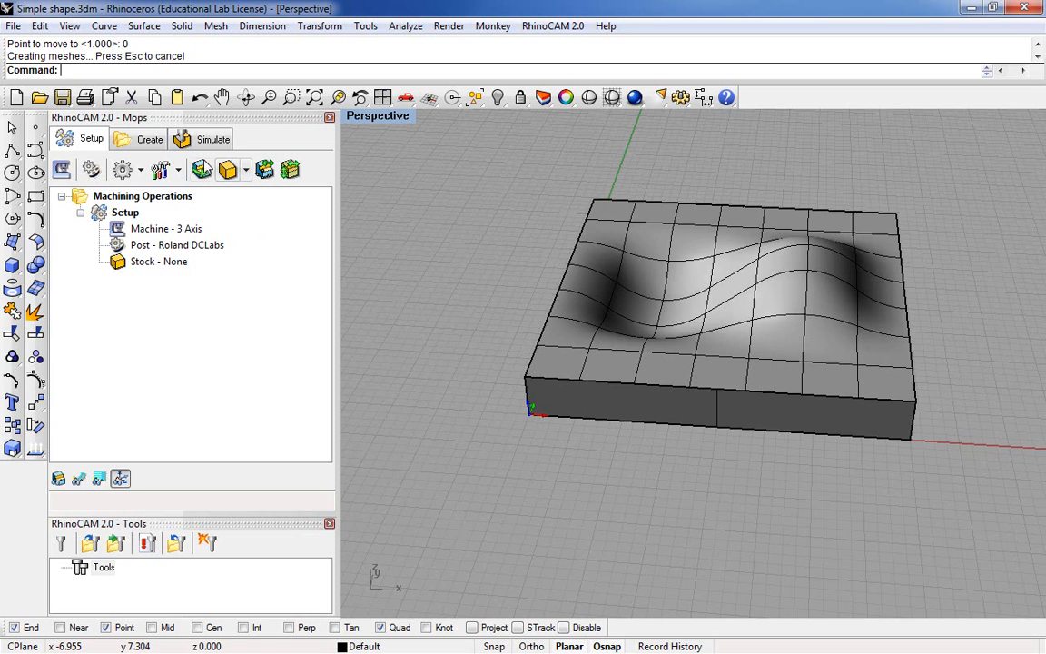
Define a box stock sized to the part, show it, and move to operation creation
click(245, 171)
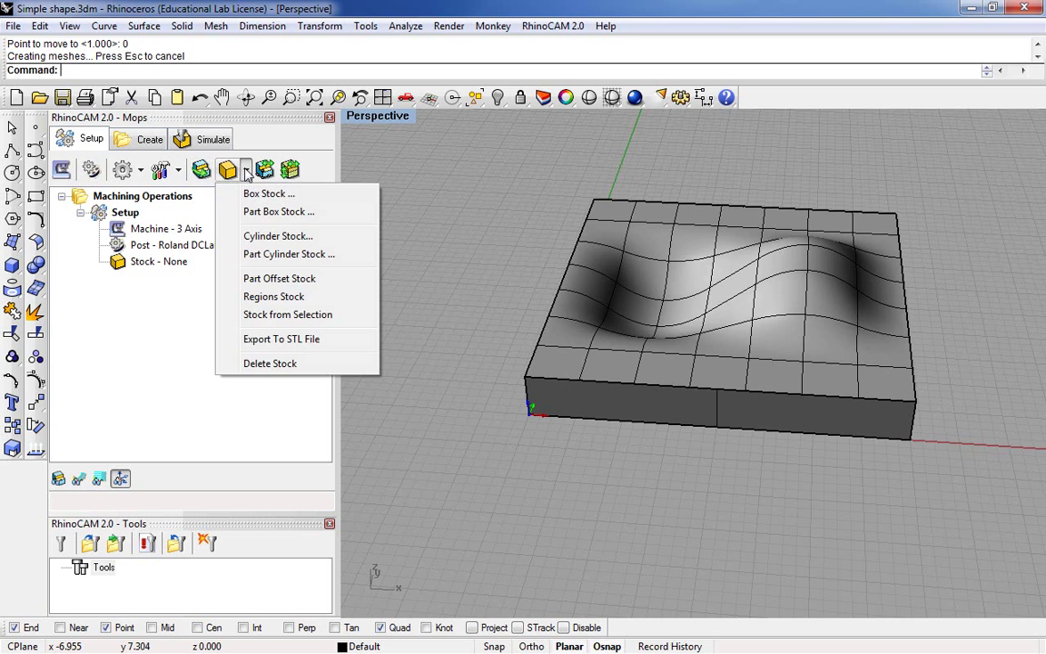
mouse_move(269, 192)
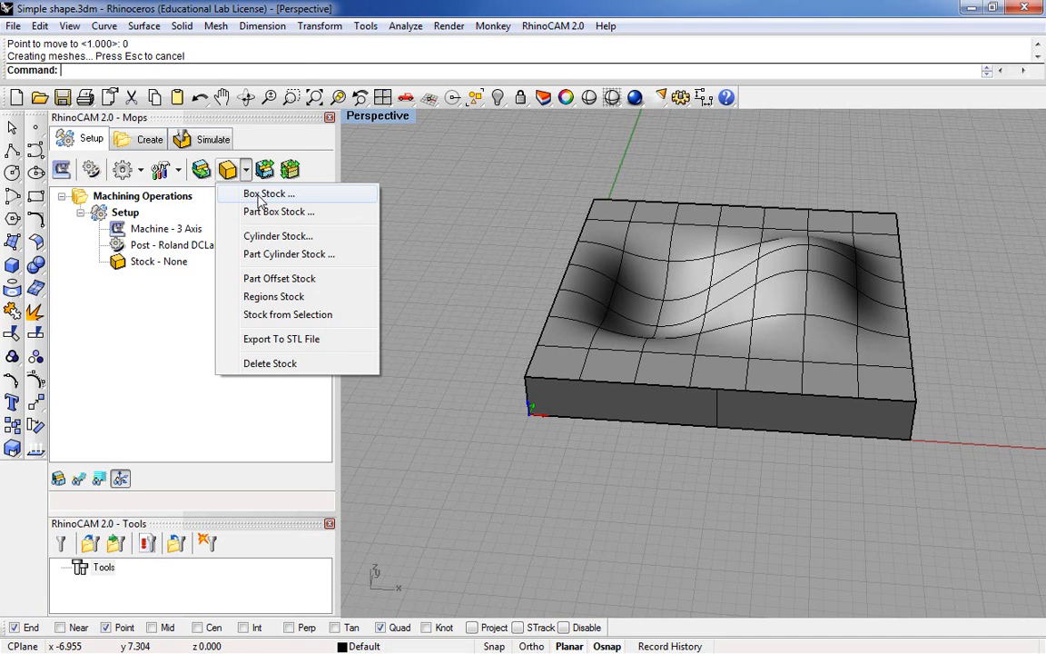
click(267, 193)
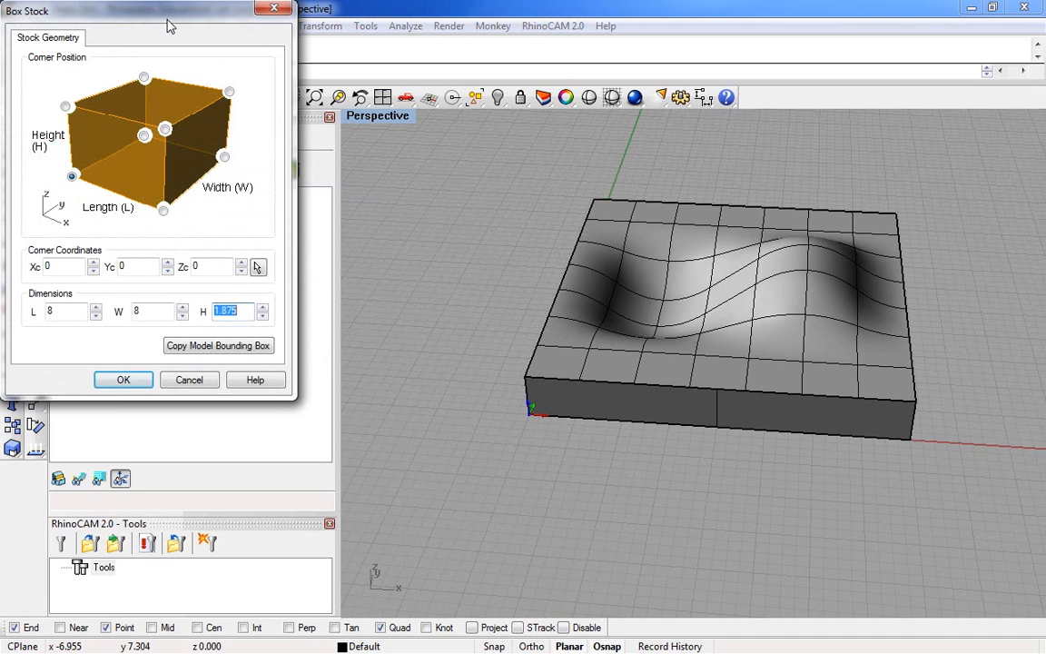
drag(167, 10, 258, 47)
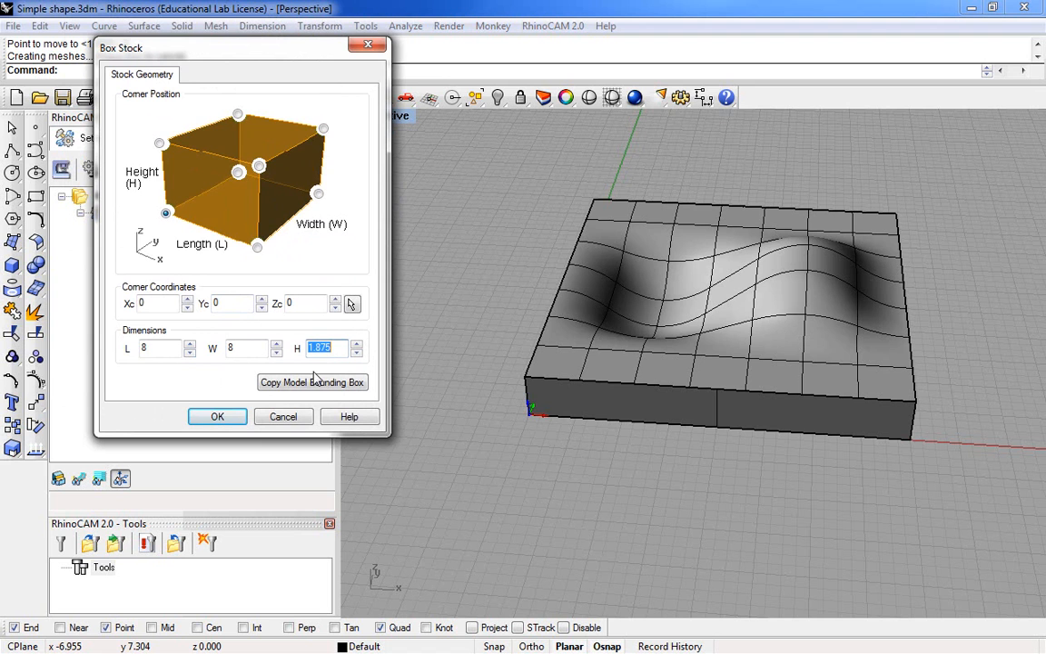
click(218, 416)
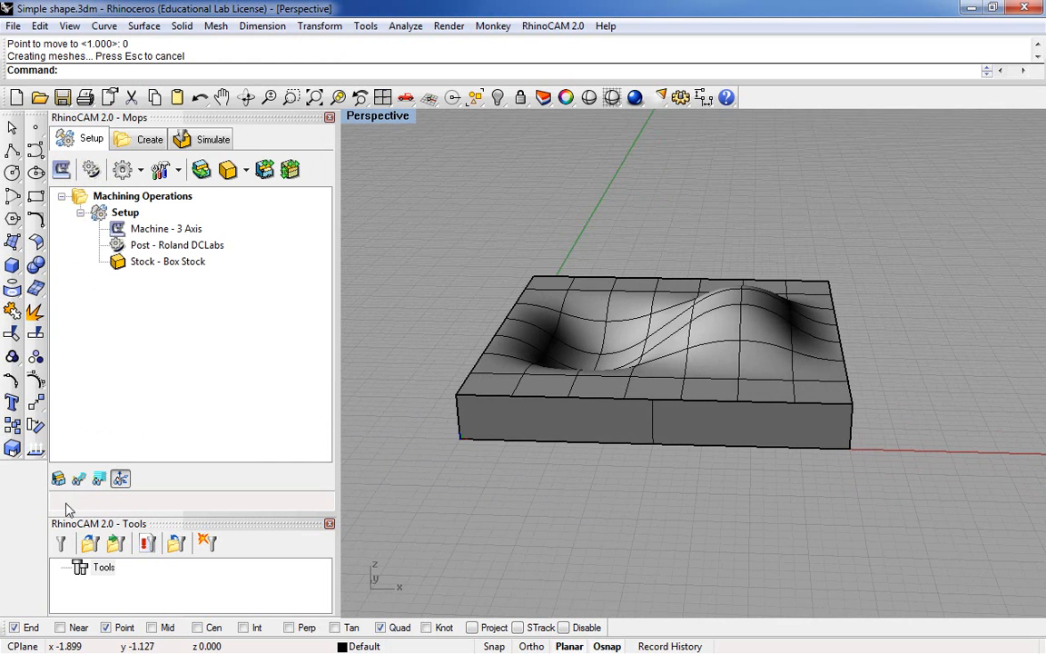
mouse_move(58, 477)
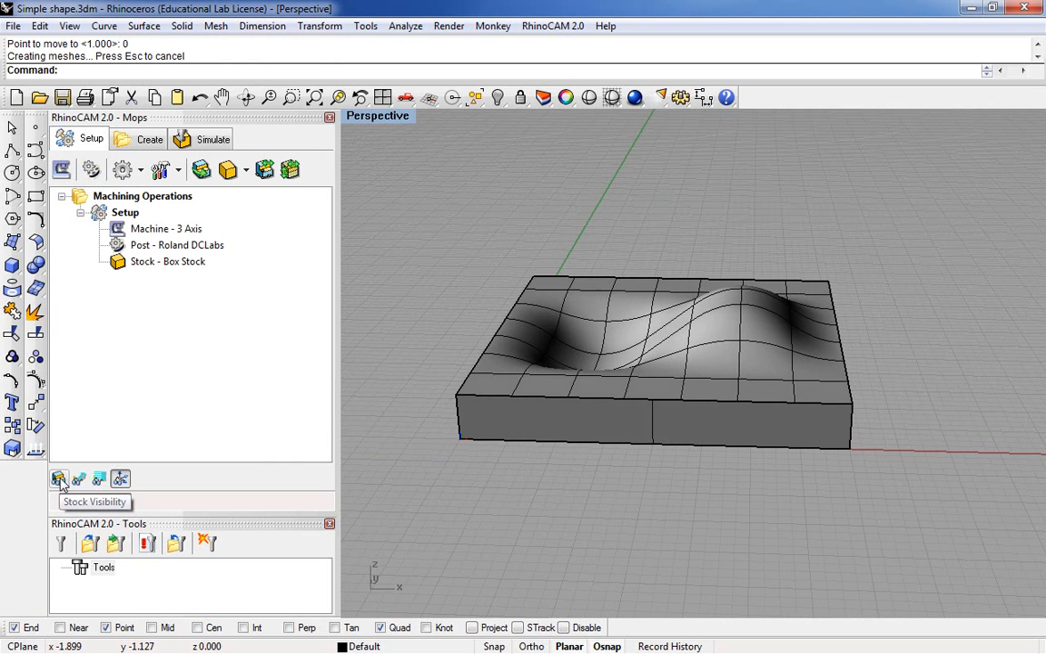
click(58, 480)
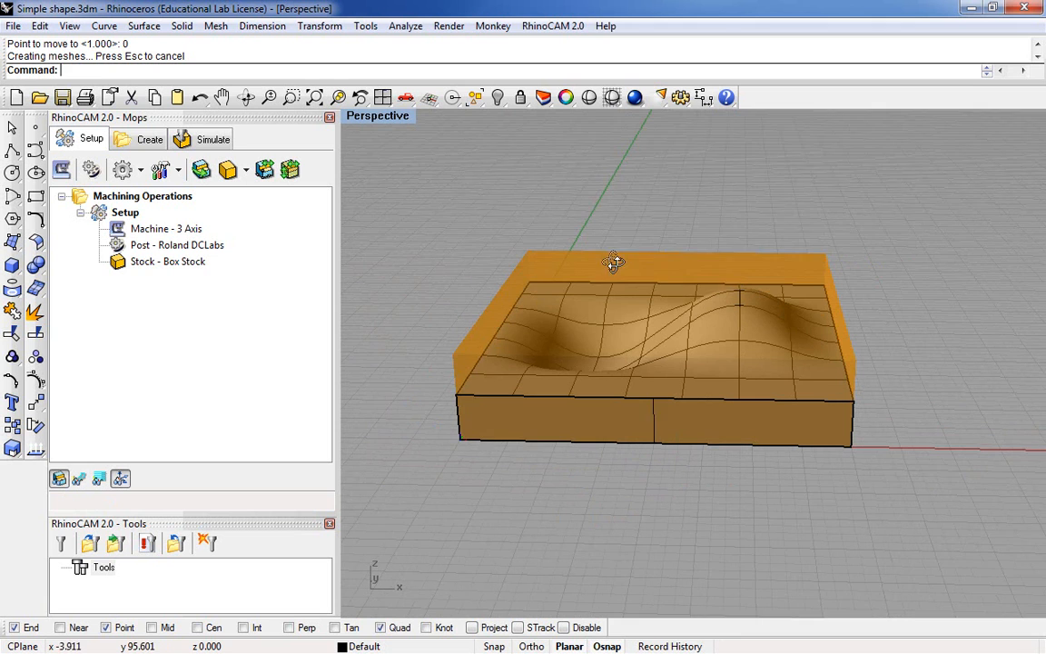
mouse_move(694, 287)
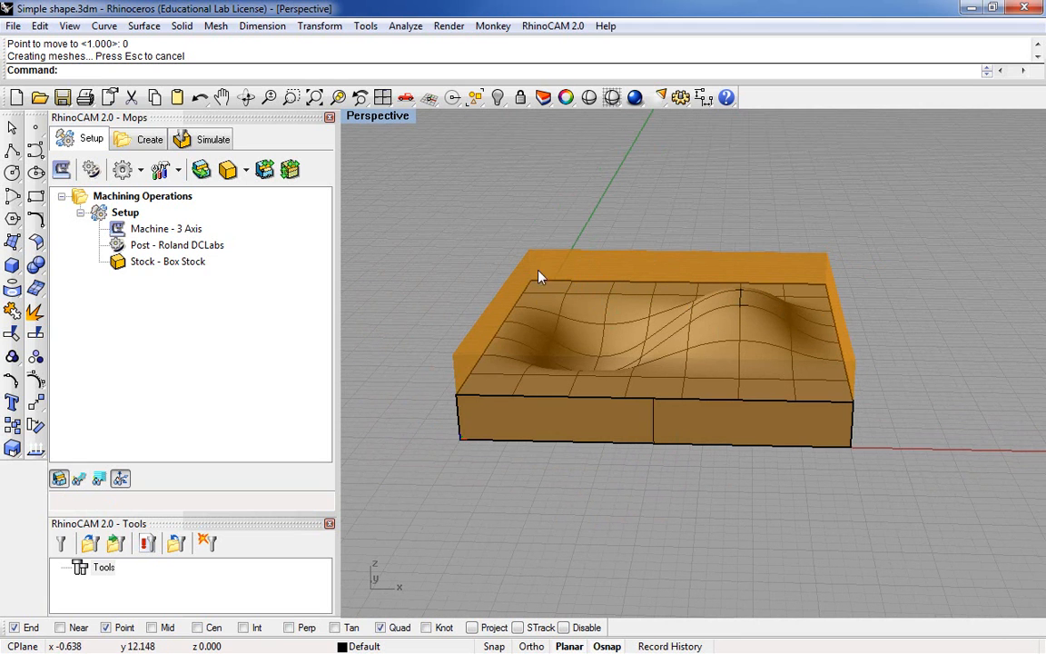
mouse_move(563, 265)
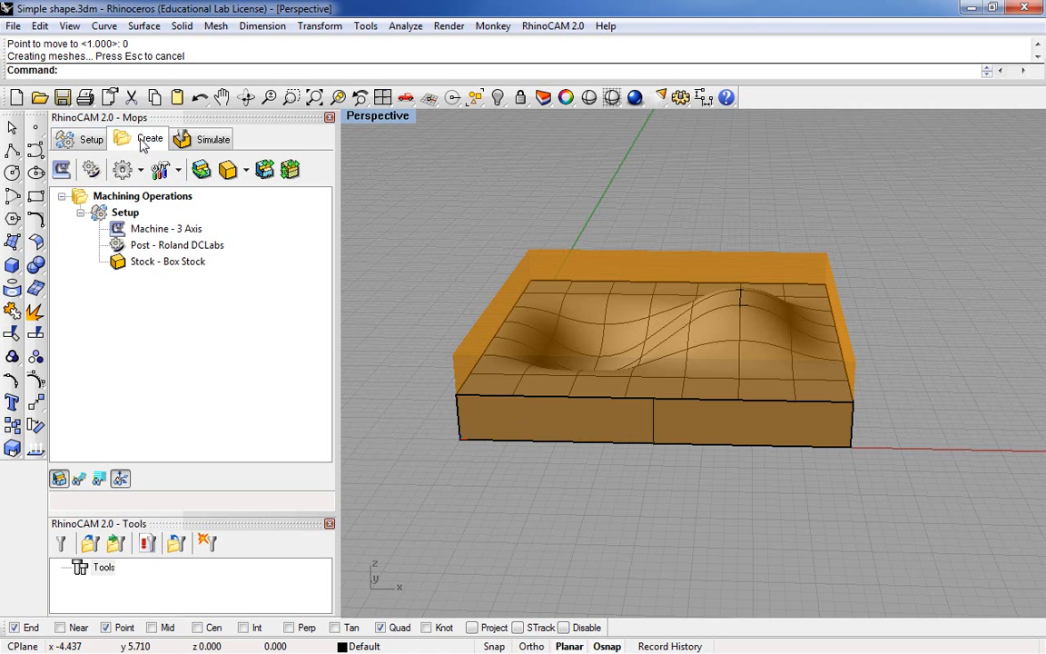
click(149, 138)
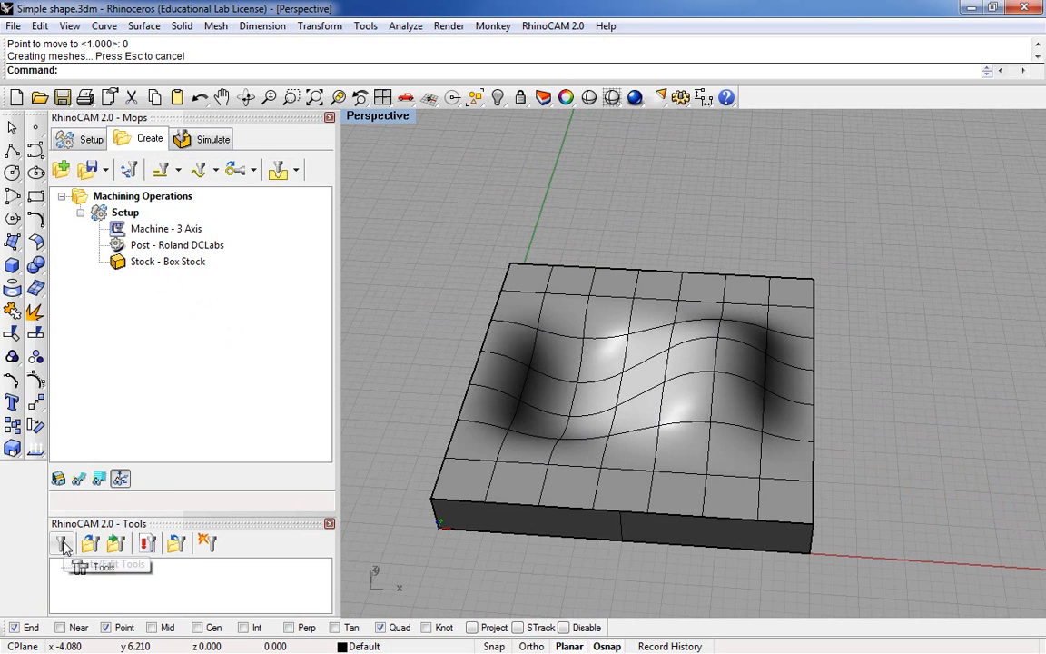
mouse_move(66, 545)
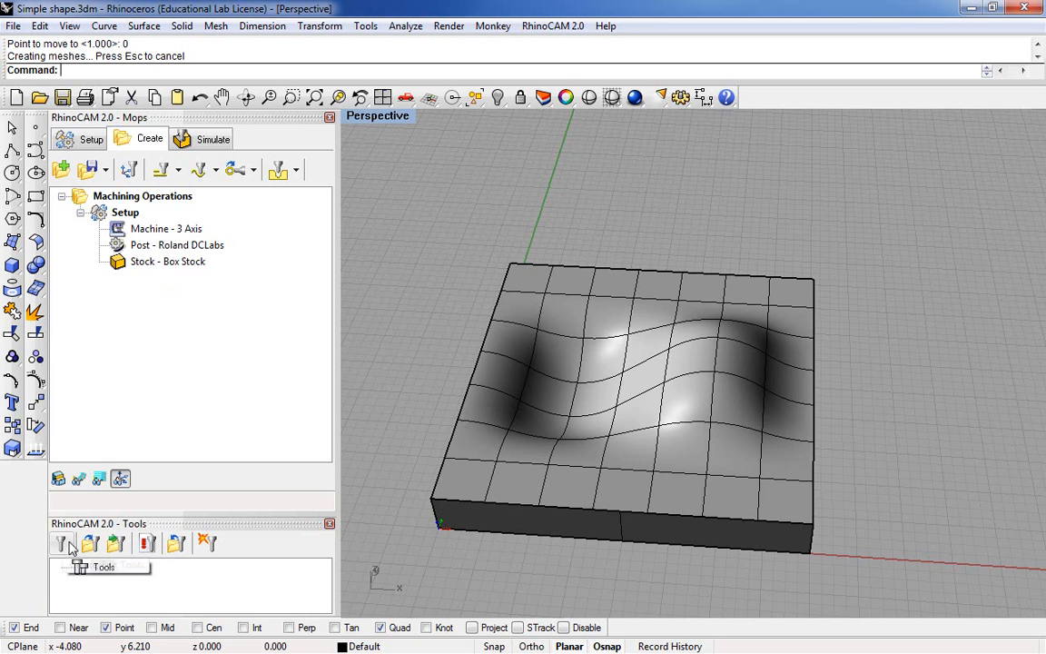
mouse_move(62, 548)
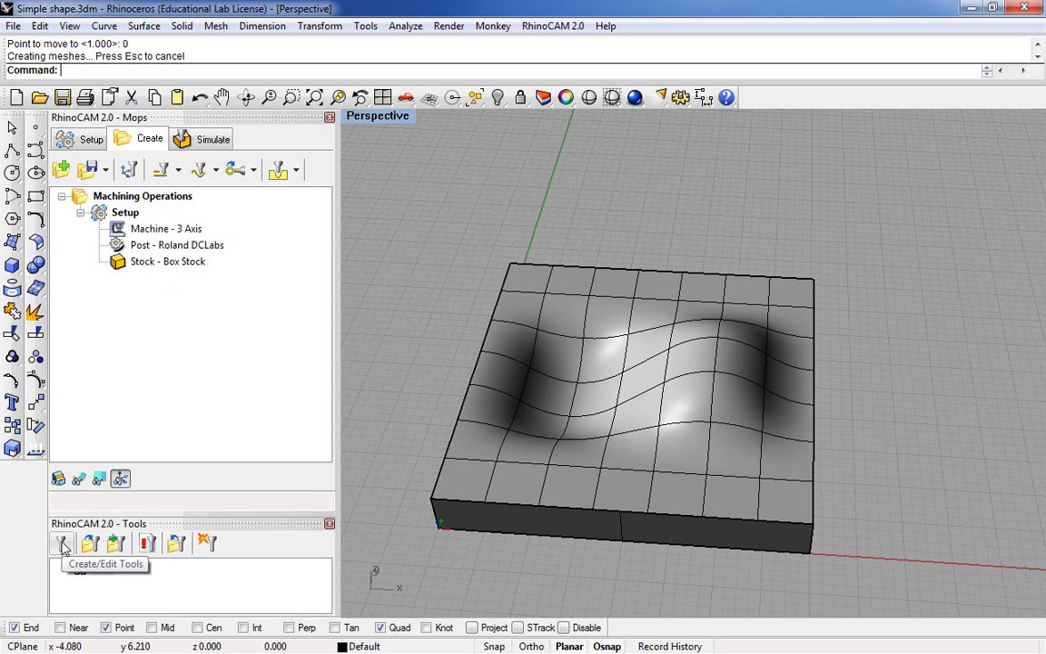
Add the BallMill 0.25 tool from the library and save its edits
click(62, 548)
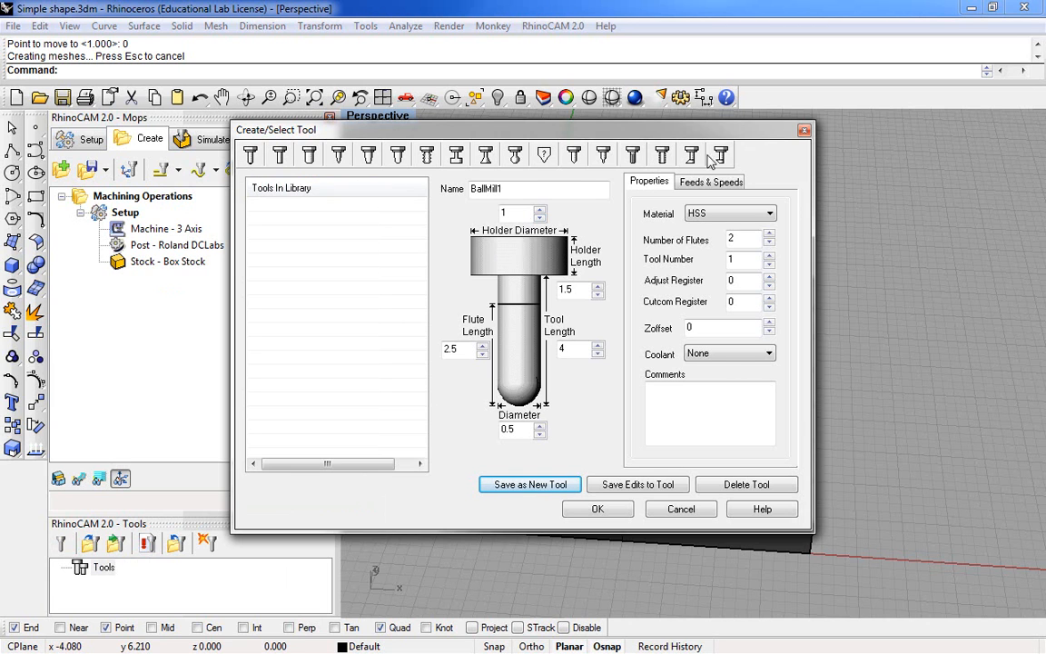
mouse_move(251, 154)
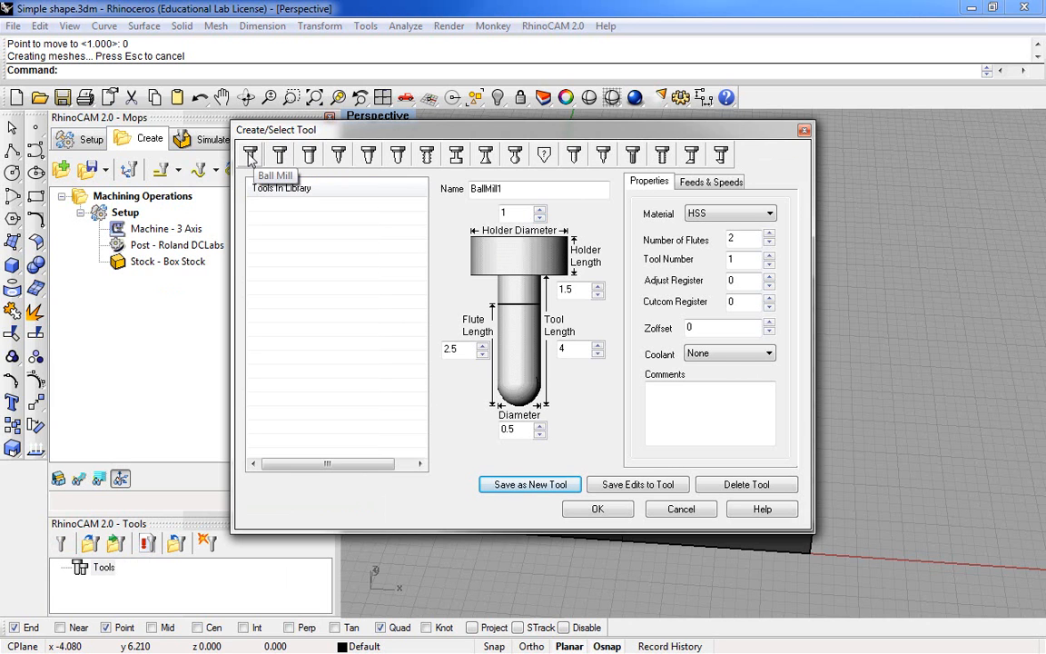
mouse_move(389, 255)
text( 0.25)
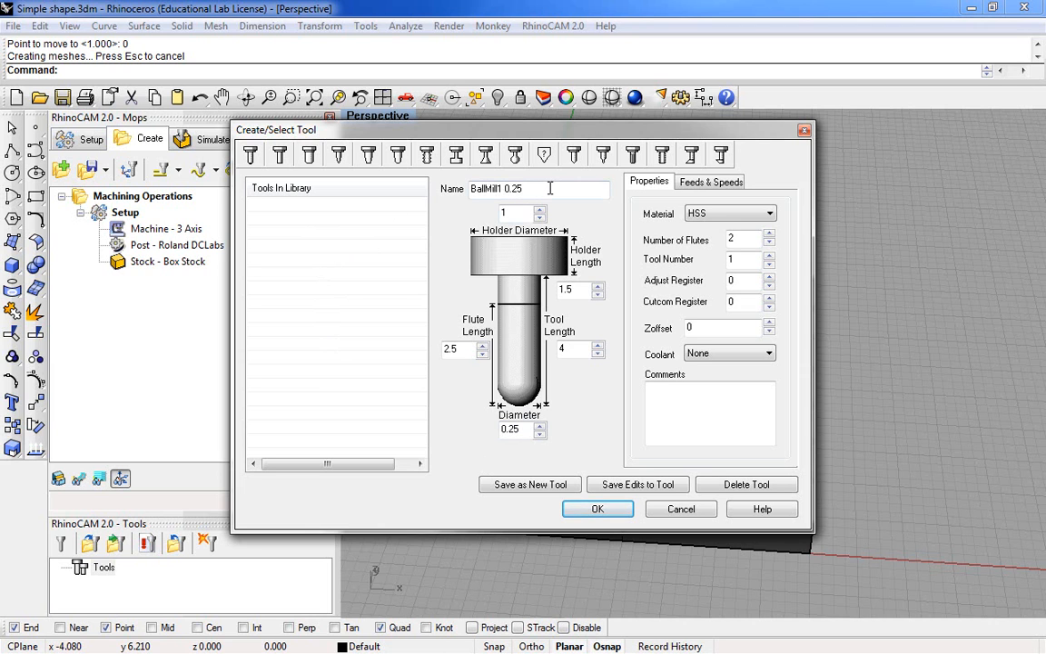
mouse_move(538, 191)
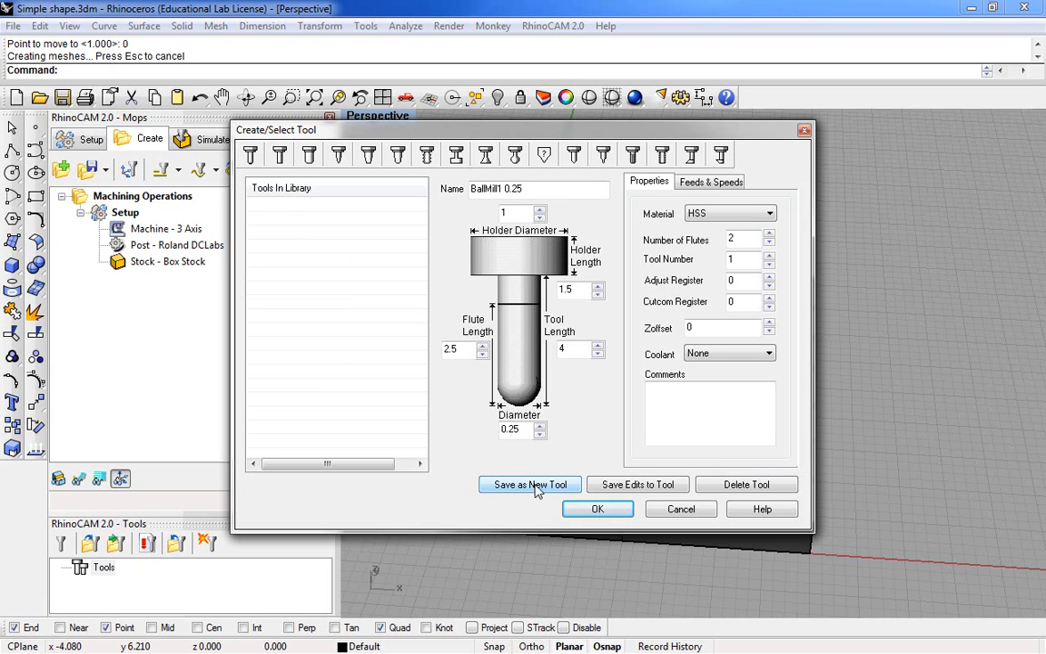
click(531, 483)
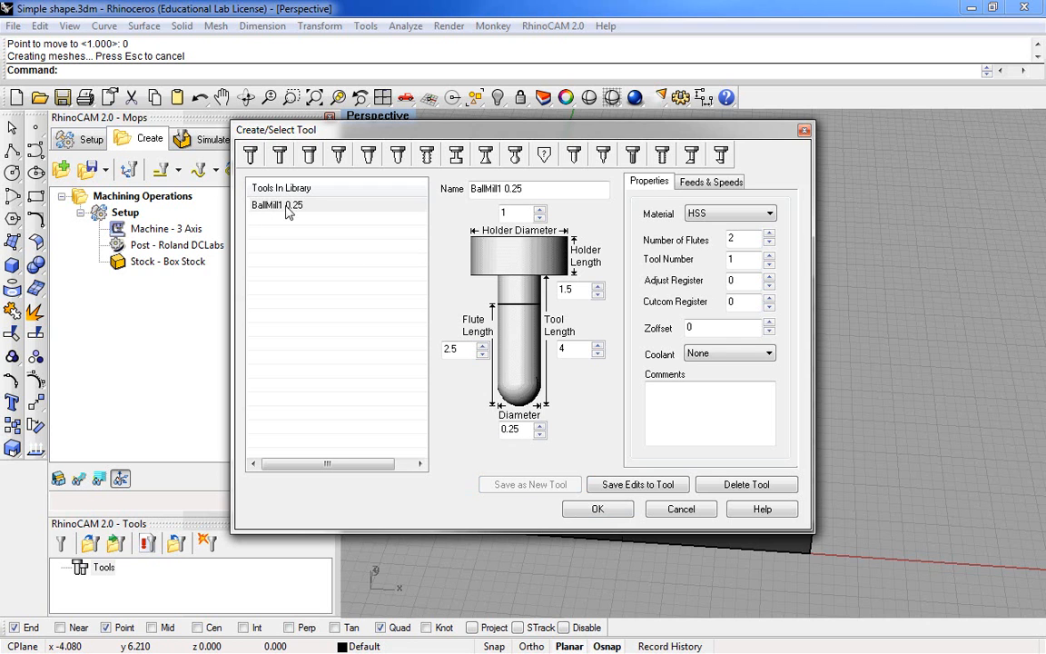
click(599, 509)
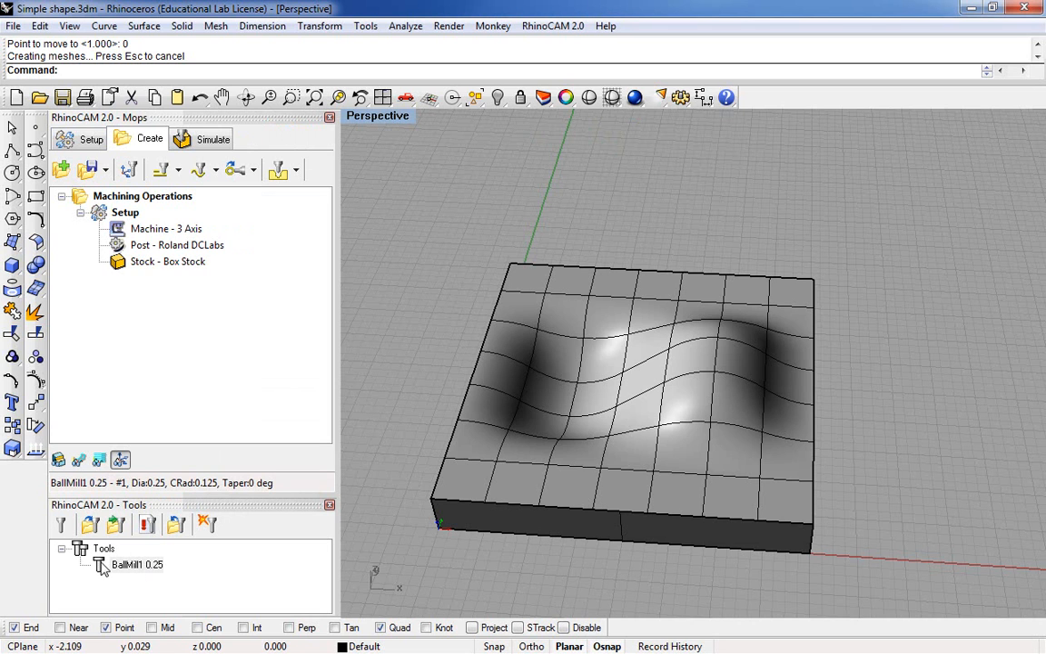
double_click(135, 567)
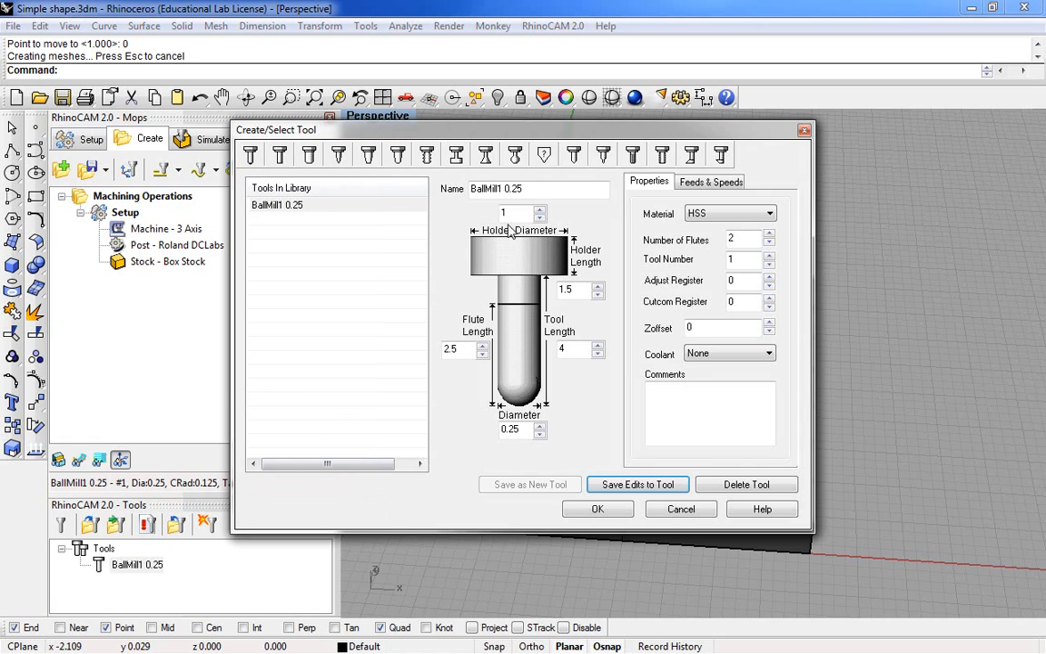
click(598, 508)
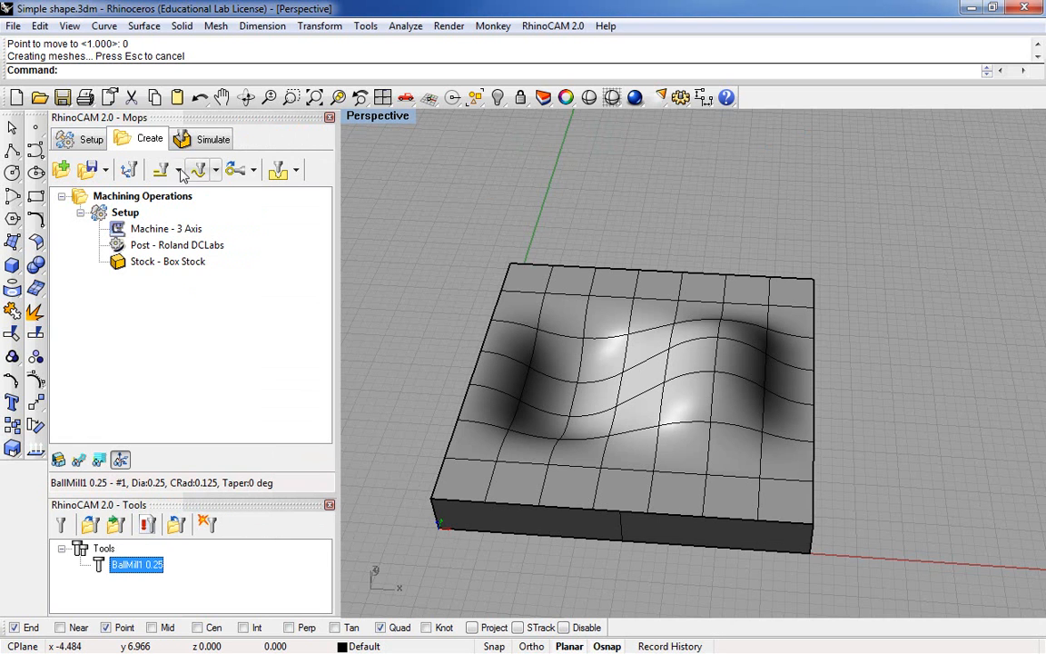
mouse_move(163, 170)
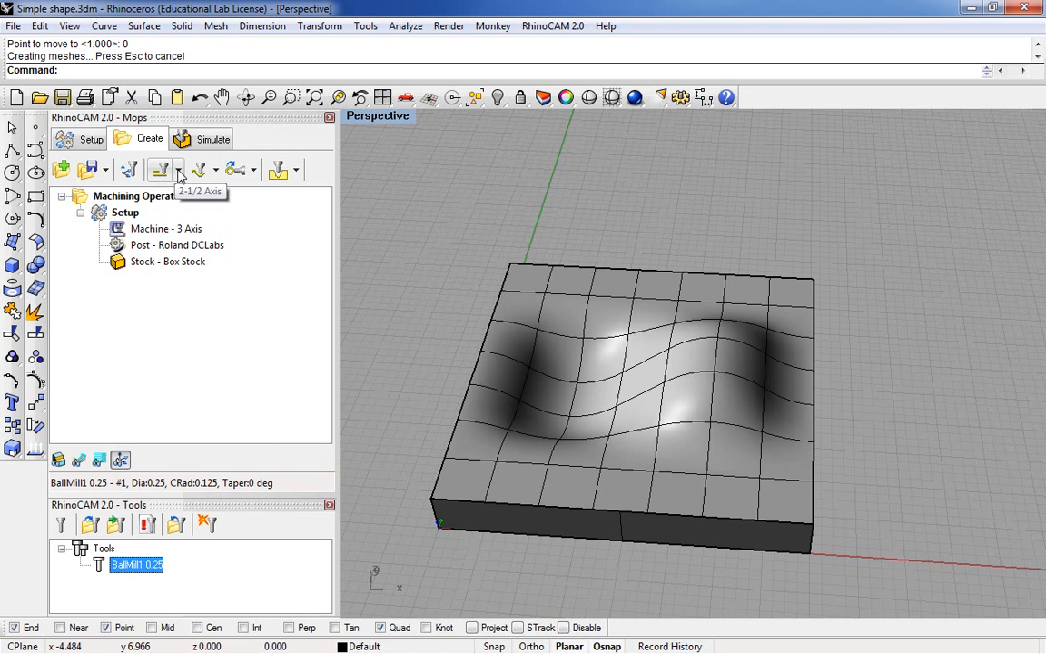
Generate a Horizontal Roughing operation under MOp Set 1 and review it in the tree
click(178, 171)
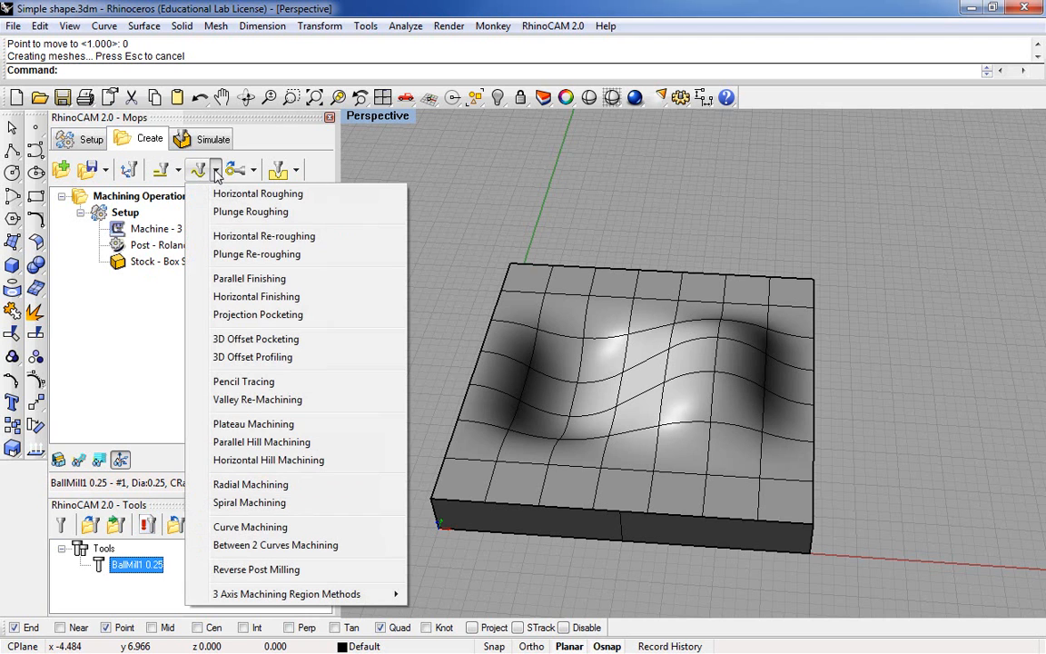
mouse_move(258, 192)
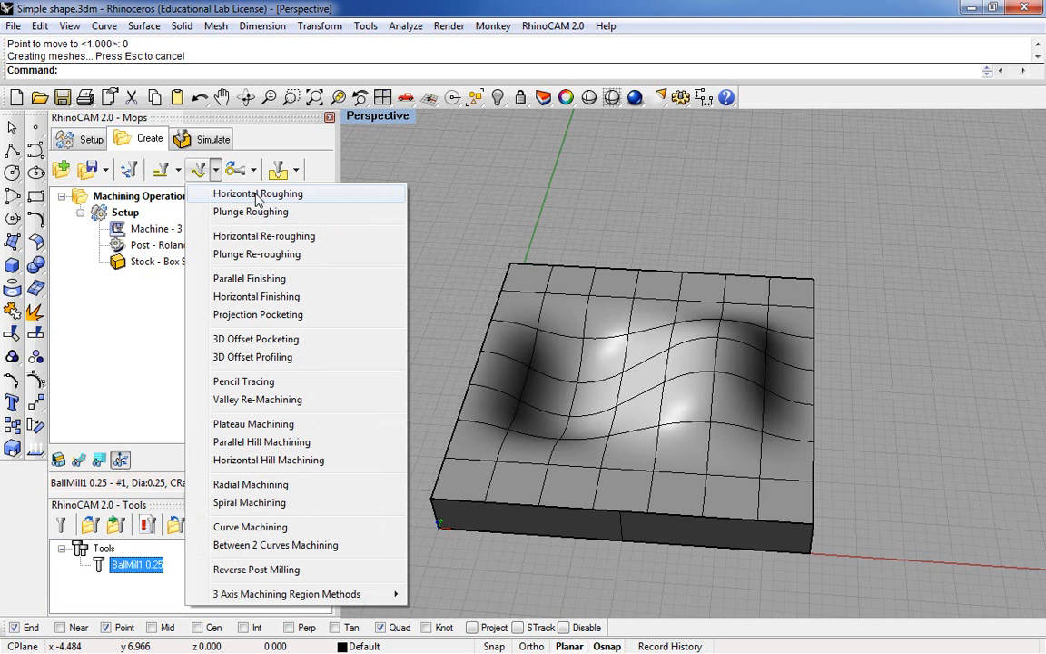
click(258, 193)
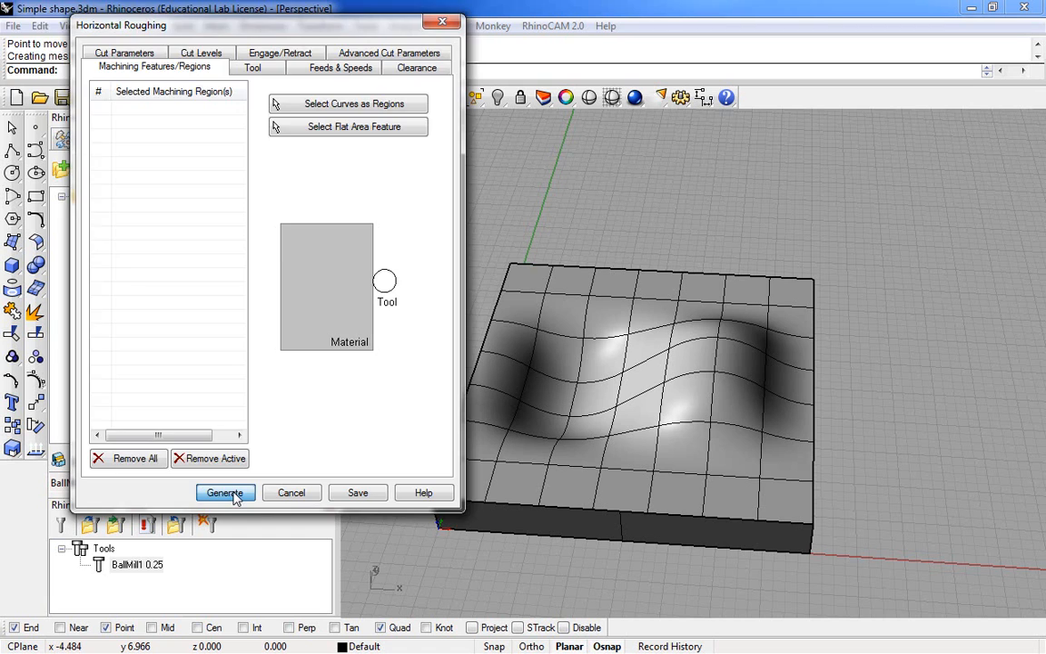
click(225, 494)
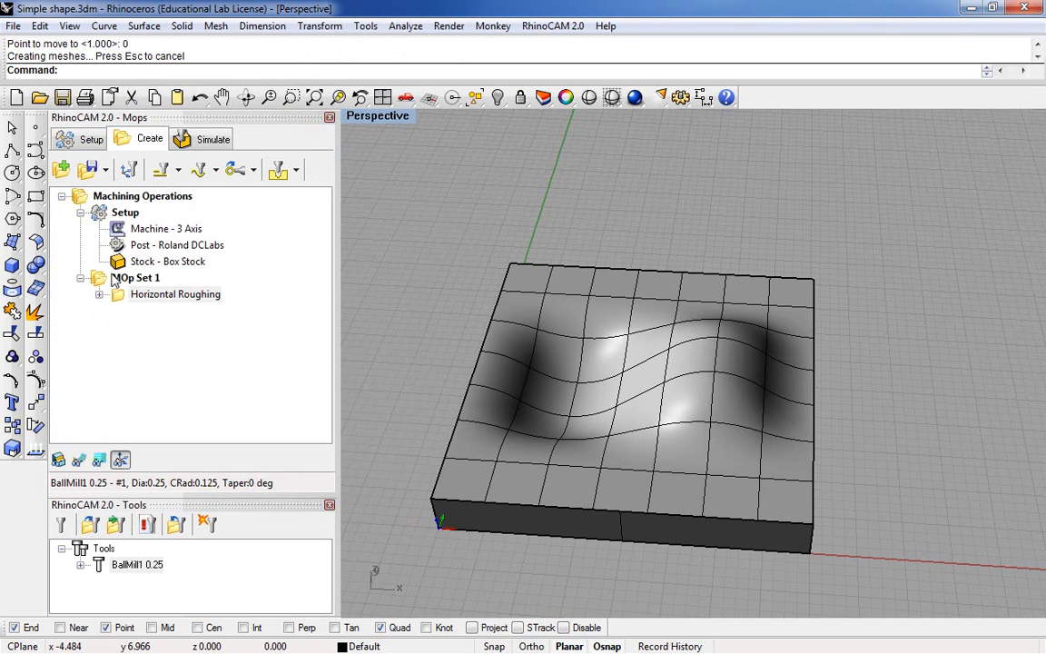
mouse_move(99, 302)
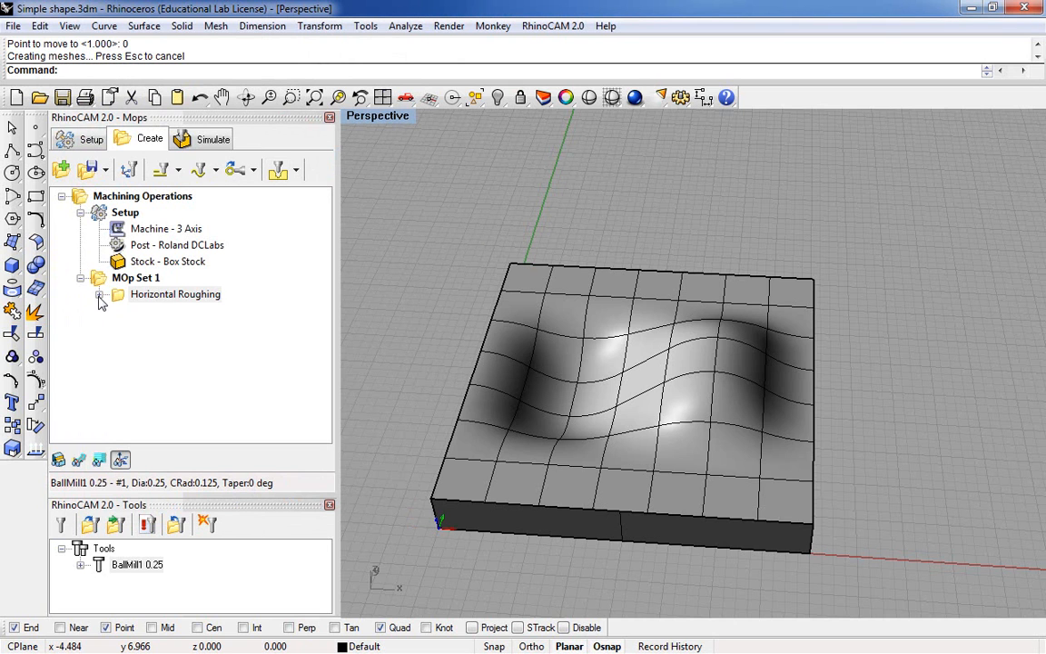
click(101, 300)
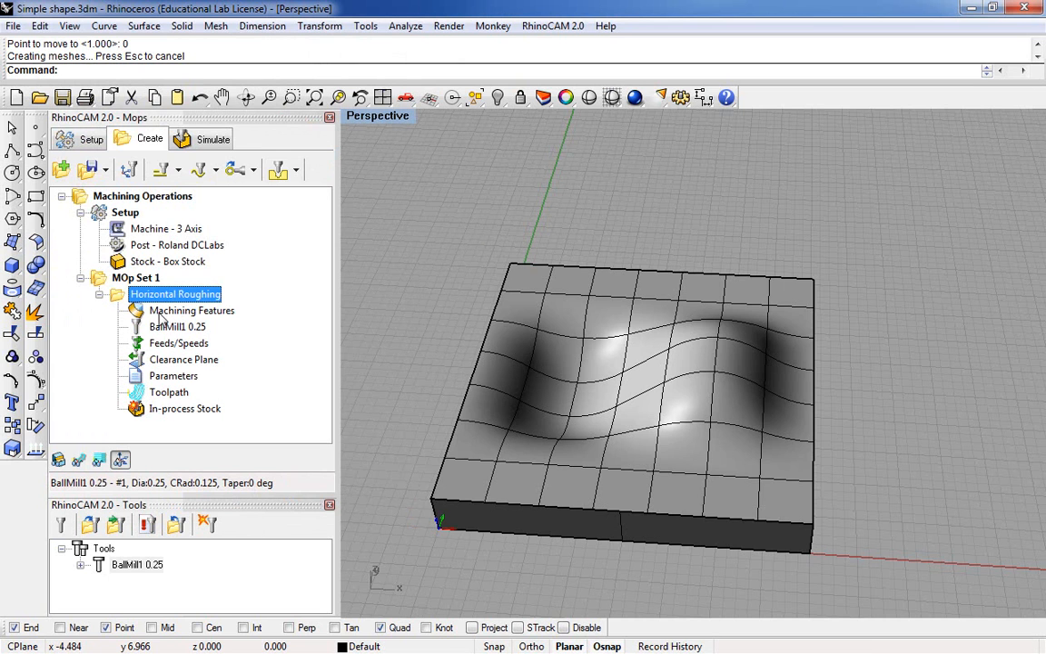
click(101, 294)
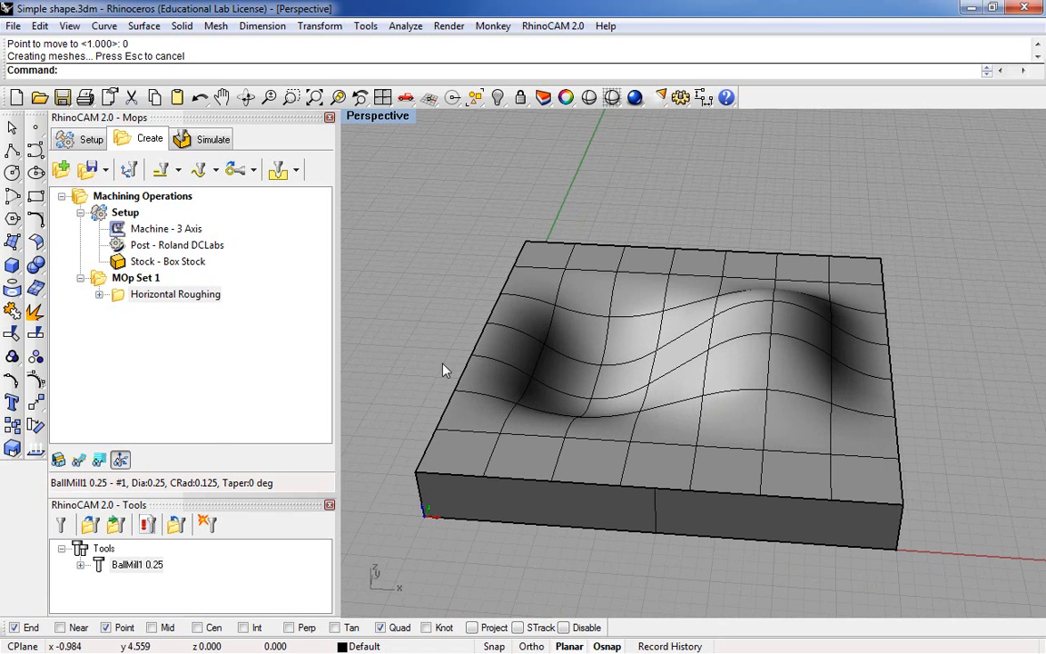
mouse_move(80, 462)
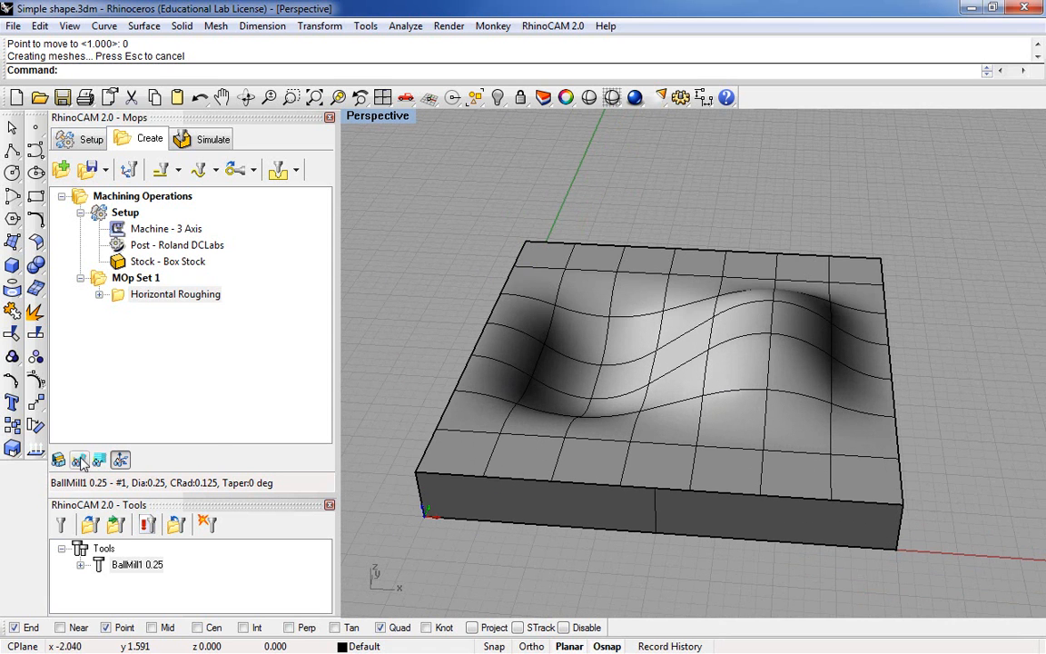
mouse_move(80, 461)
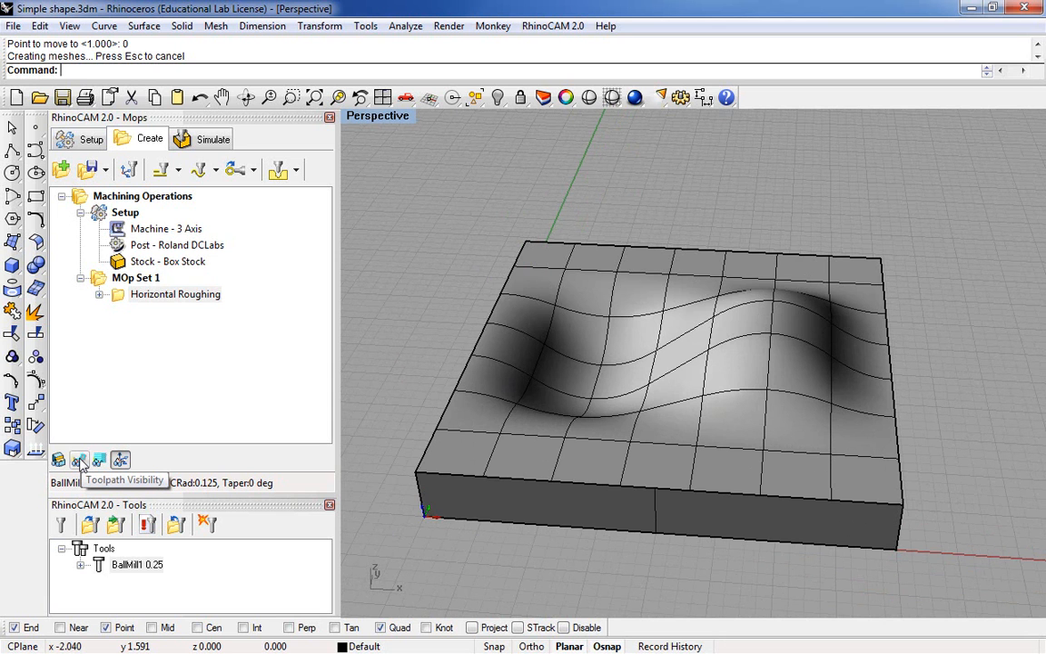
Display the roughing toolpath in a maximized Perspective view and reopen the 3-axis methods list
click(80, 462)
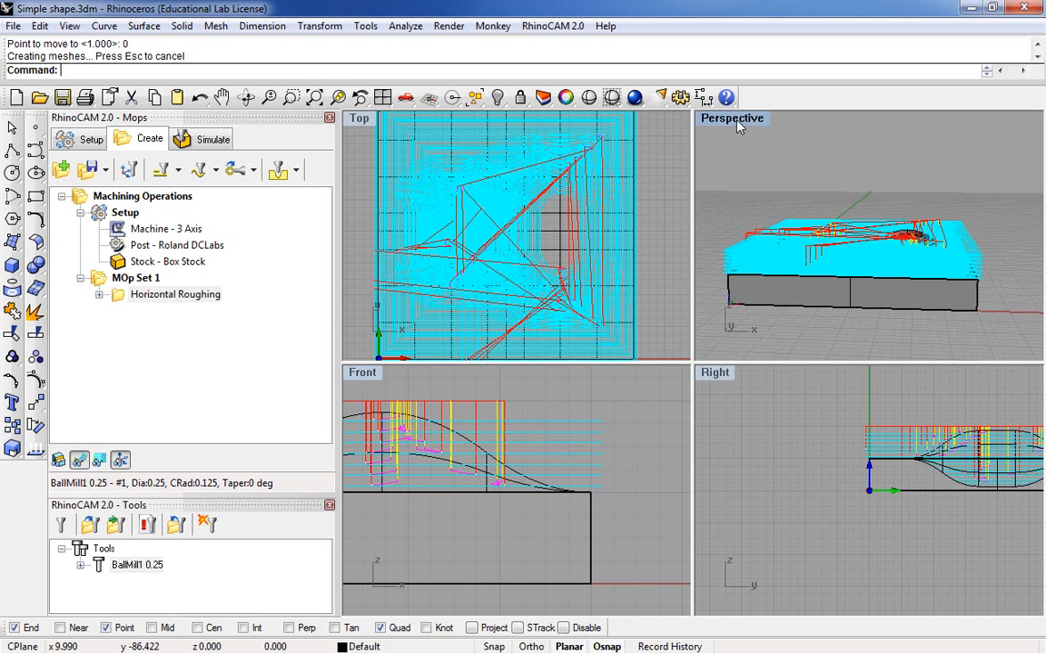
double_click(732, 118)
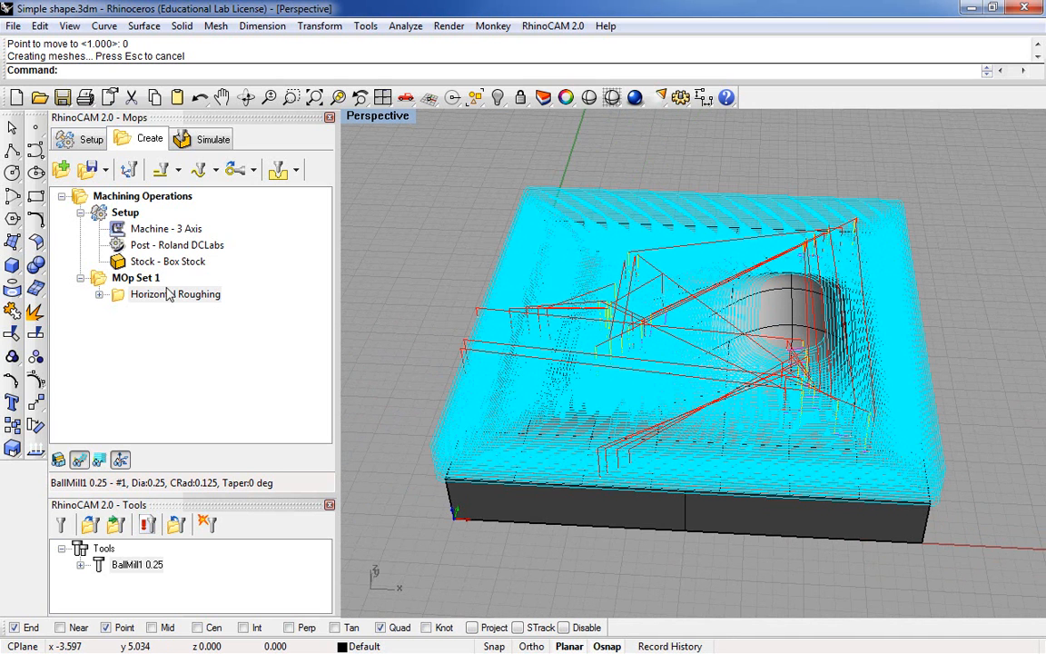
mouse_move(198, 302)
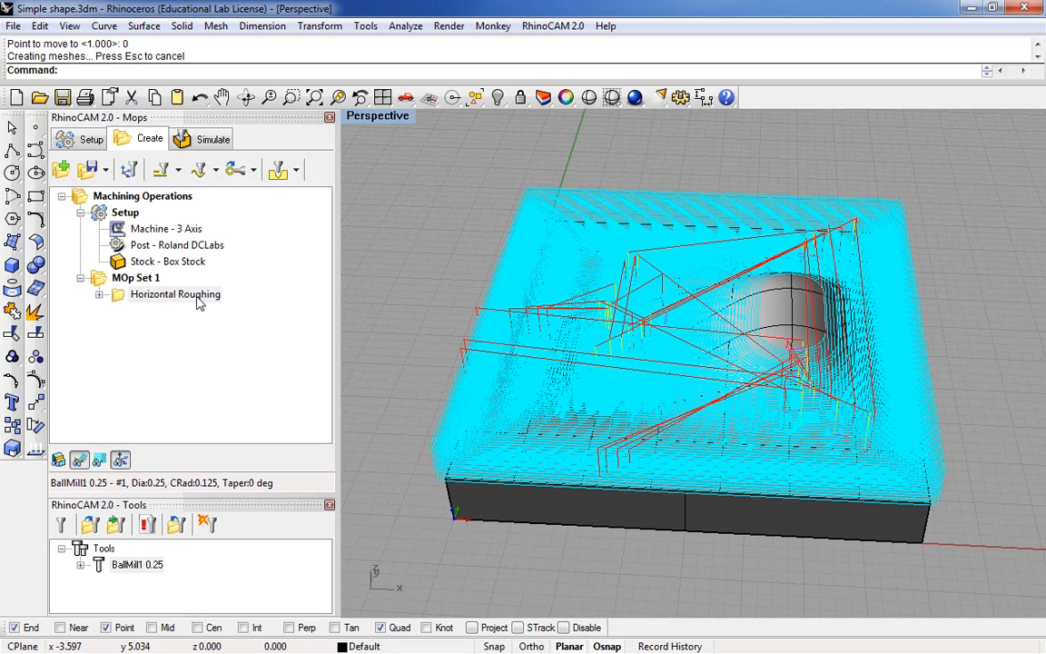
click(198, 171)
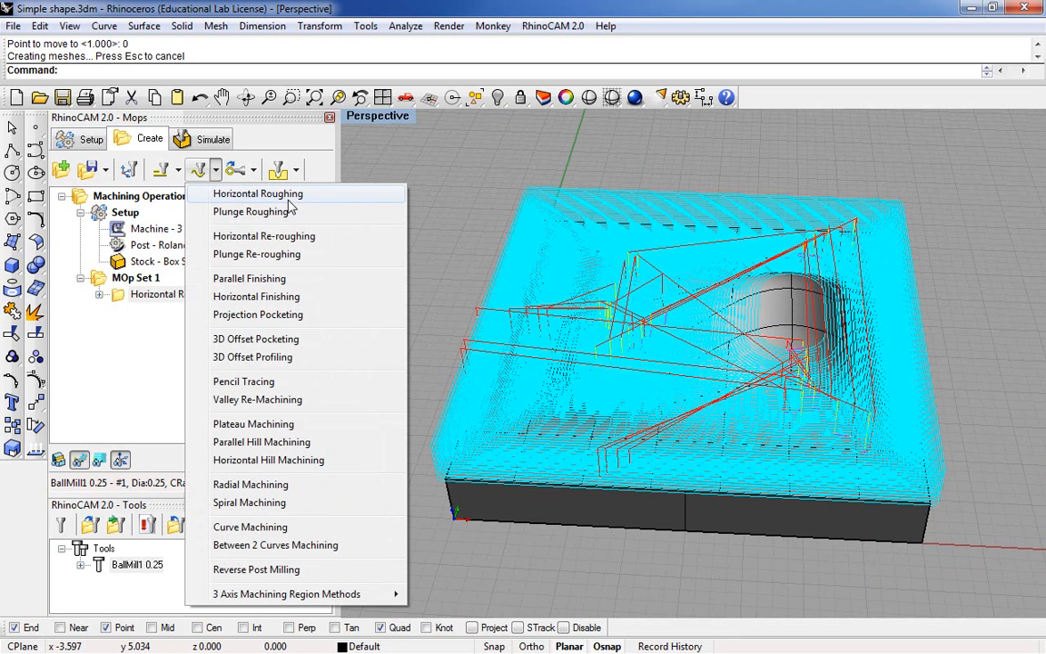
mouse_move(263, 236)
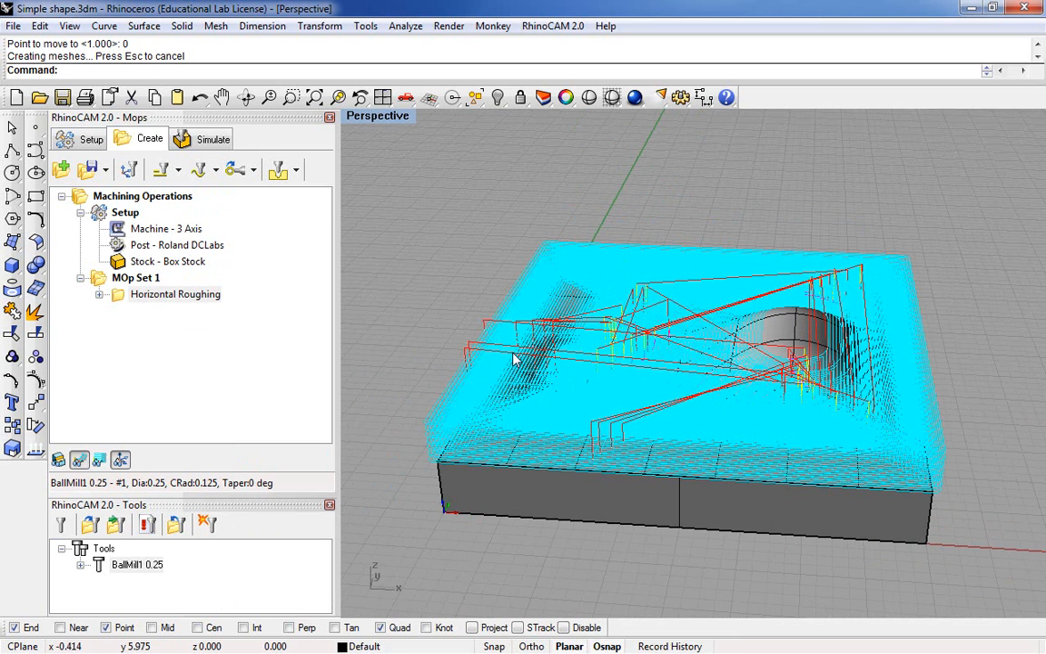
mouse_move(523, 362)
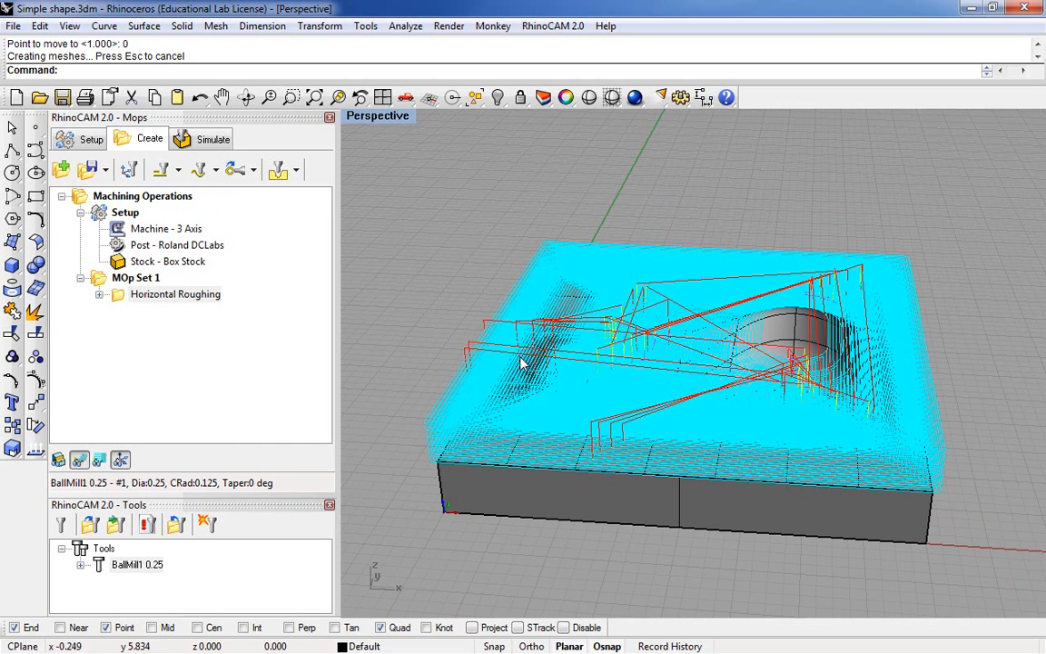
mouse_move(563, 363)
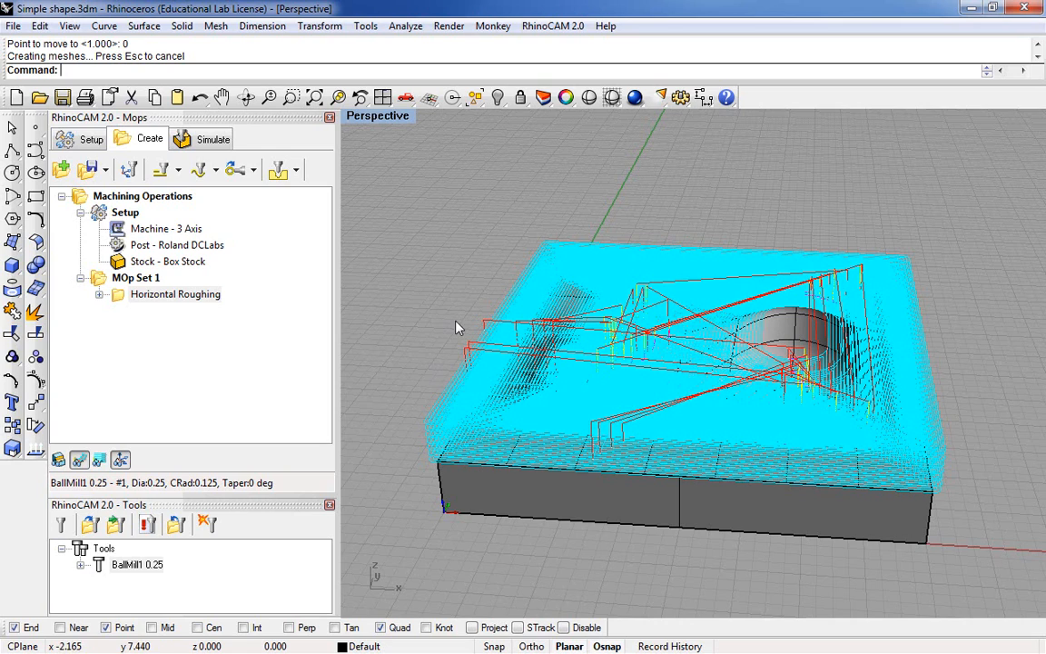
mouse_move(134, 309)
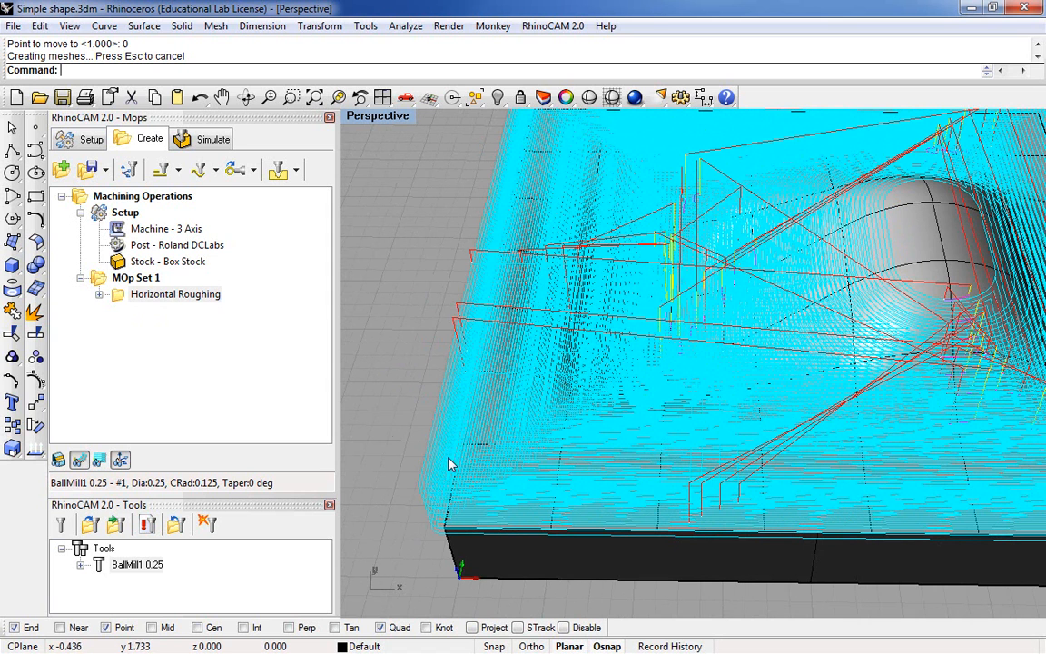
mouse_move(190, 301)
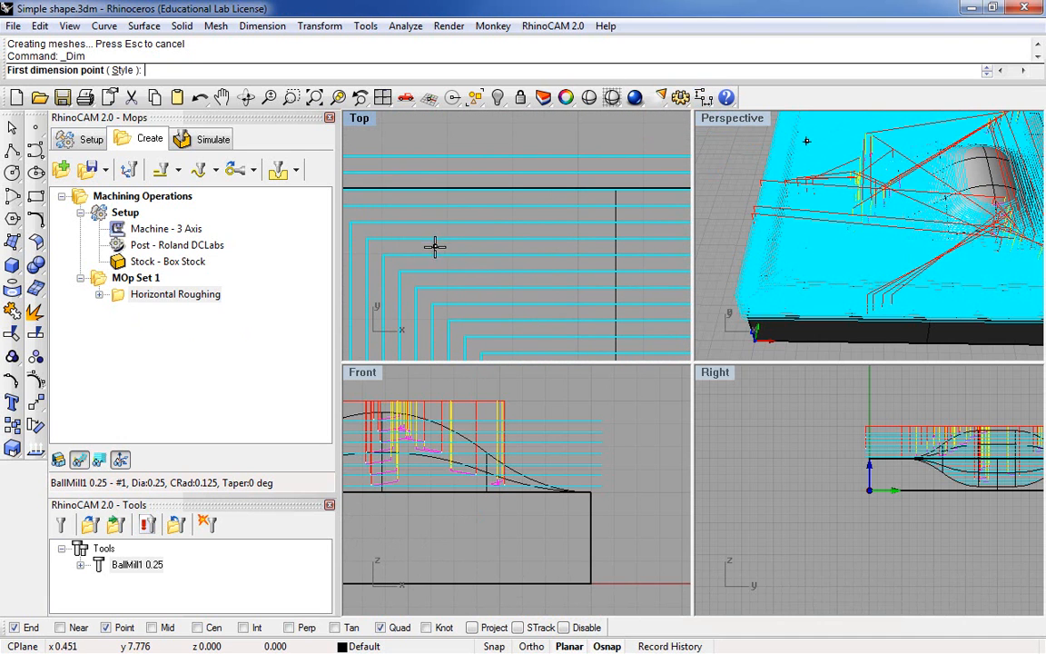
Draw a 0.25-radius circle, drag it over the toolpath, then delete it
click(436, 247)
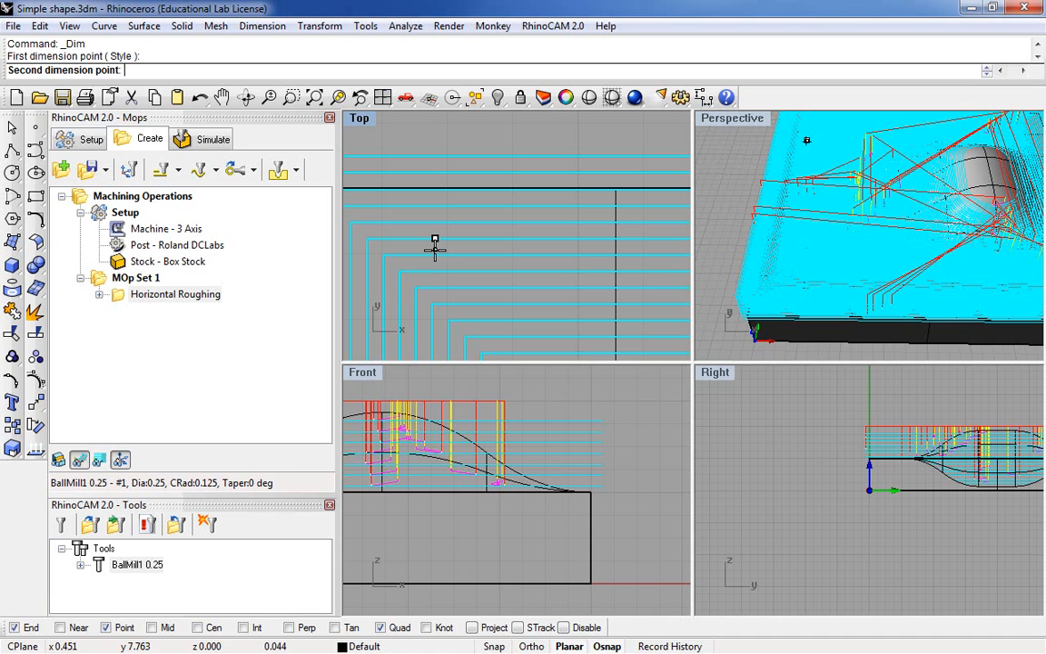
mouse_move(434, 255)
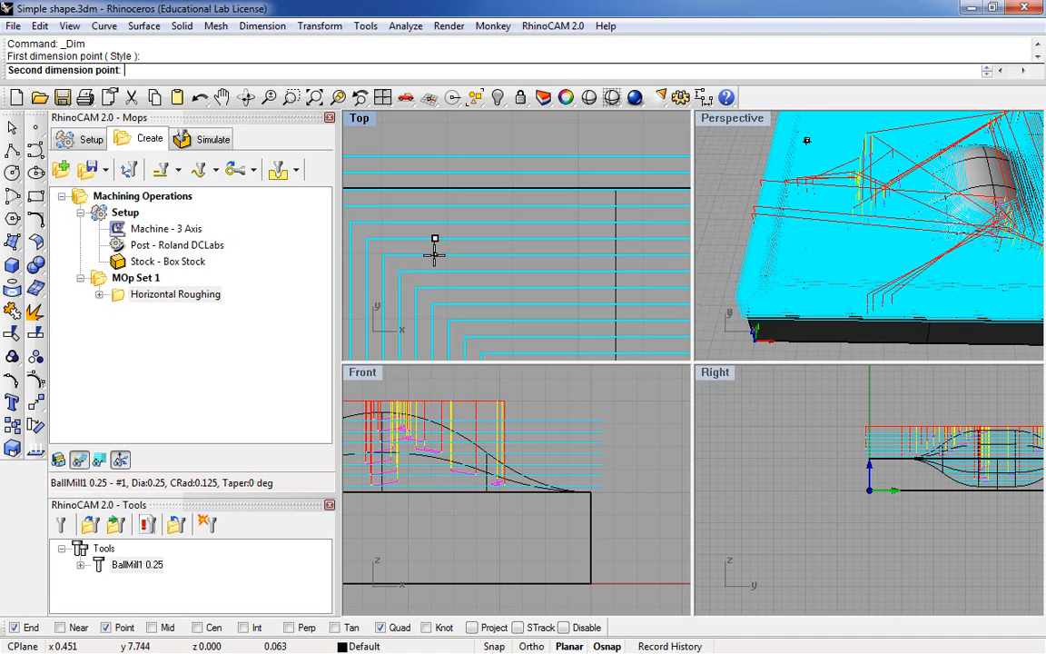
click(434, 243)
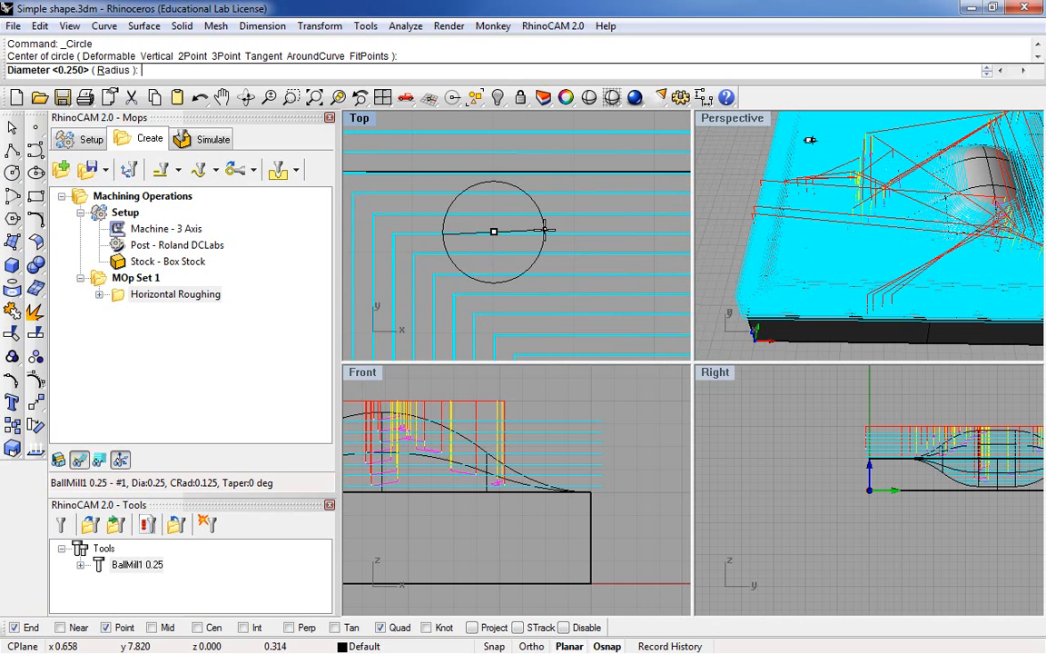
text(.25)
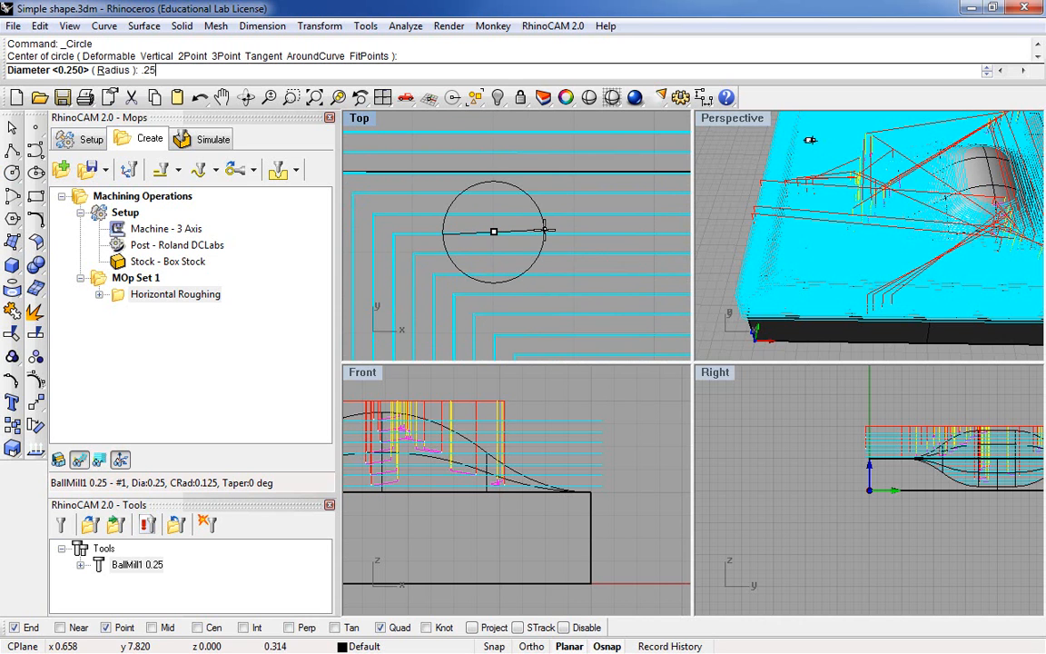
key(Enter)
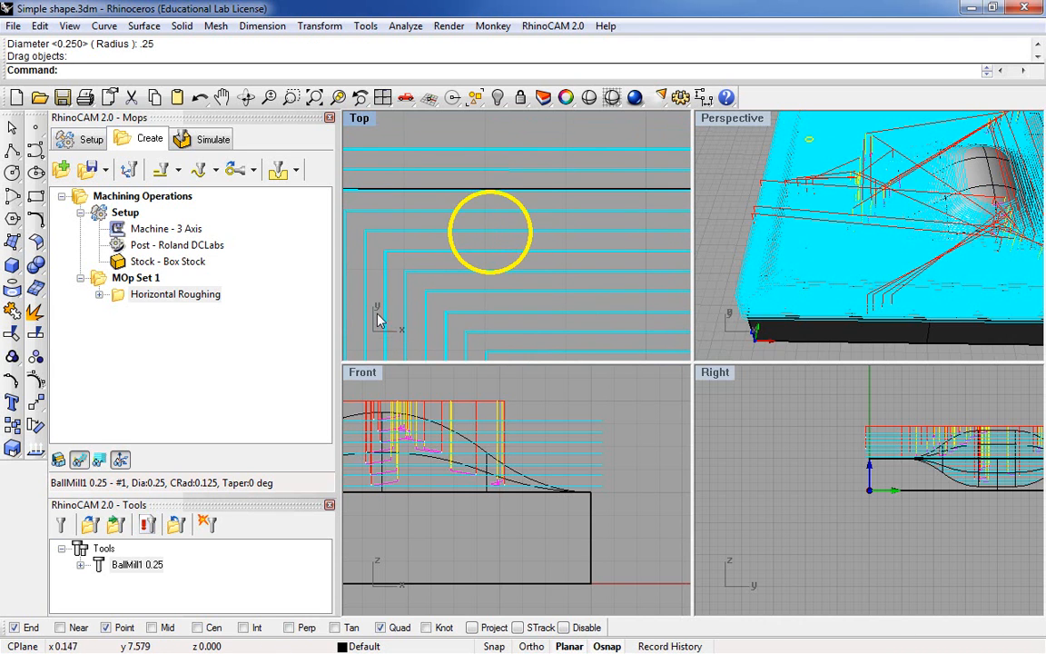
drag(490, 232, 498, 172)
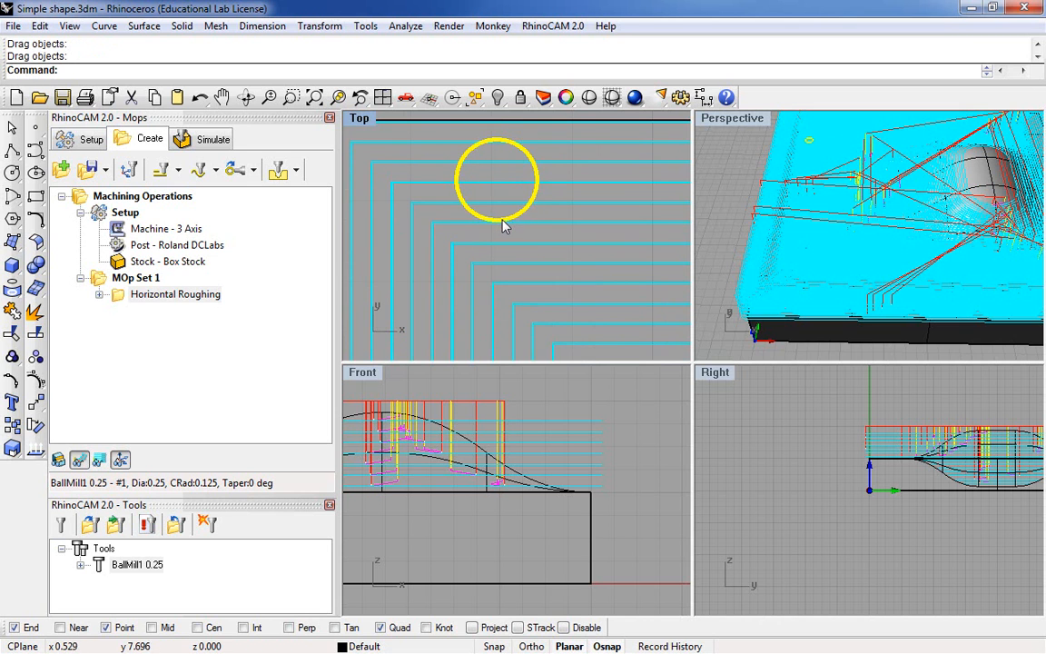
mouse_move(474, 272)
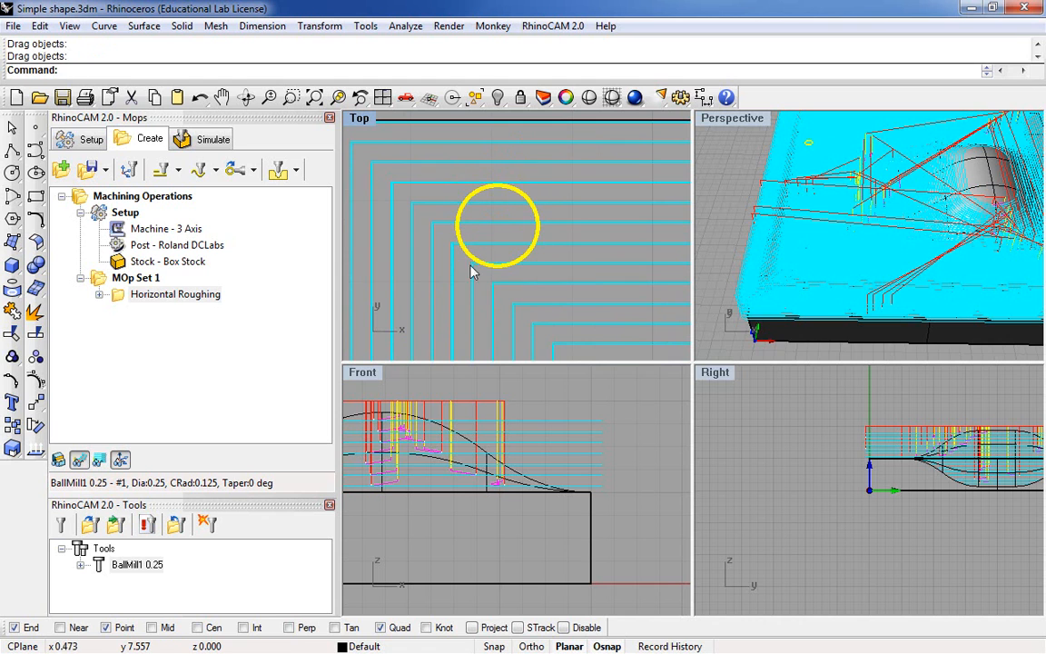
mouse_move(422, 285)
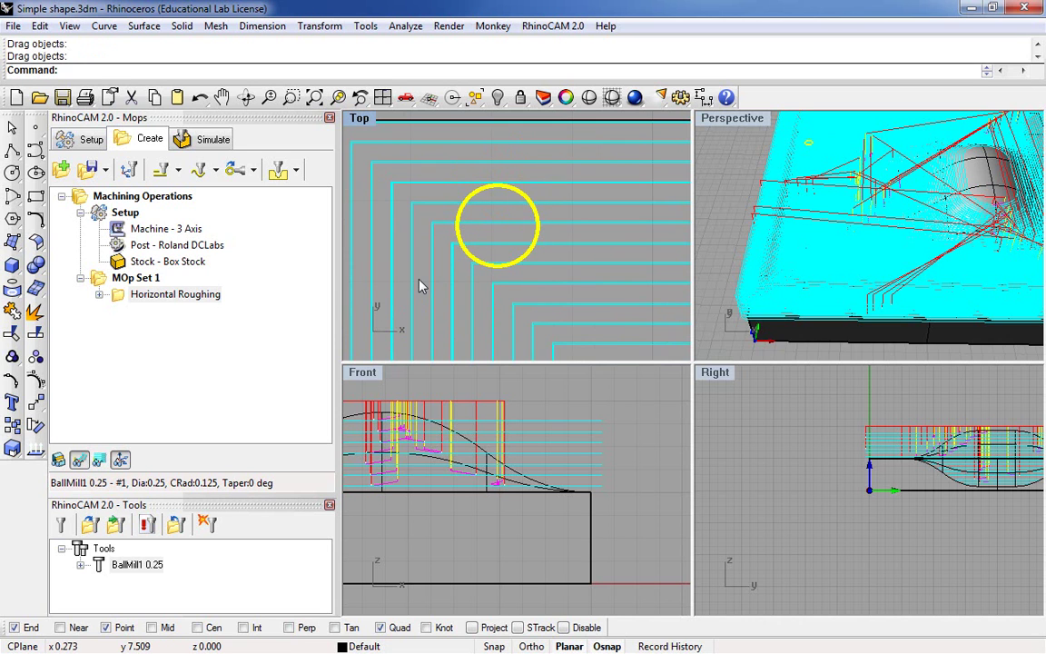
mouse_move(510, 247)
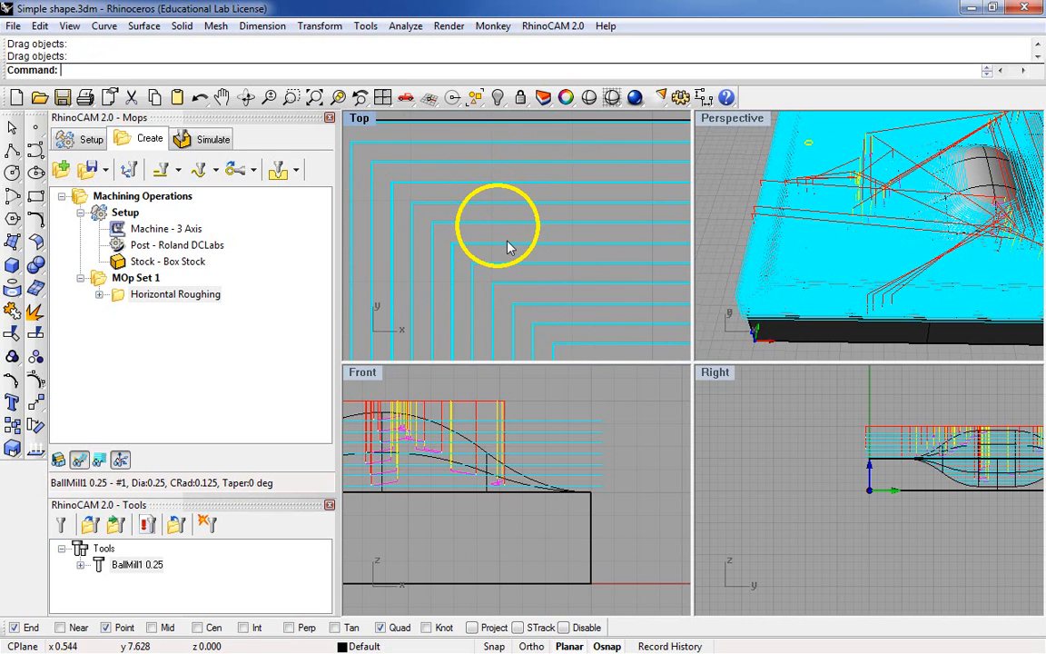
key(Delete)
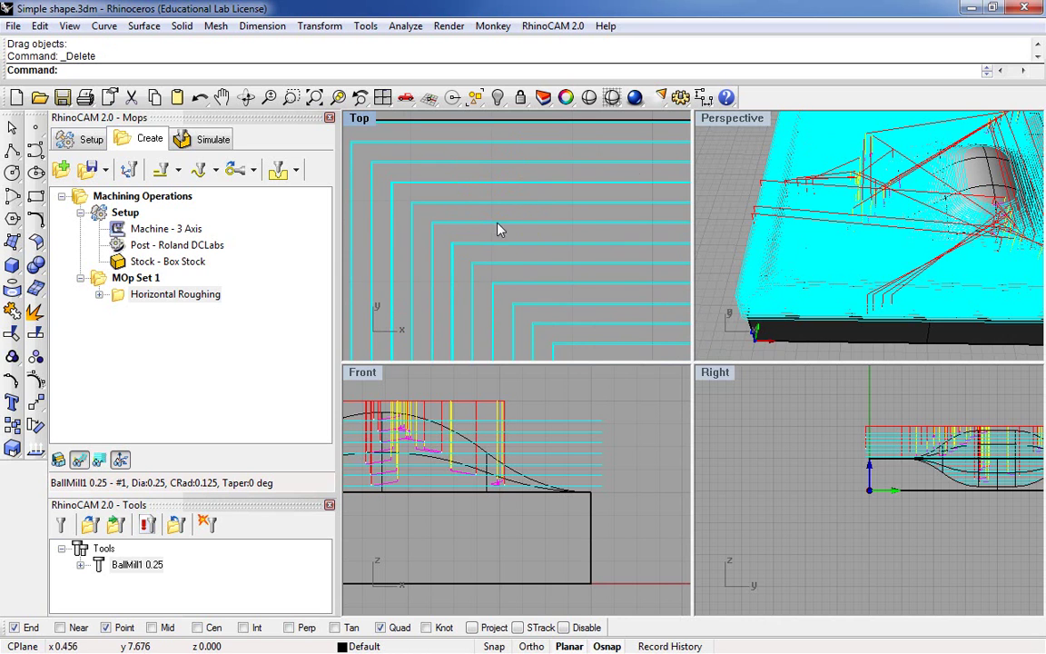
mouse_move(536, 381)
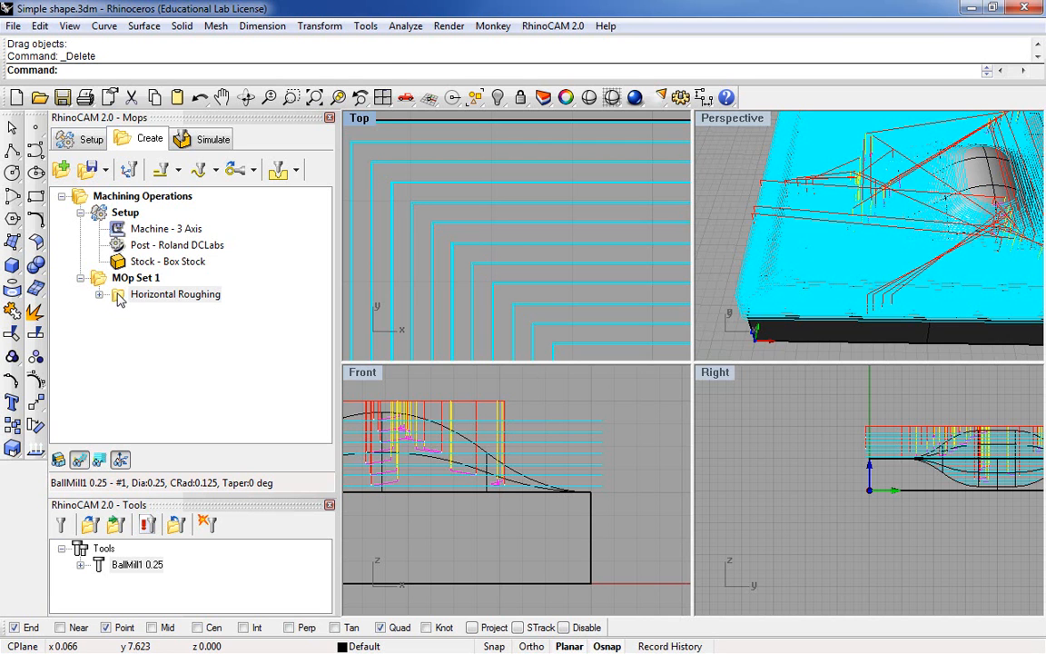
Reopen Horizontal Roughing and set Stepover % Tool Diameter to 50 in Cut Parameters
double_click(175, 295)
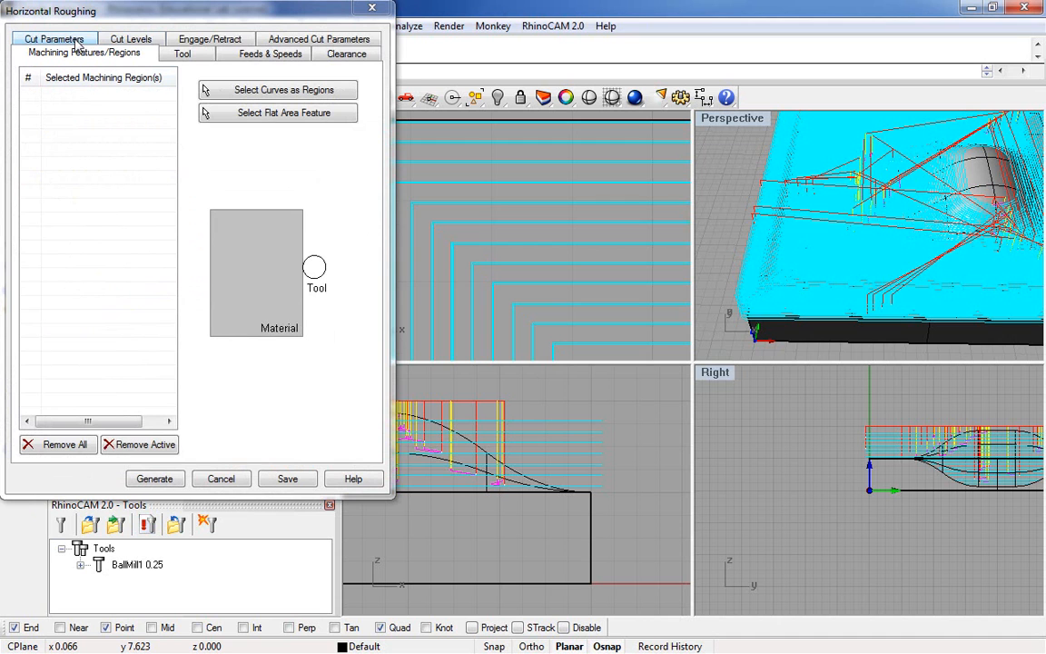
click(56, 40)
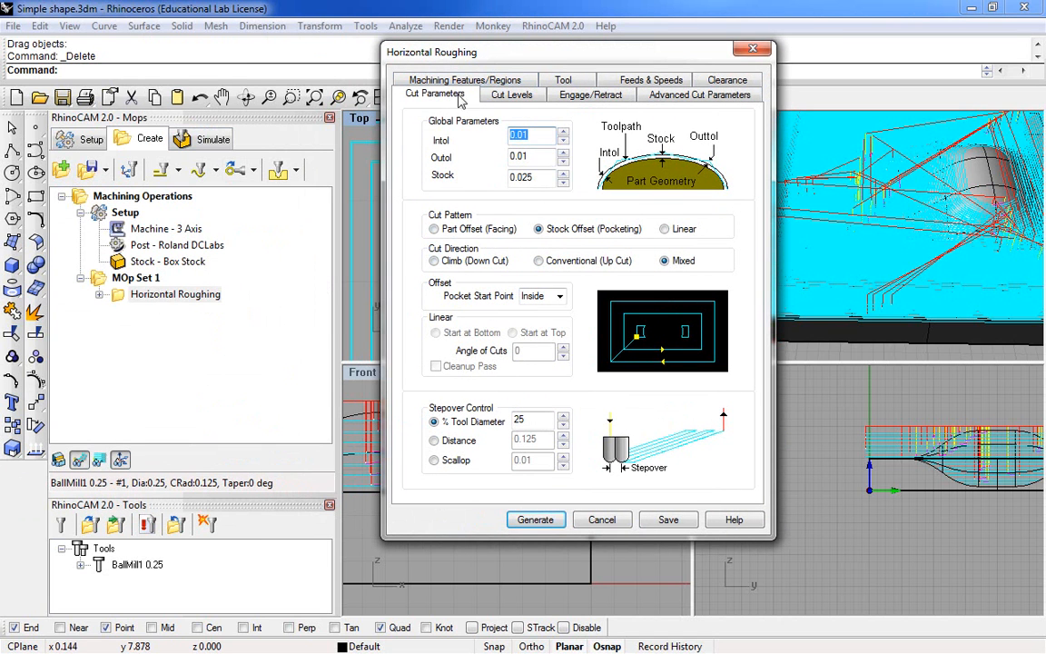
mouse_move(498, 229)
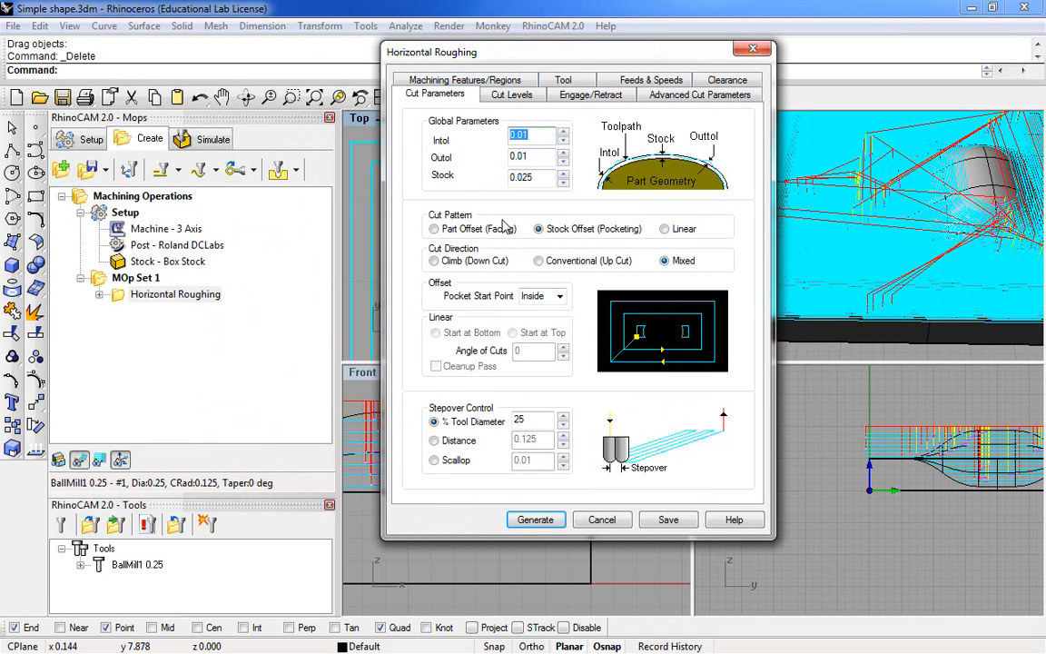
mouse_move(627, 227)
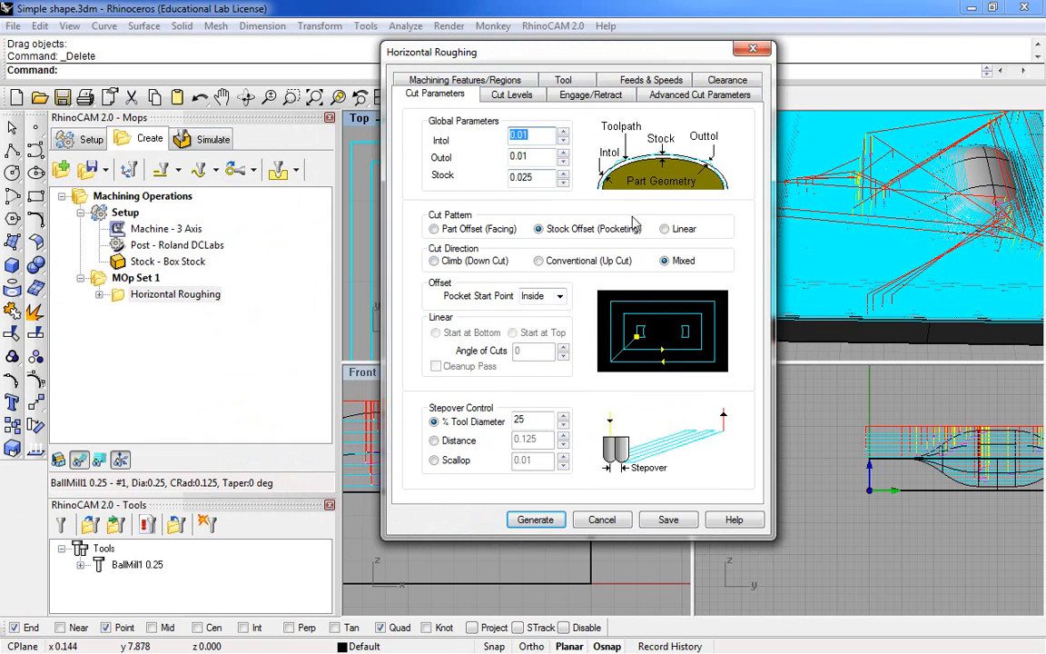
mouse_move(487, 109)
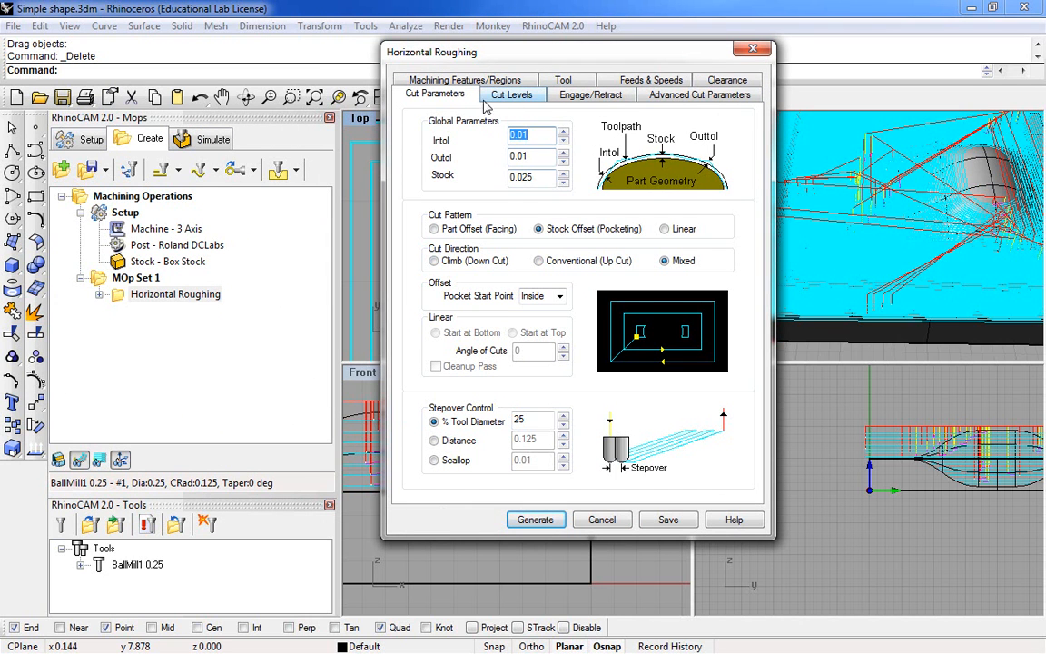
mouse_move(523, 89)
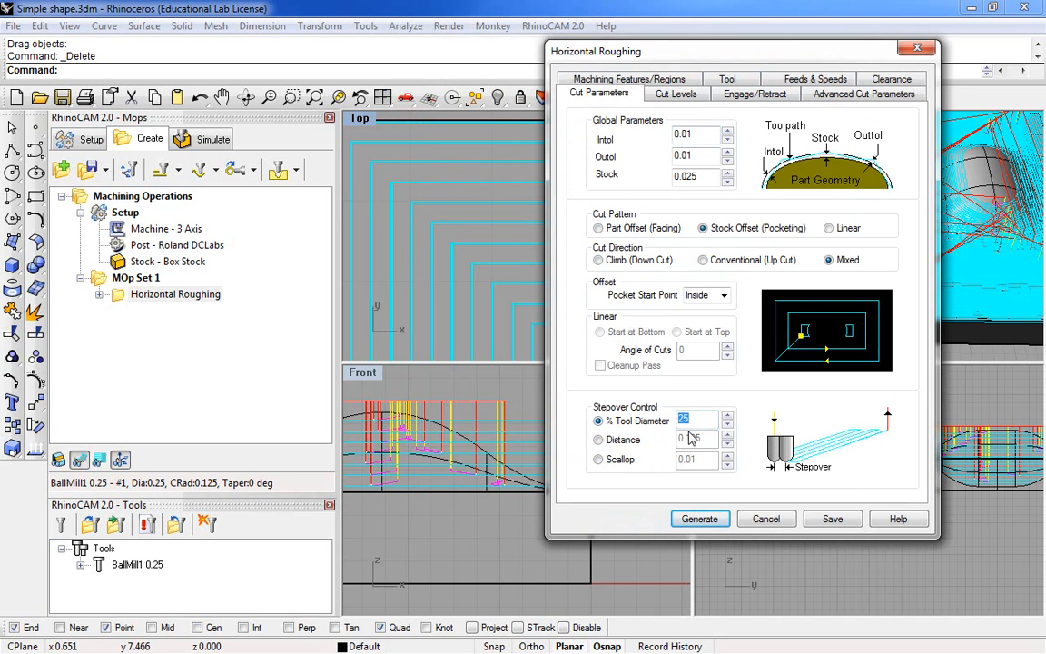
text(100)
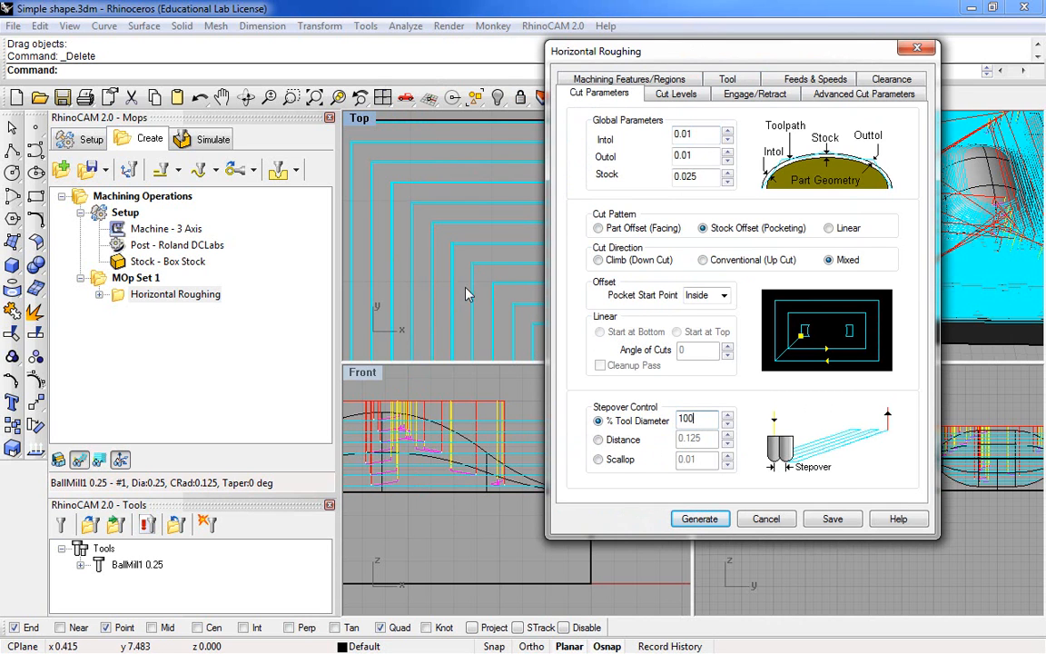
mouse_move(363, 272)
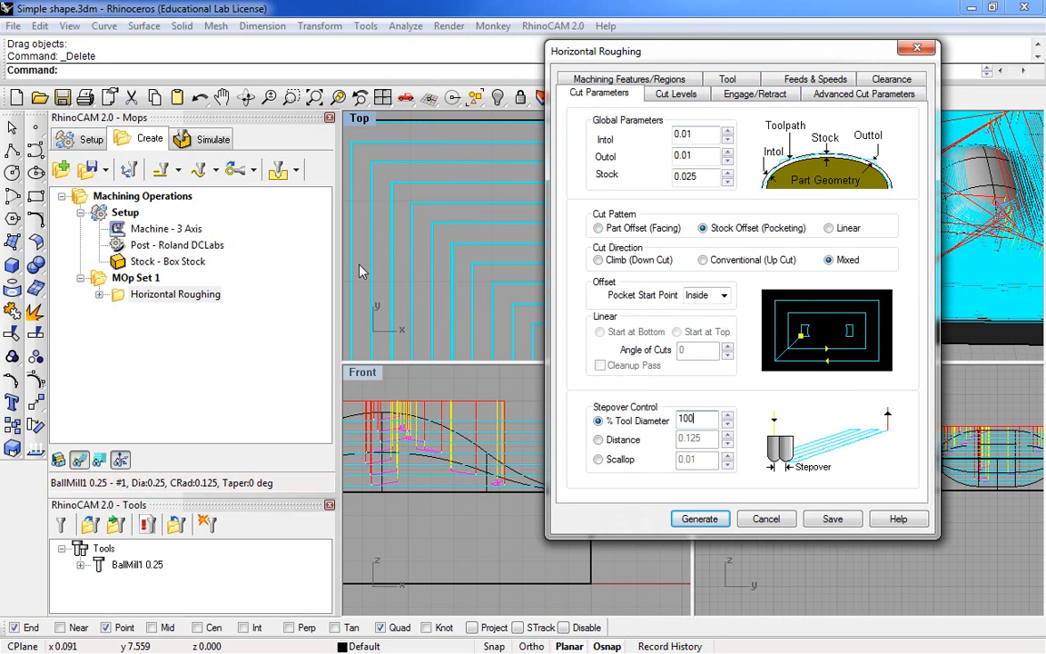
mouse_move(699, 419)
text(60)
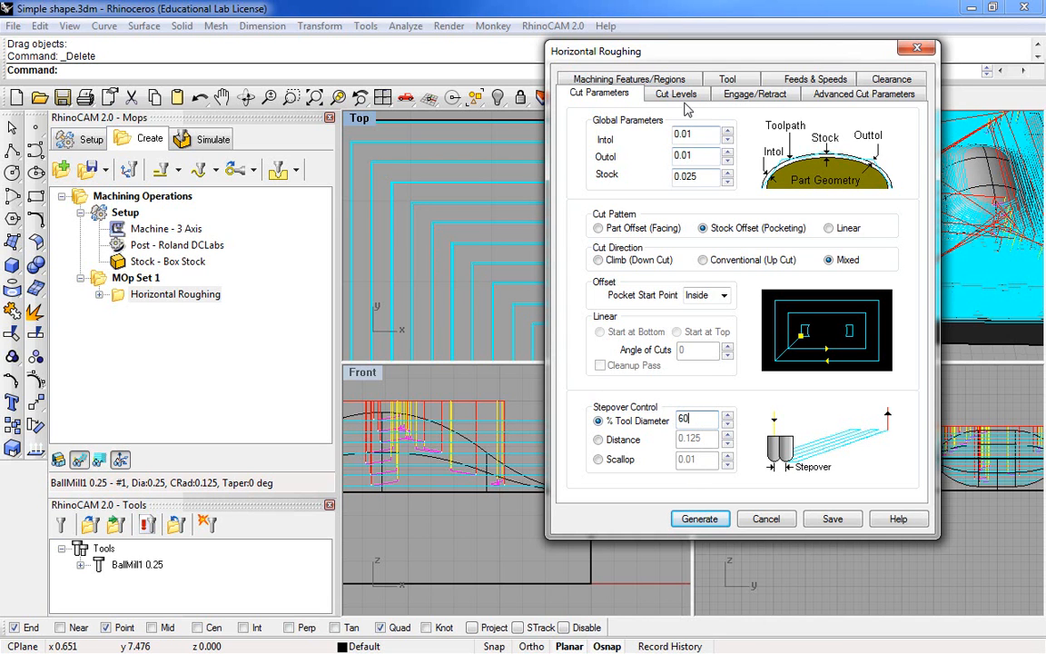
click(675, 94)
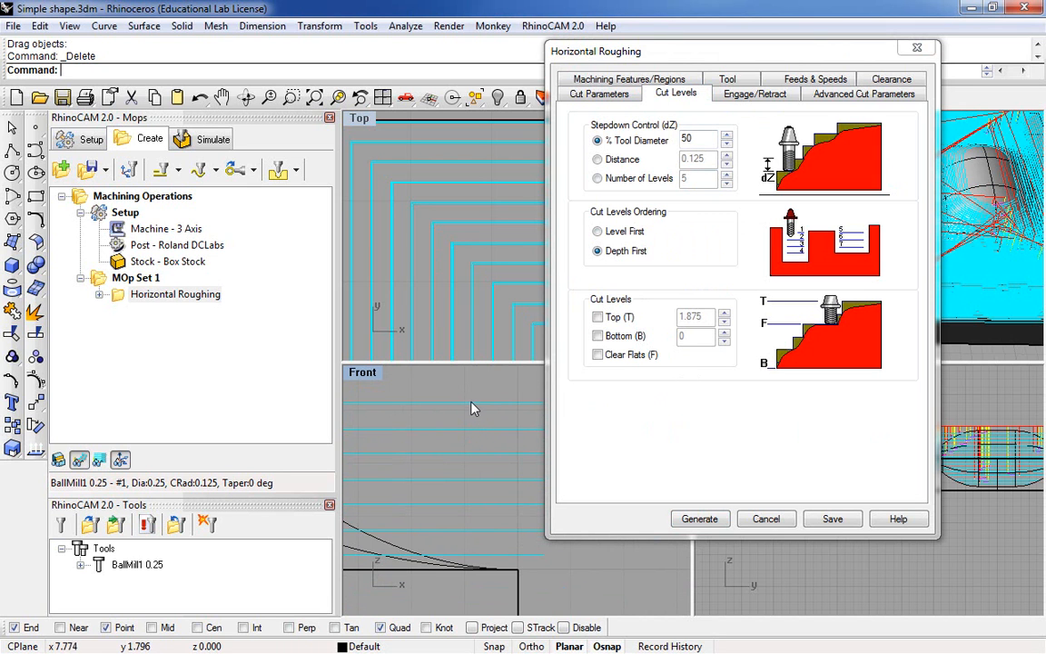
mouse_move(503, 458)
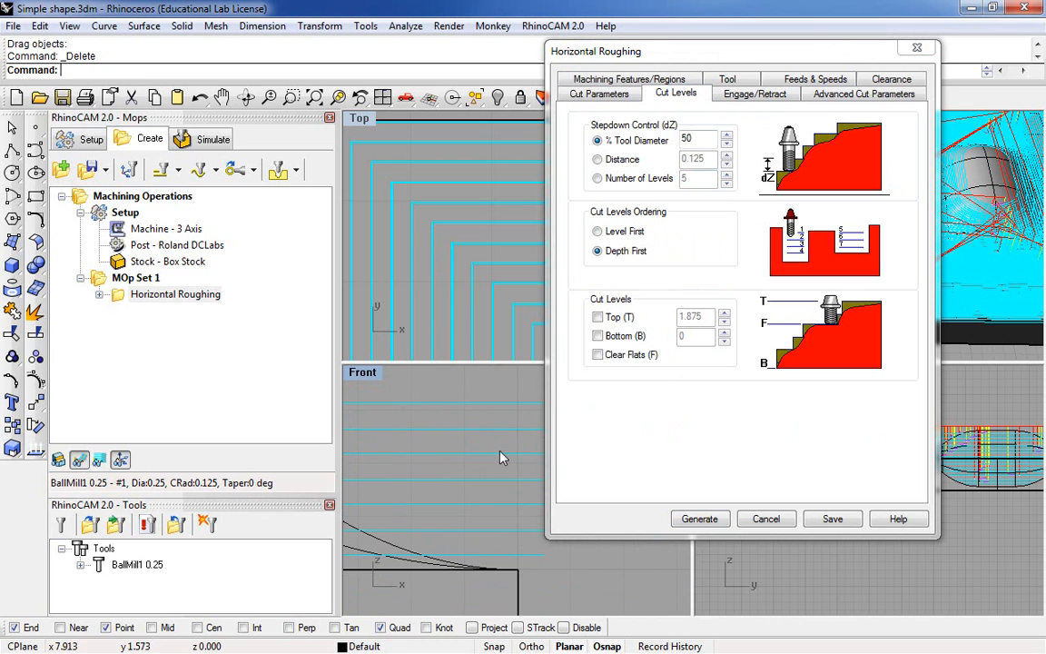
mouse_move(518, 542)
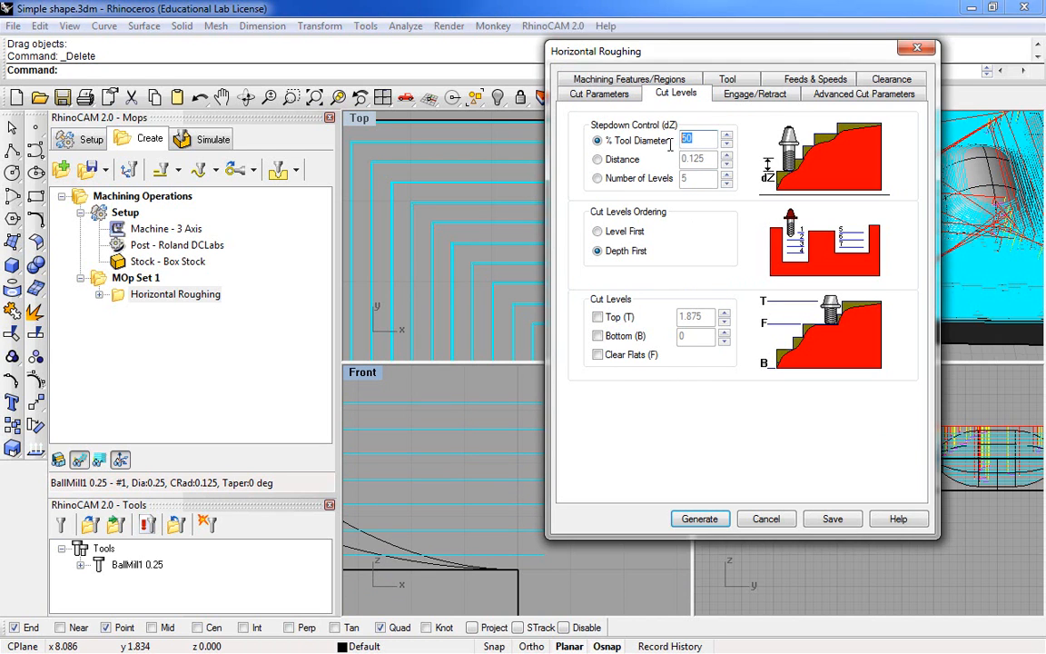
Set Stepdown % Tool Diameter to 100 on Cut Levels and regenerate the toolpath
text(100)
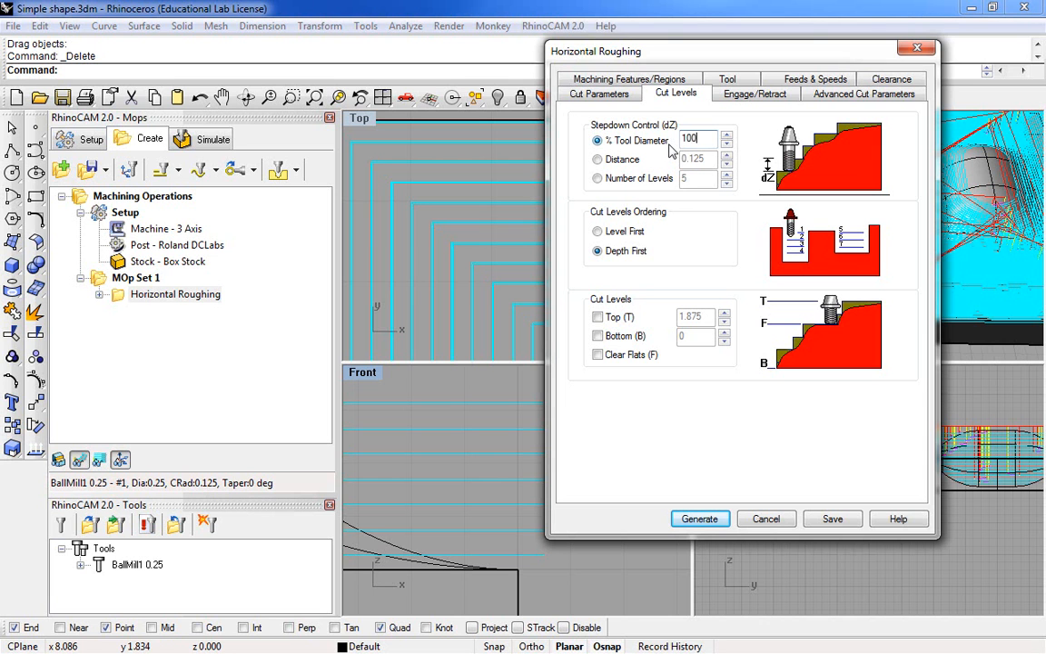
click(701, 519)
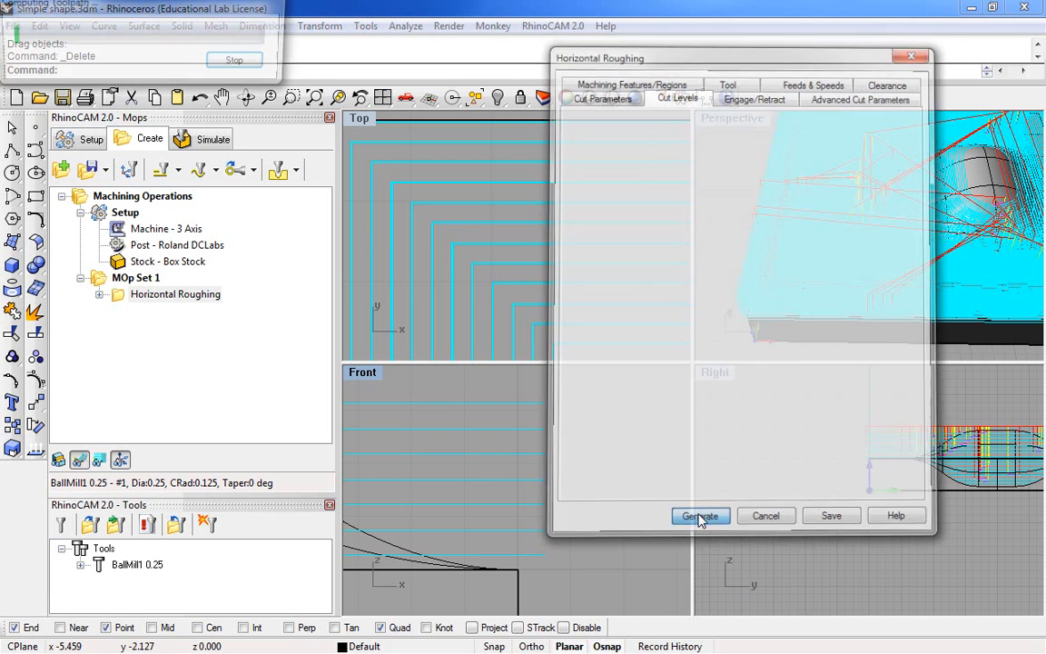
Maximize the Perspective view and orbit in to inspect the regenerated terraced toolpath
click(701, 515)
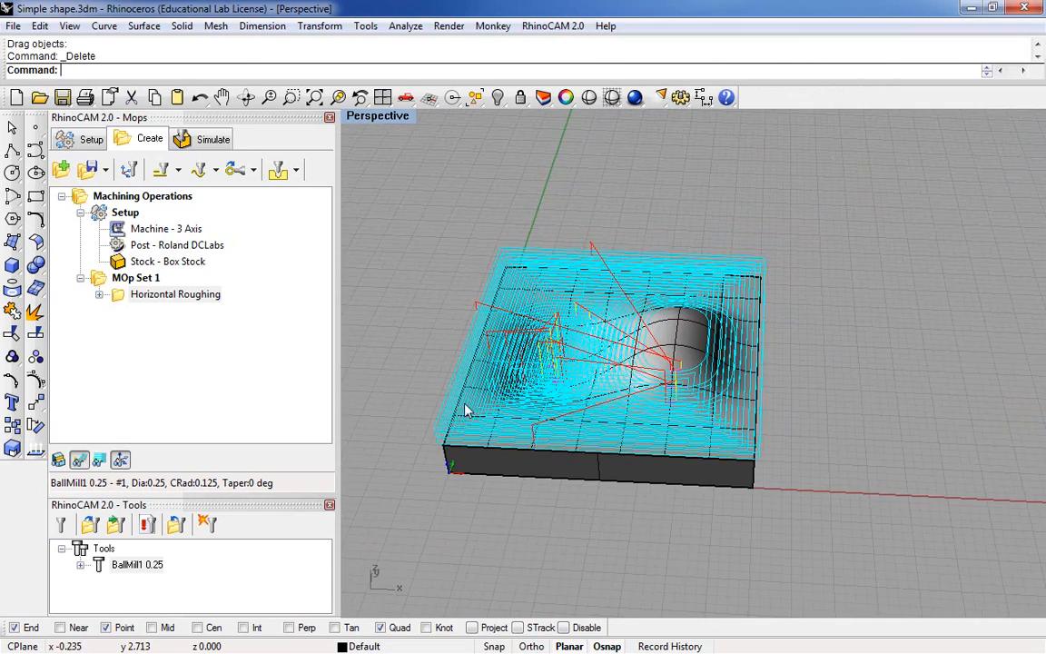
drag(463, 410, 517, 419)
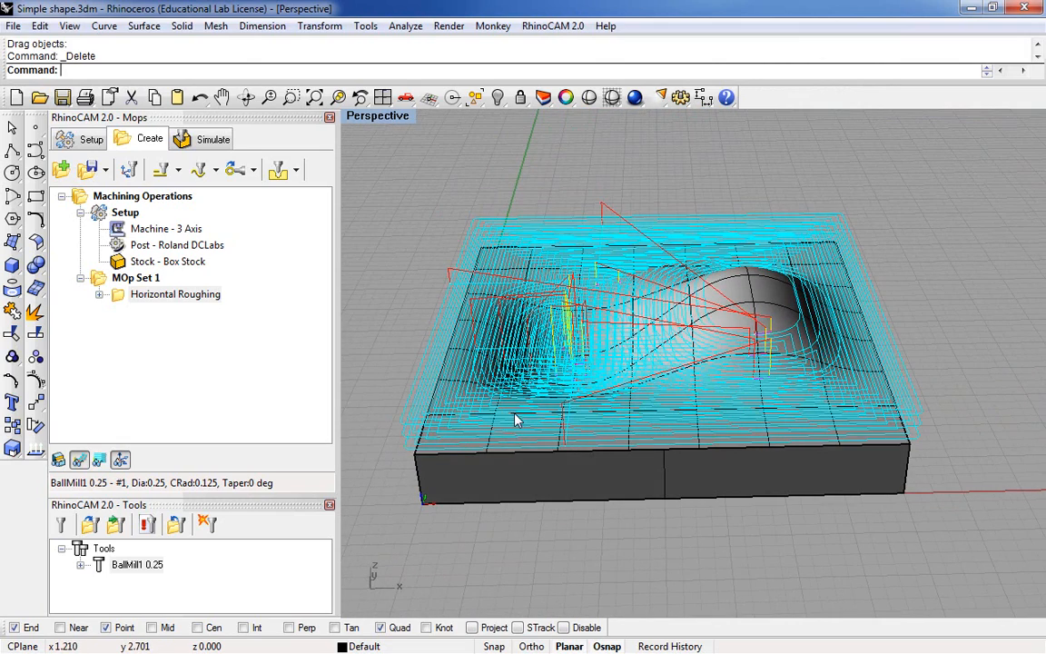
mouse_move(534, 421)
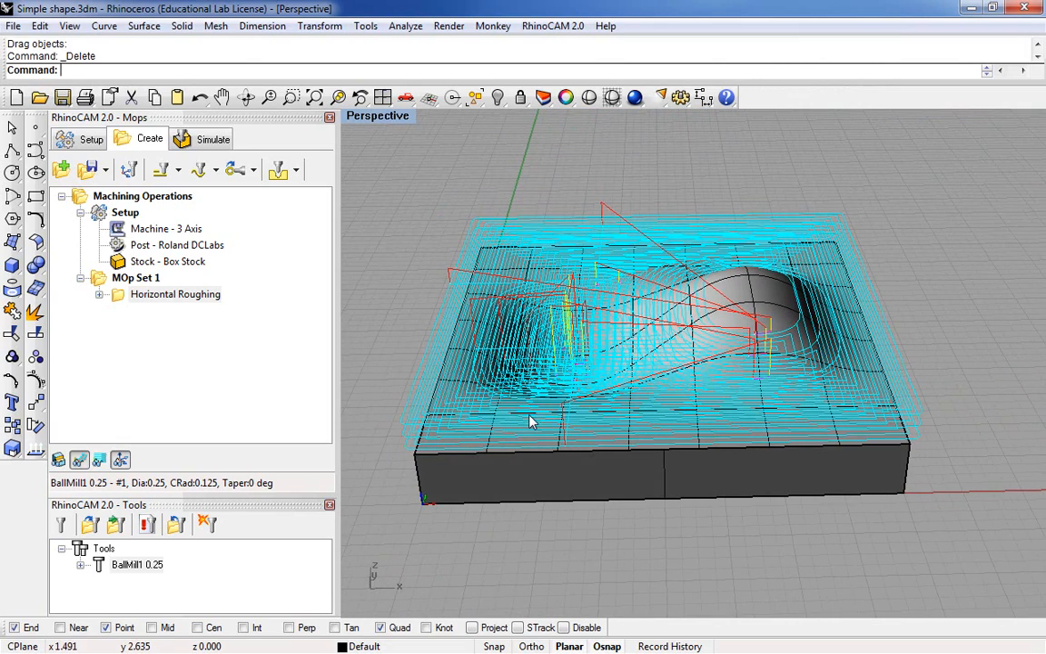
drag(531, 421, 596, 410)
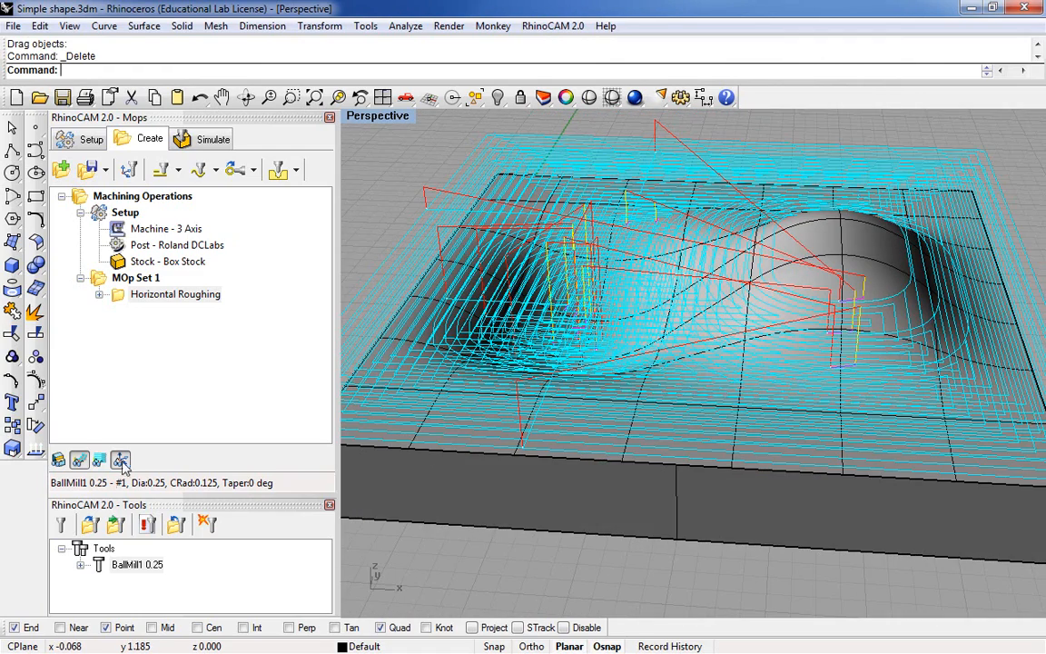
mouse_move(121, 461)
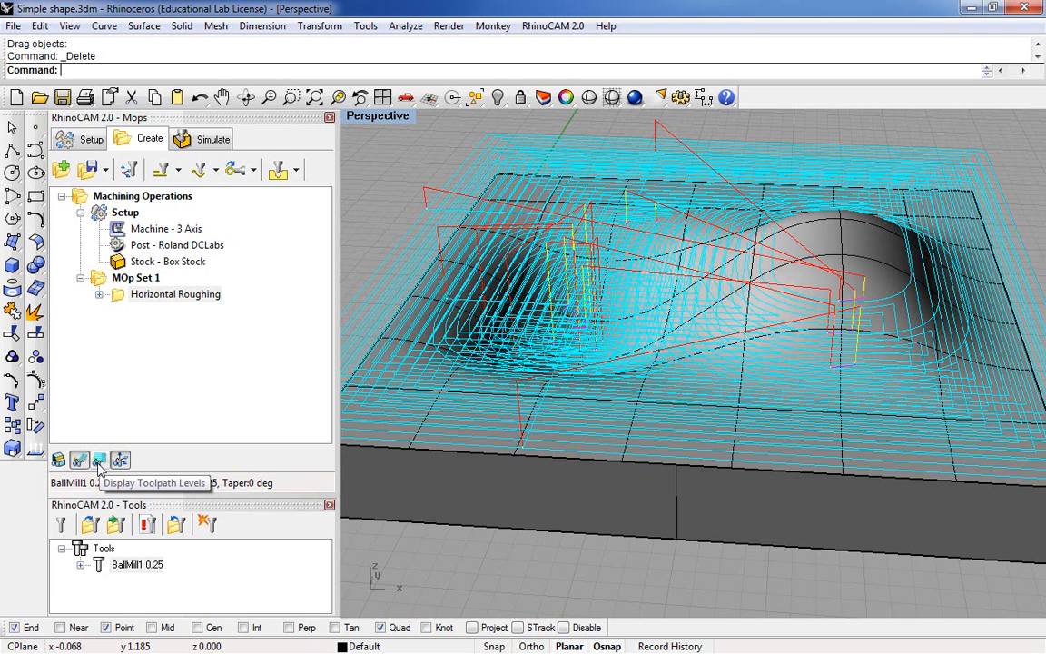
Preview individual roughing Z levels (0.7125, 1.1875, top level) in the Z Level Display list
click(100, 461)
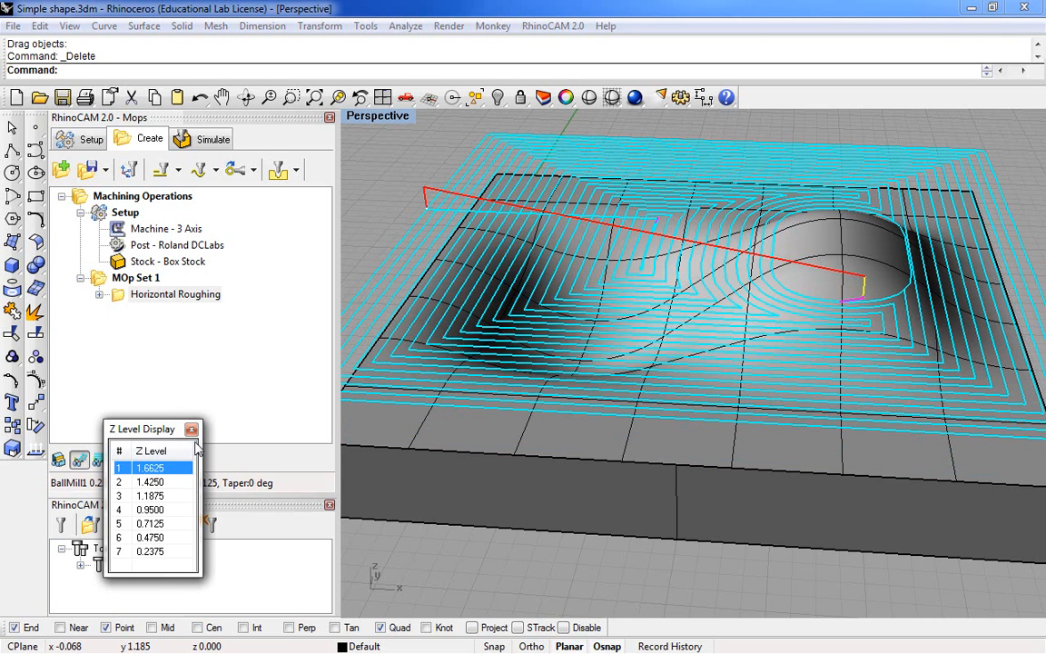
click(149, 483)
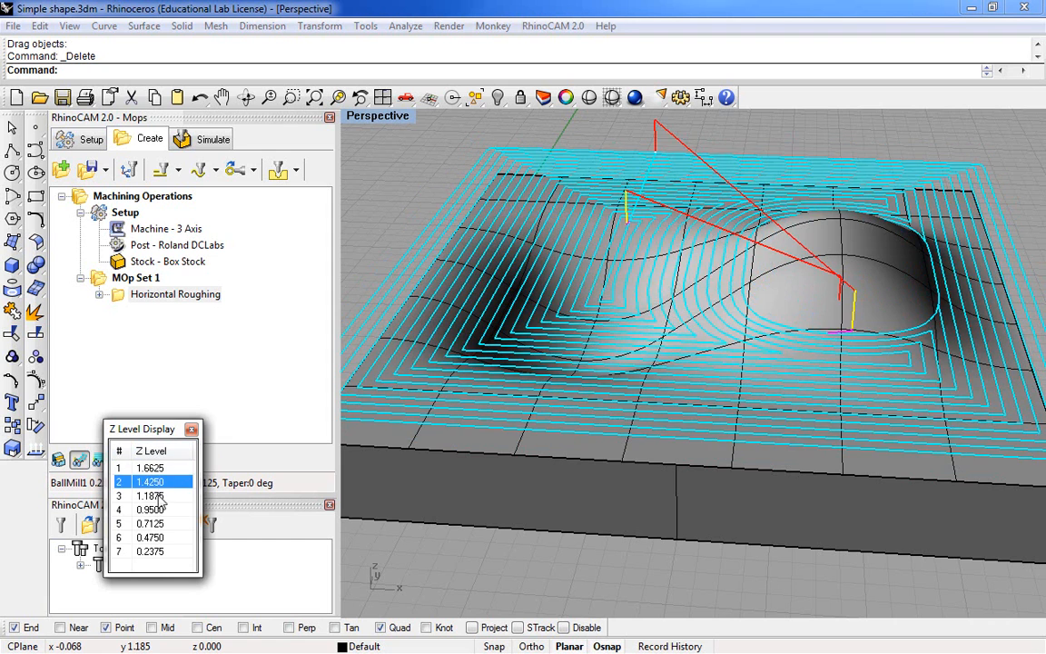
click(149, 523)
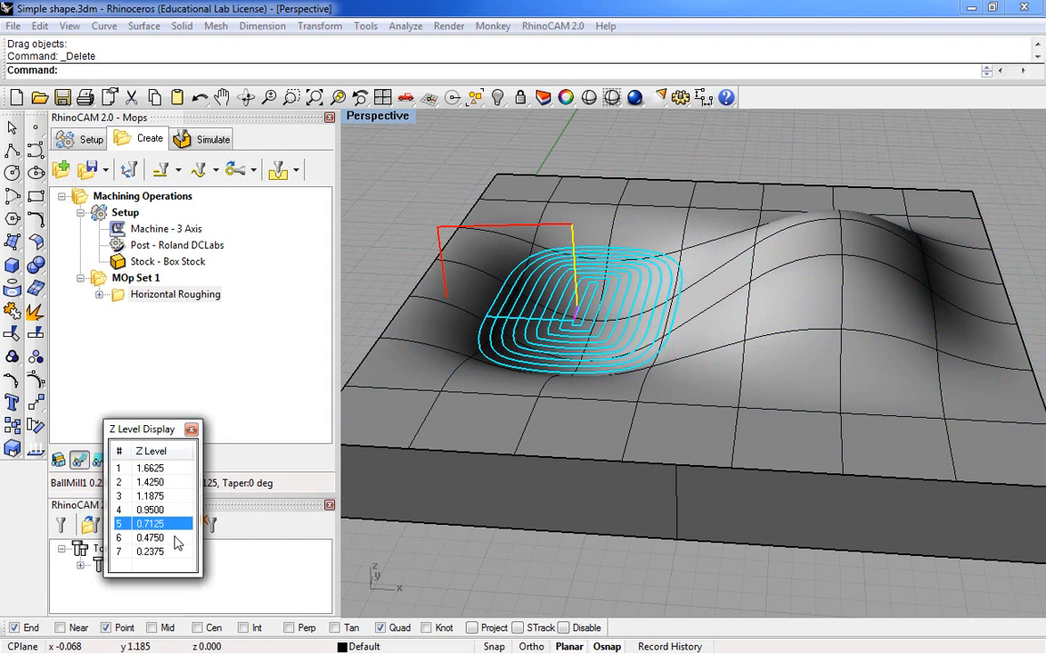
click(151, 494)
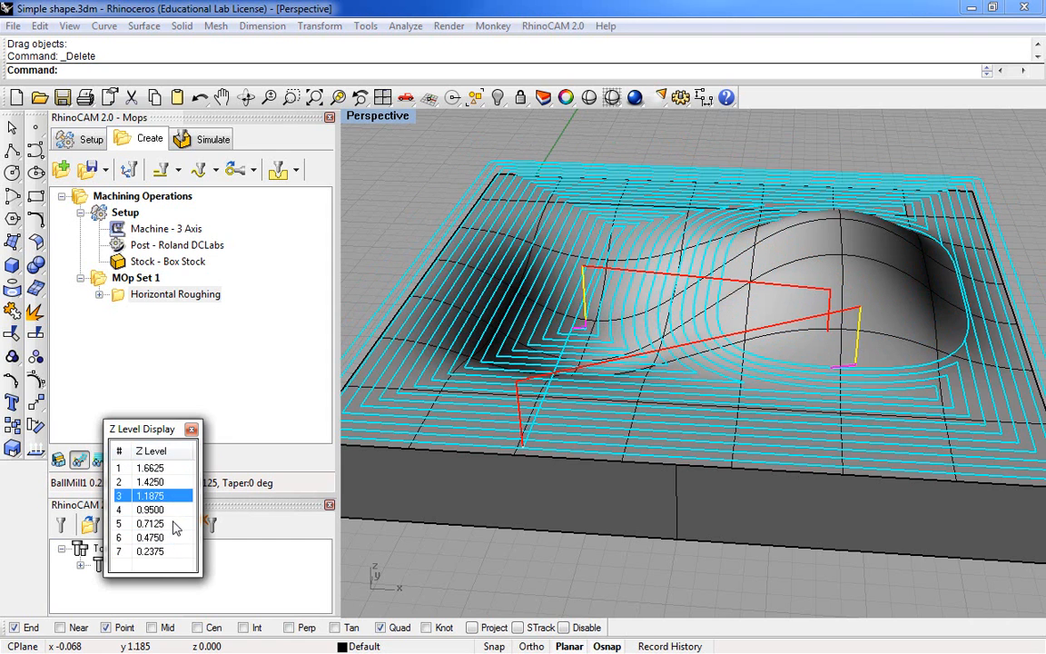
click(149, 469)
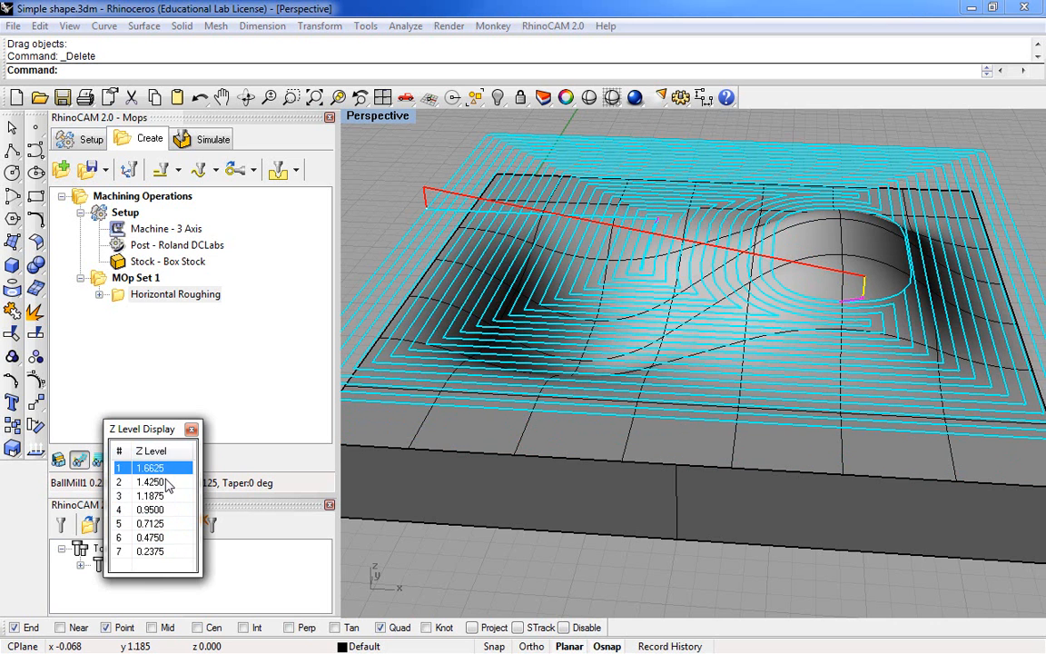
mouse_move(190, 429)
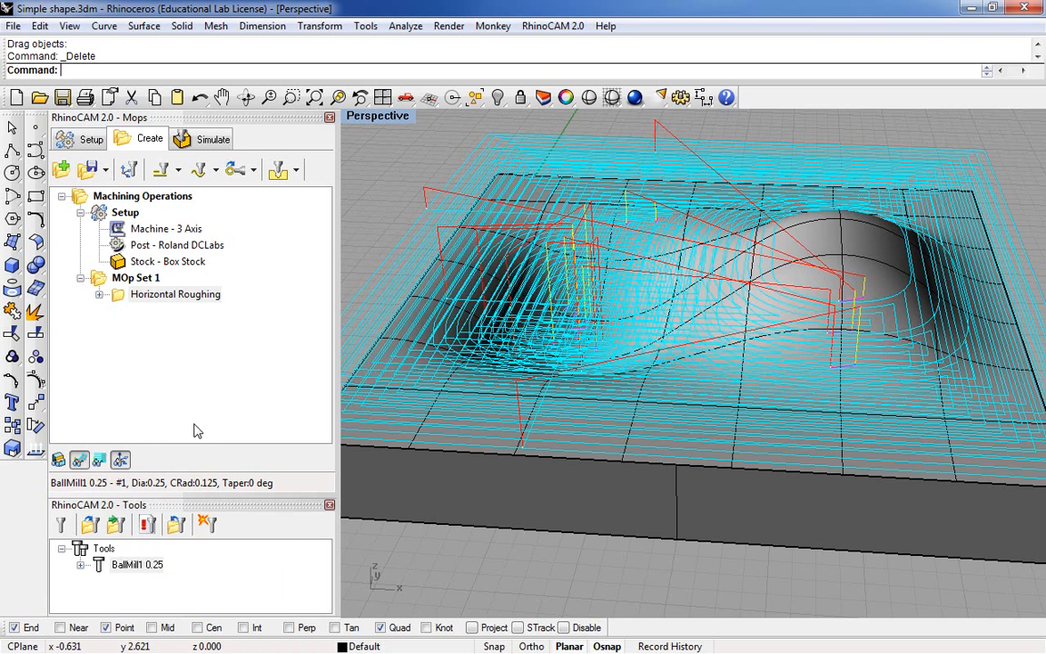
mouse_move(600, 225)
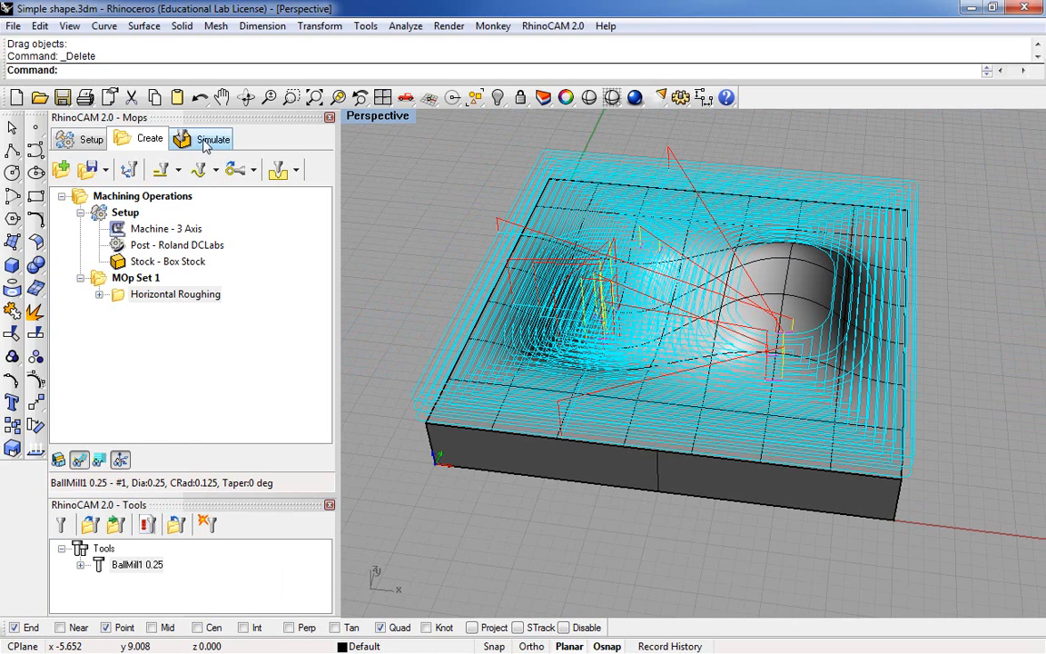
Run the horizontal roughing simulation to completion with toolpath lines hidden over the stock
click(213, 138)
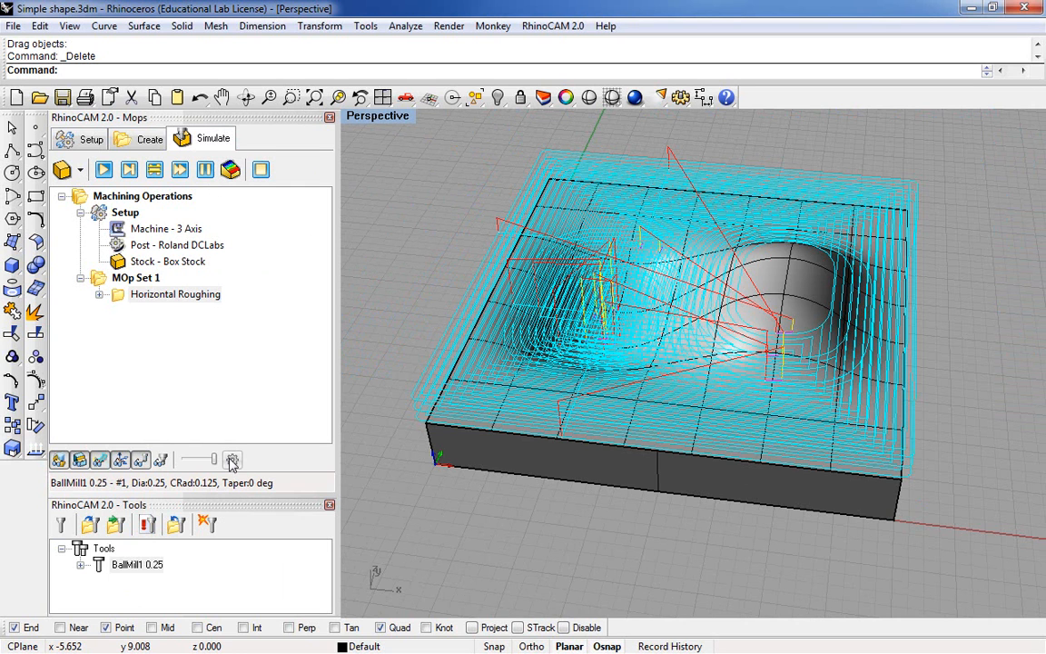
mouse_move(232, 461)
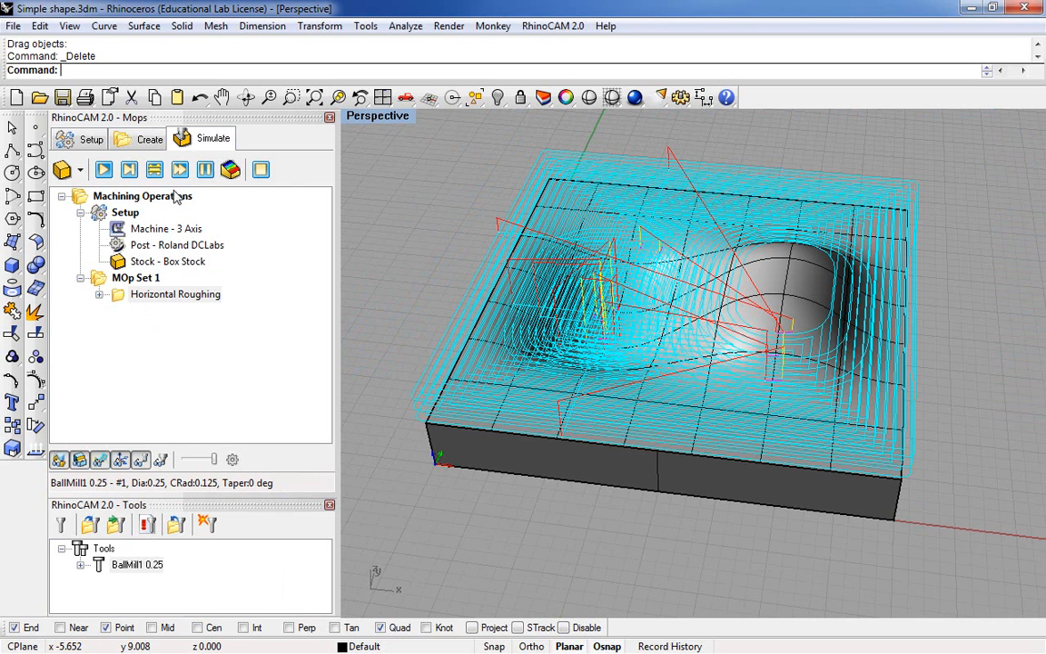
mouse_move(155, 170)
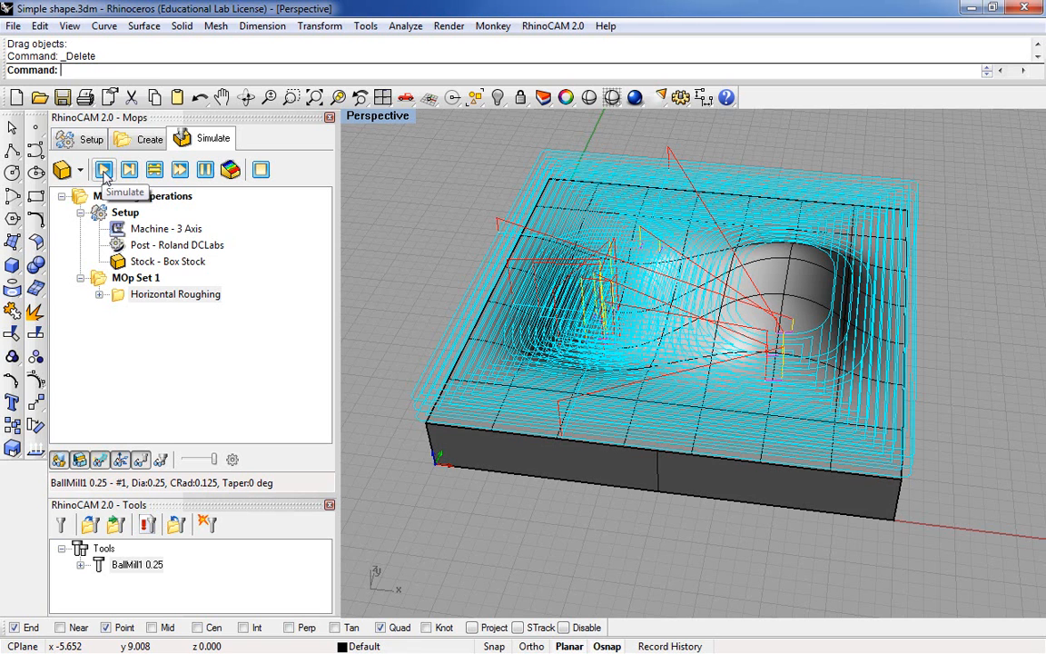
click(104, 171)
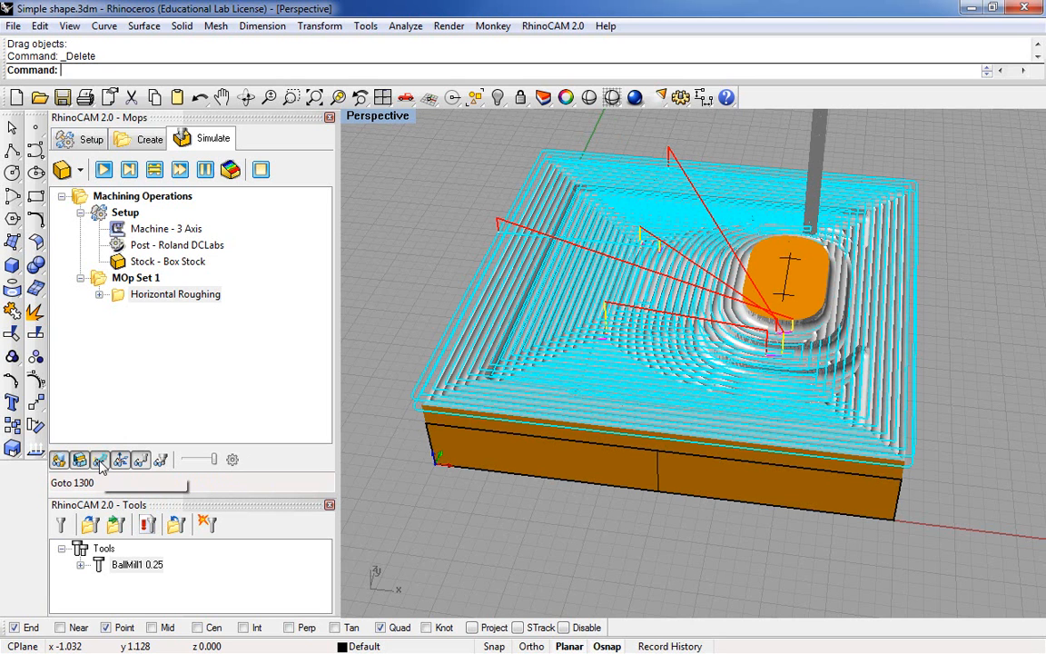
click(102, 459)
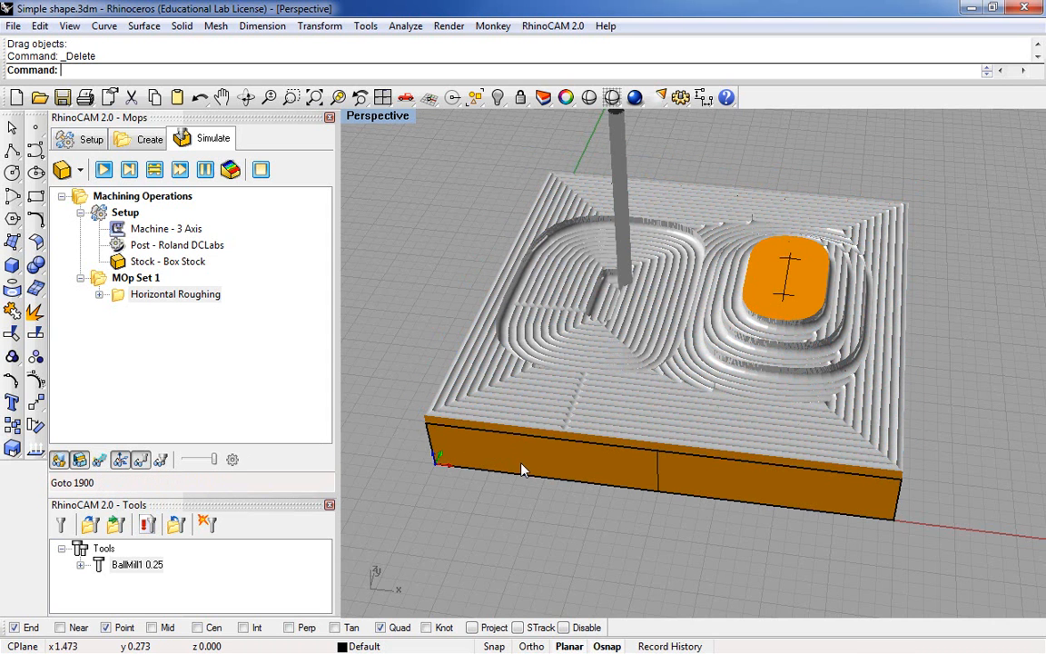
click(103, 171)
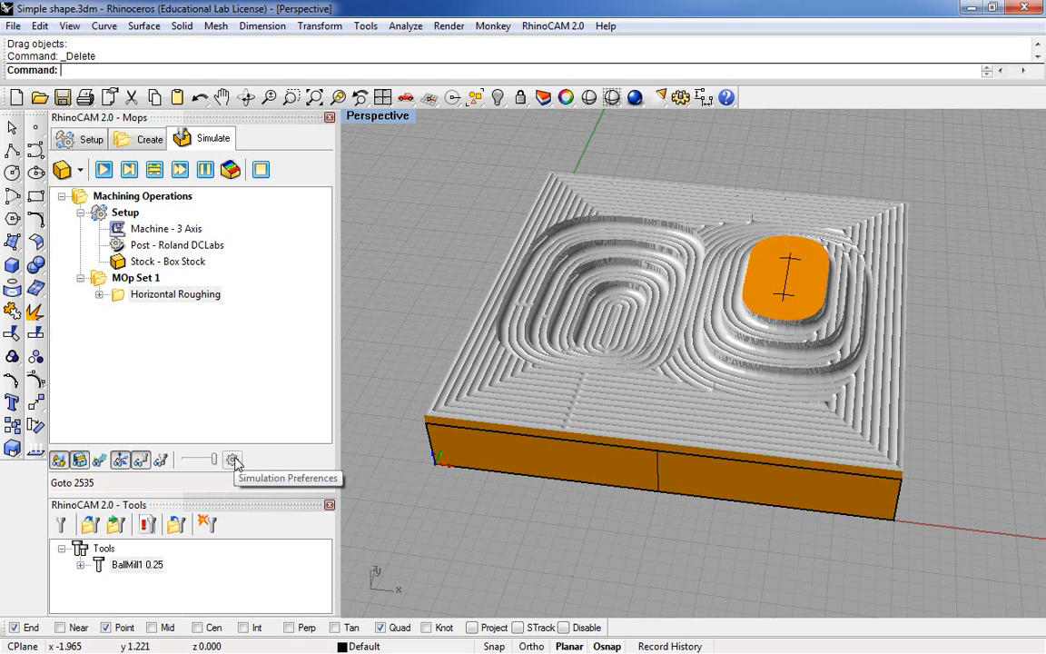
mouse_move(233, 461)
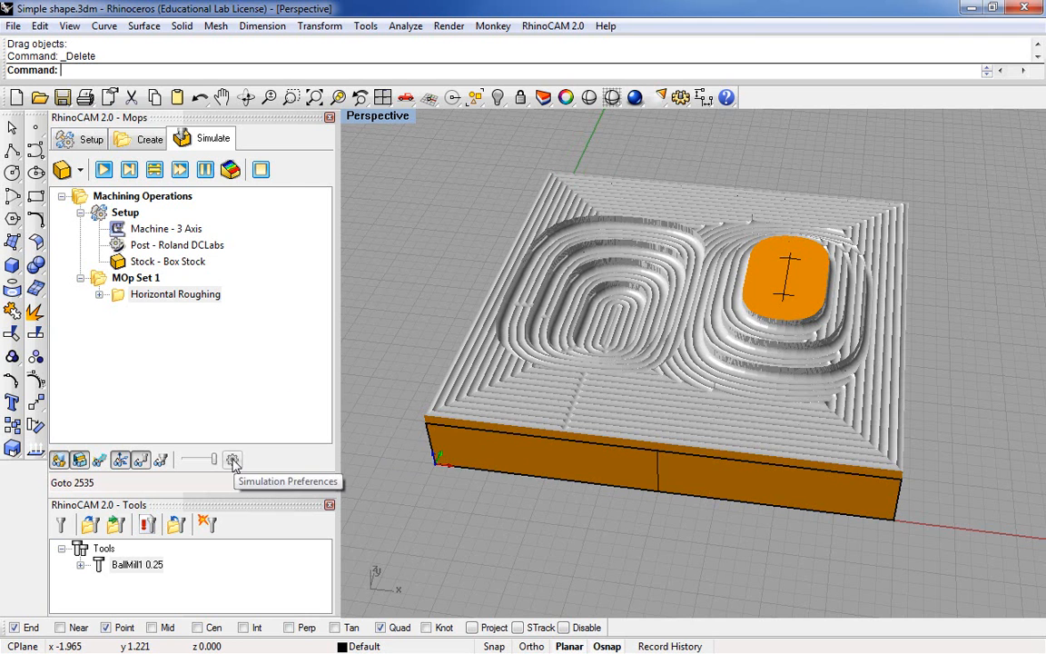
Review Simulation Preferences, step the reset simulation forward twice, then resume continuous playback
click(232, 457)
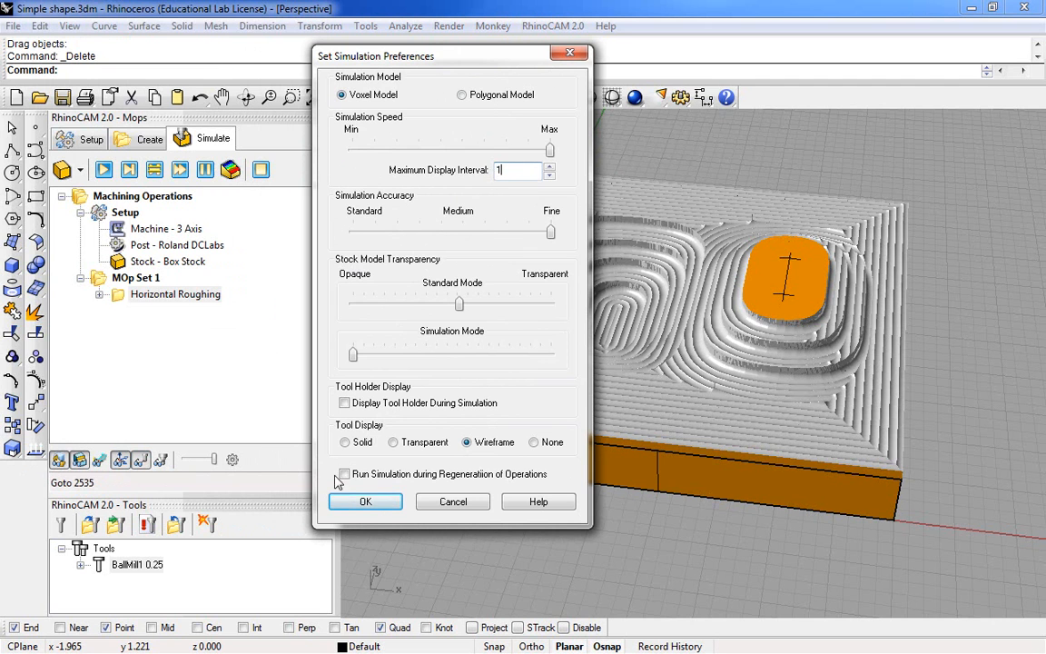
click(365, 502)
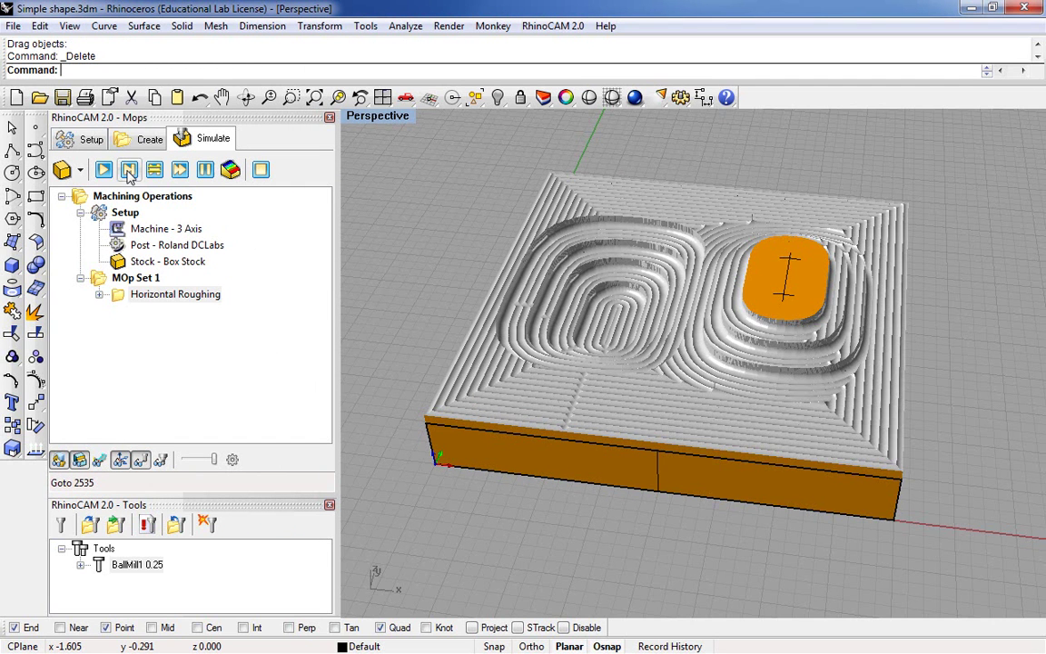
mouse_move(106, 170)
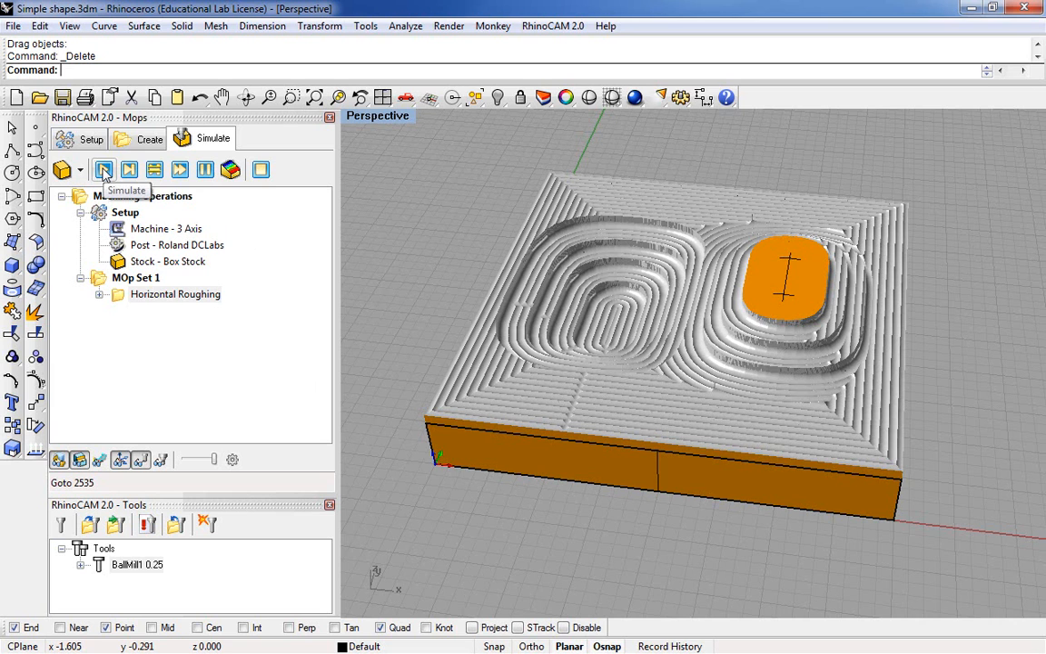
mouse_move(131, 171)
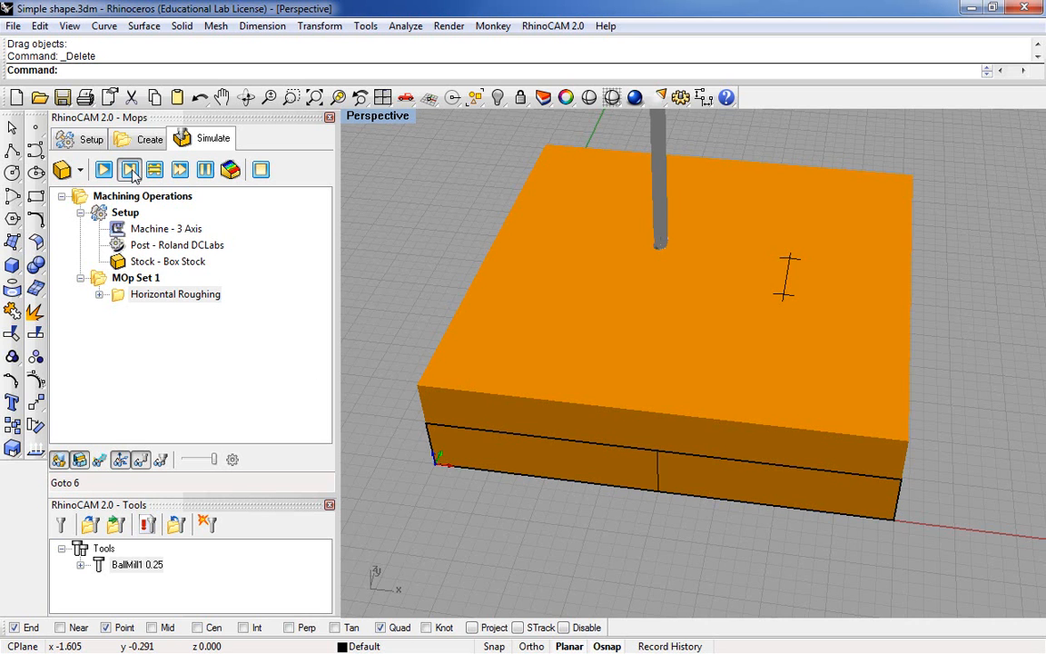
click(129, 171)
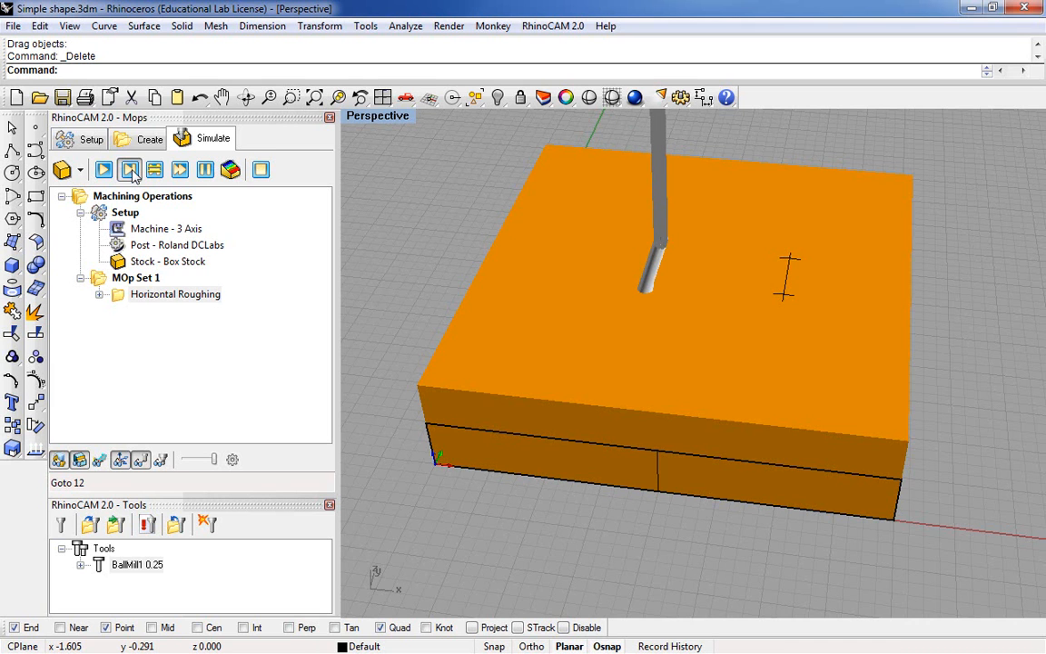
click(129, 170)
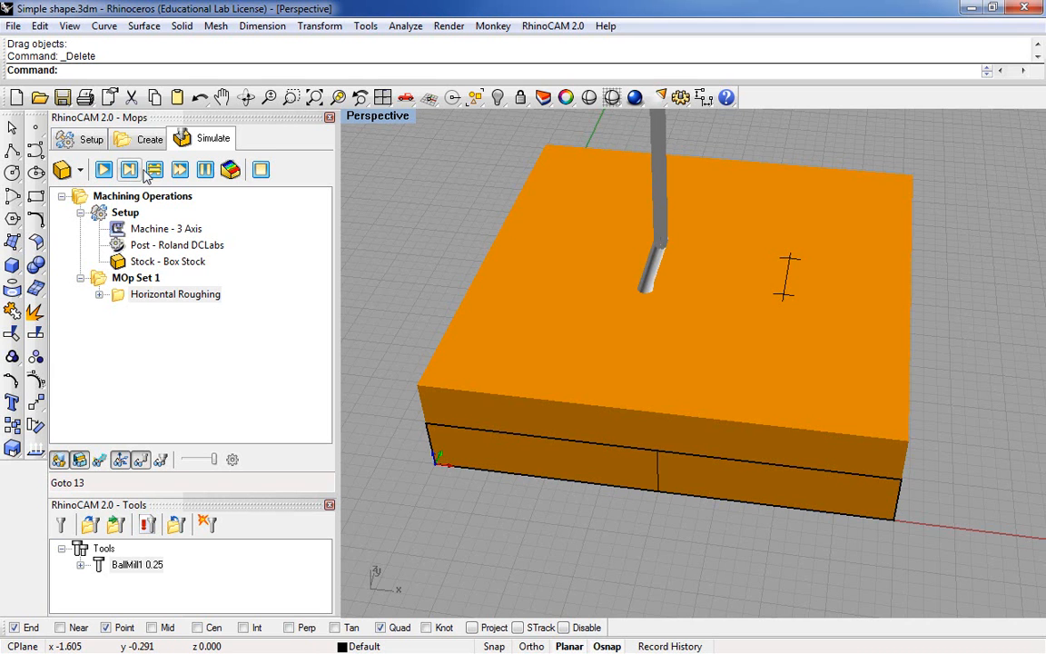
mouse_move(103, 171)
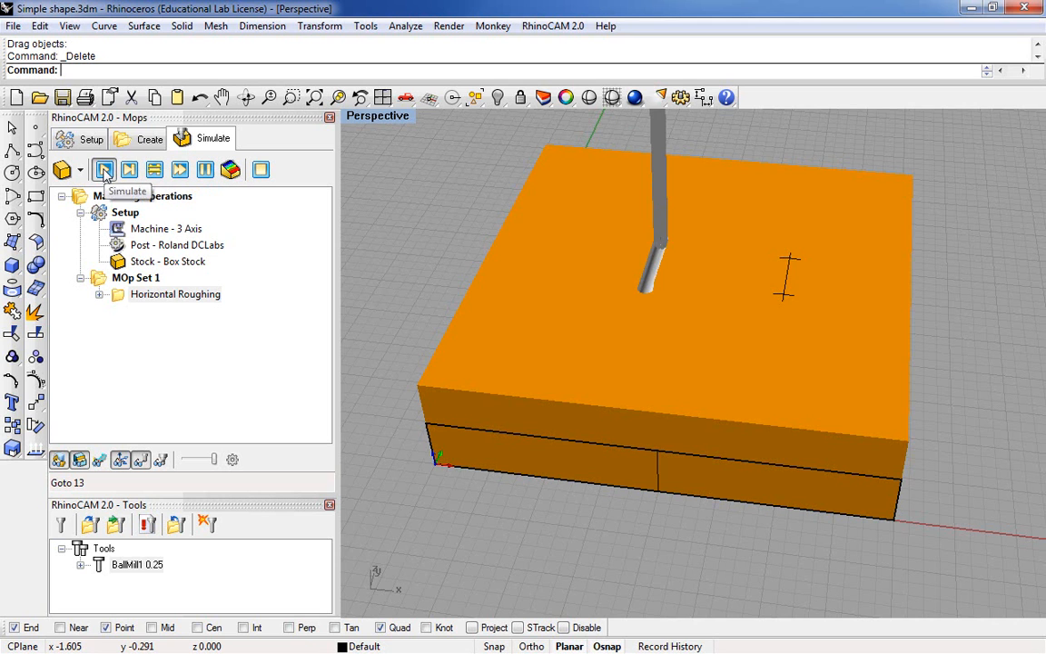
click(104, 170)
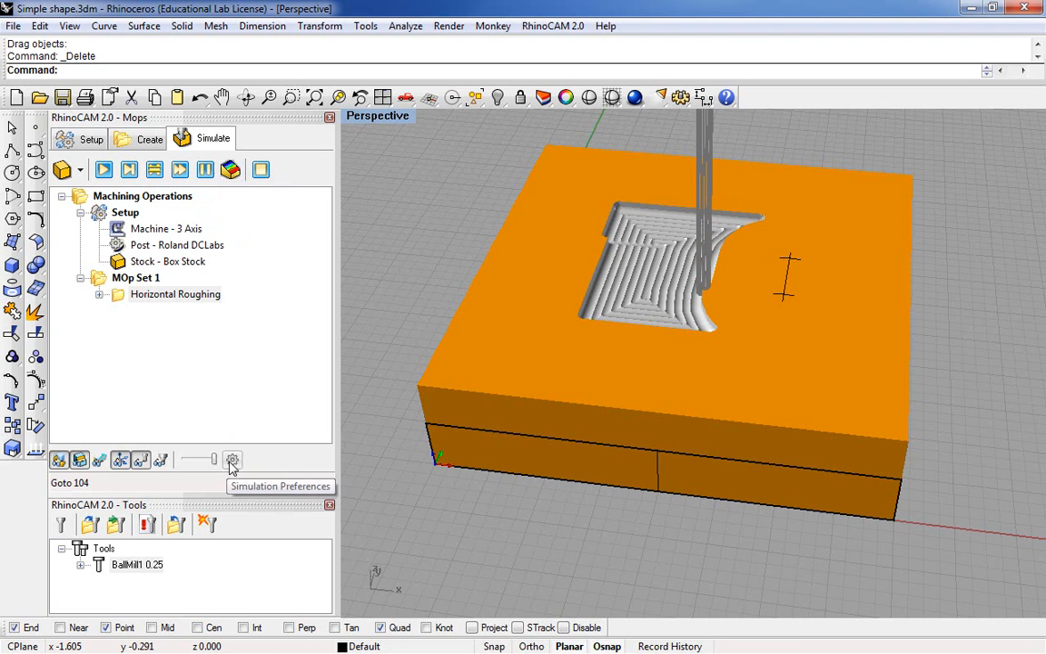
Set Maximum Display Interval to 10 in Simulation Preferences and resume the simulation
click(232, 460)
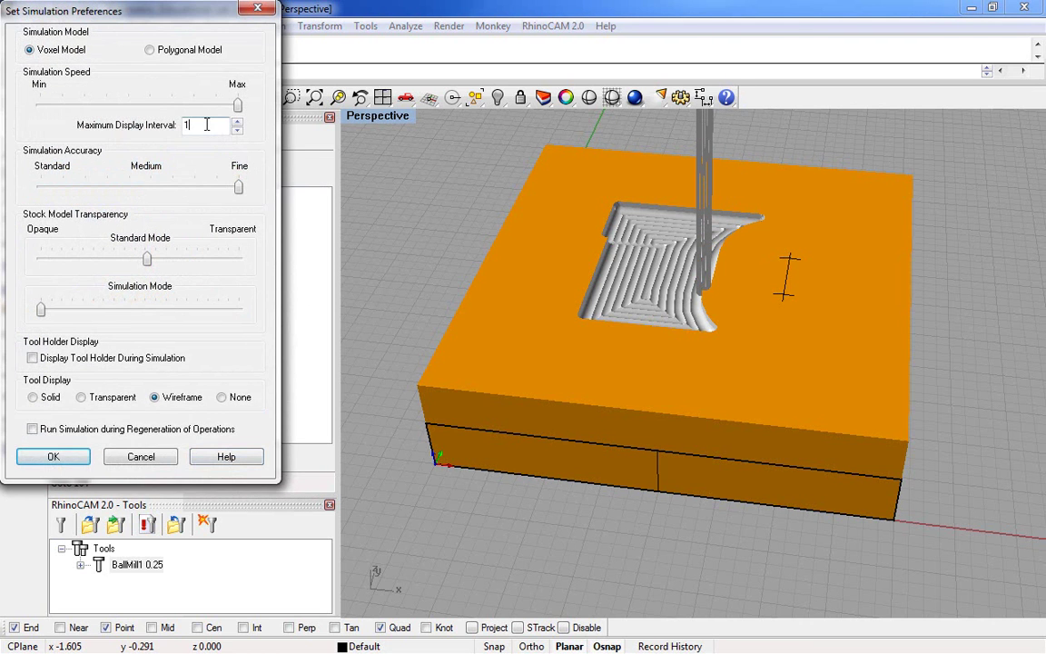
text(0)
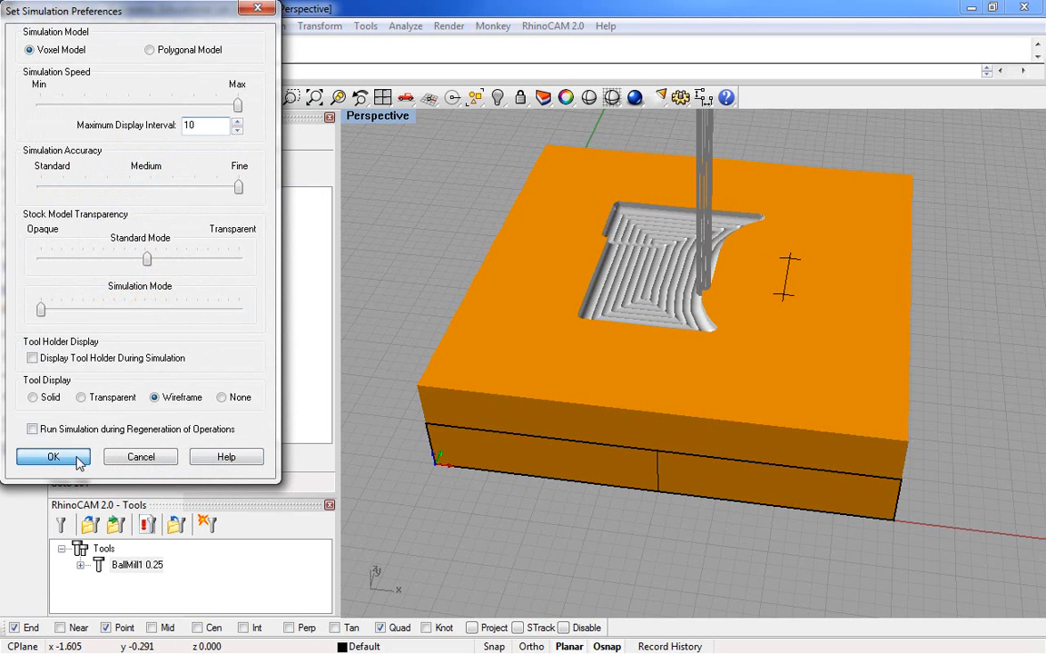
click(52, 457)
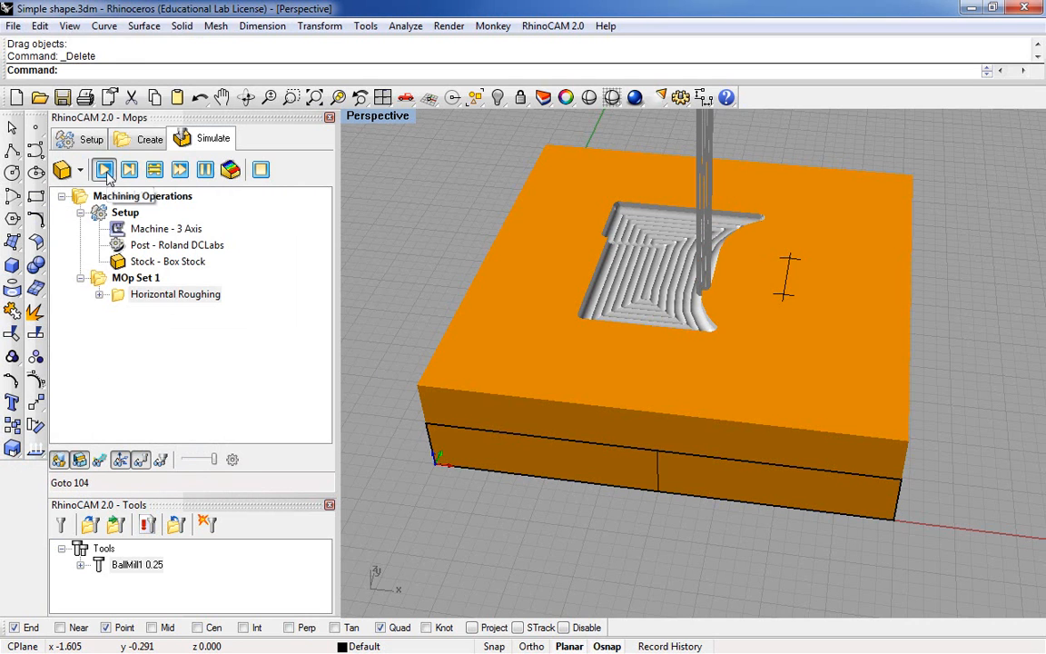
click(104, 171)
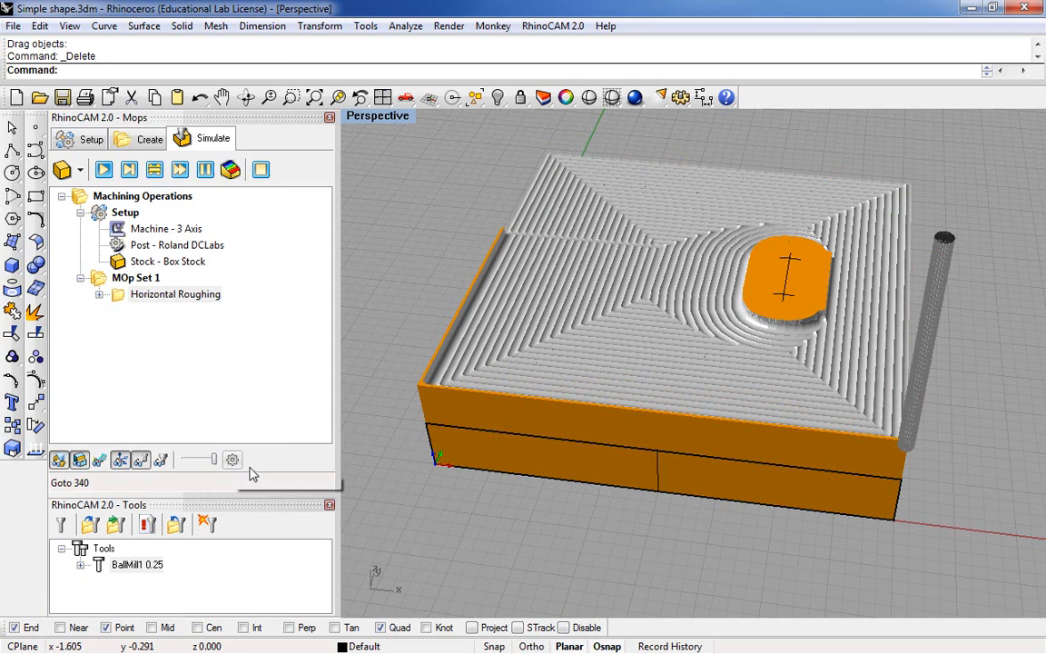
Set Maximum Display Interval to 1000 and let the simulation finish
click(233, 460)
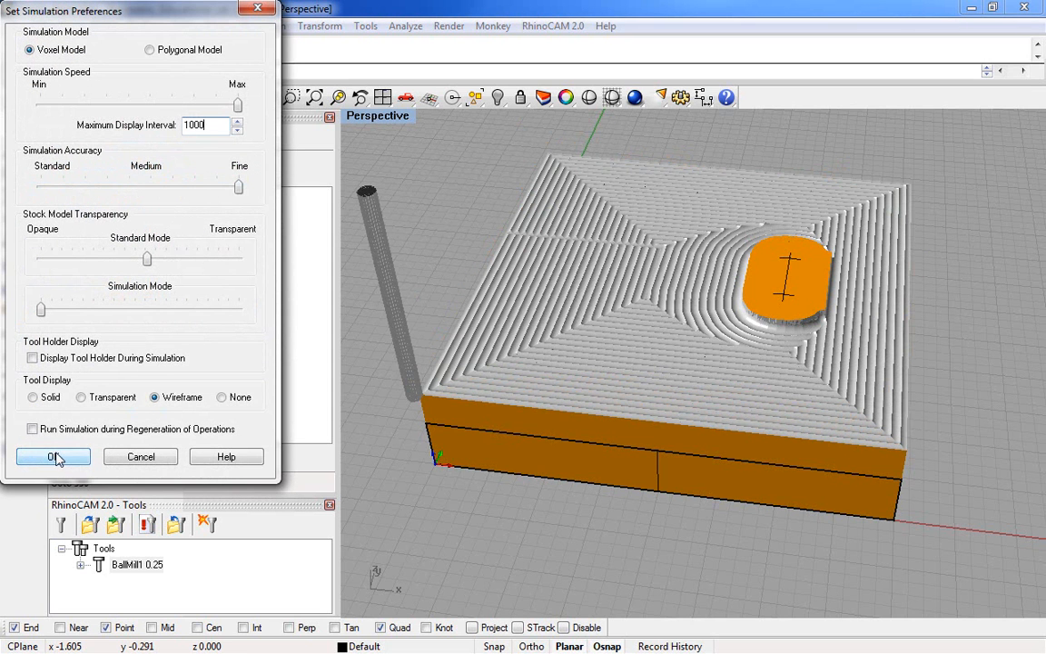
click(51, 458)
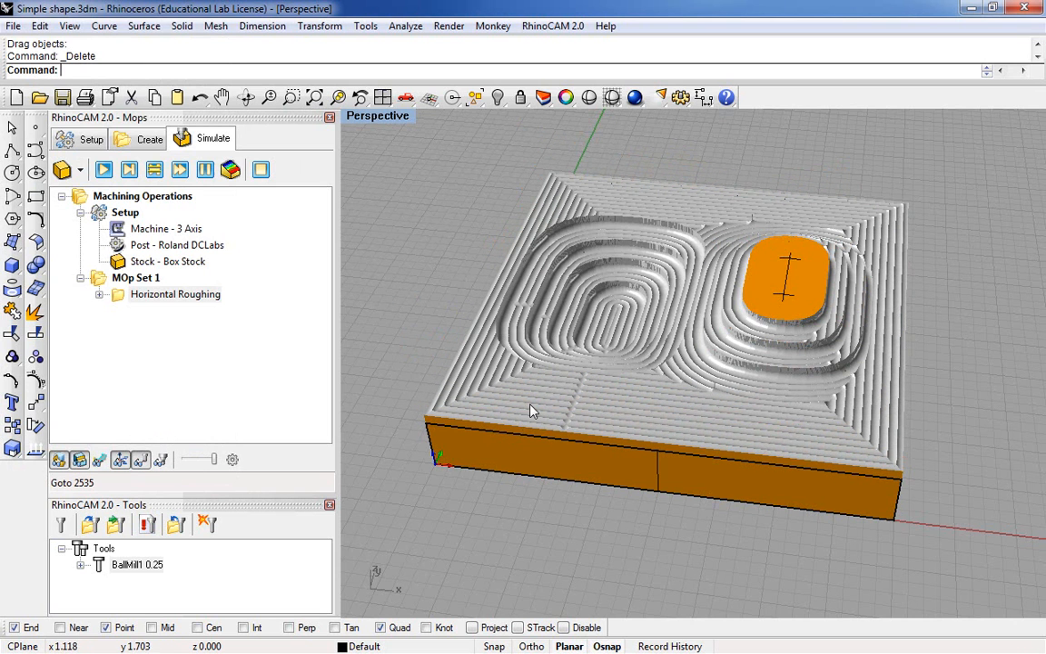
mouse_move(492, 441)
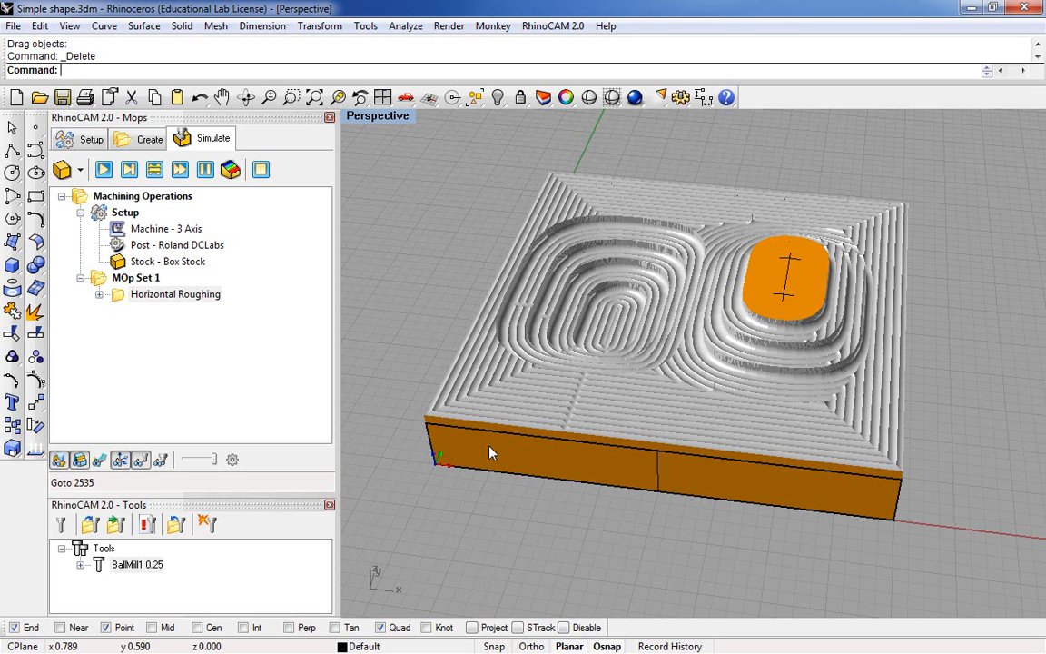
mouse_move(490, 450)
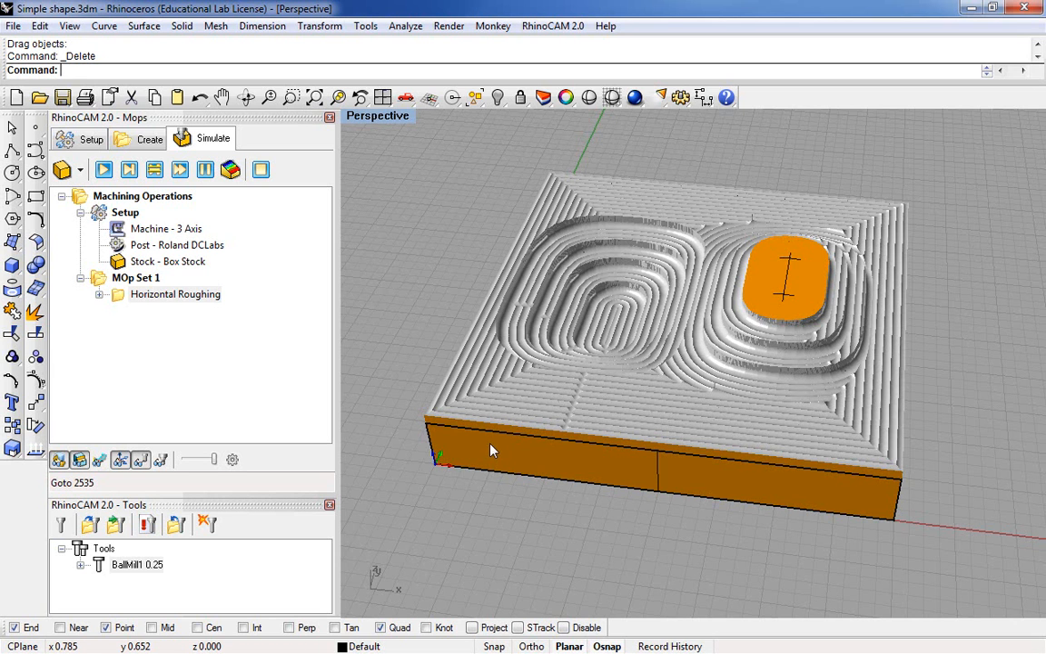